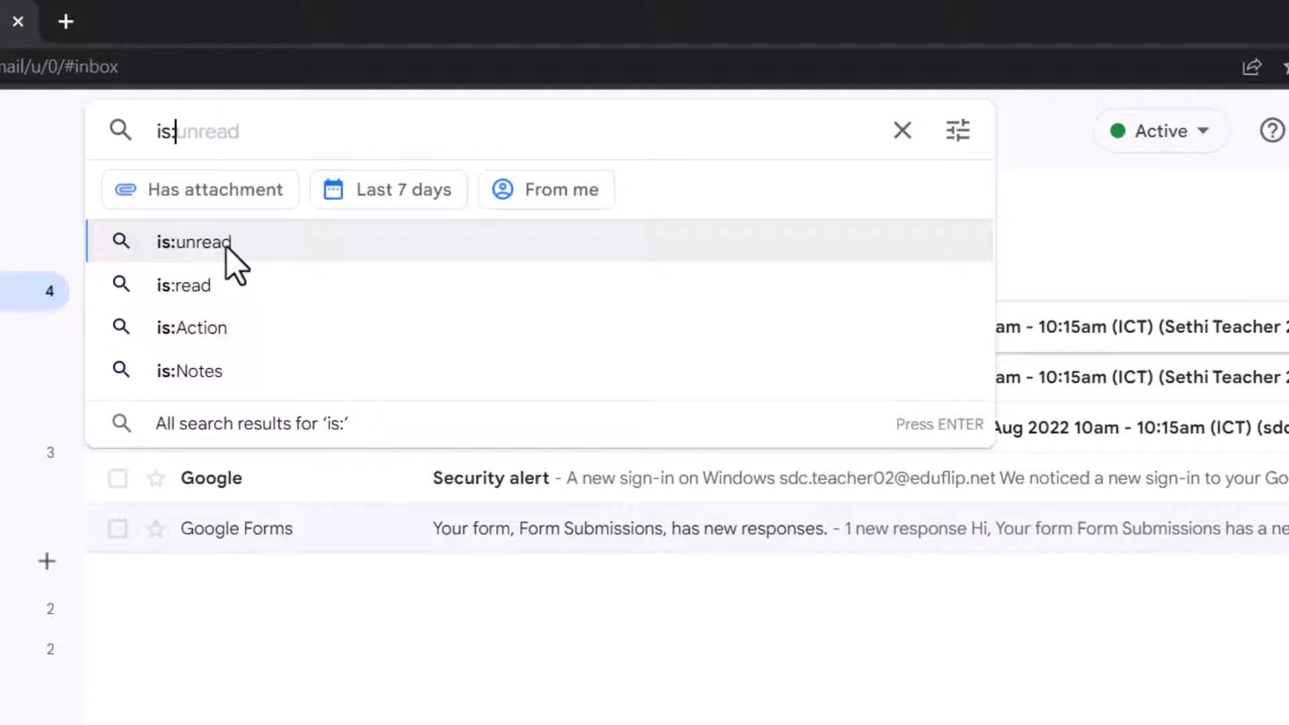
Filter the mailbox with is:unread so only unread emails are listed
{"action": "left_click", "coordinate": [194, 241]}
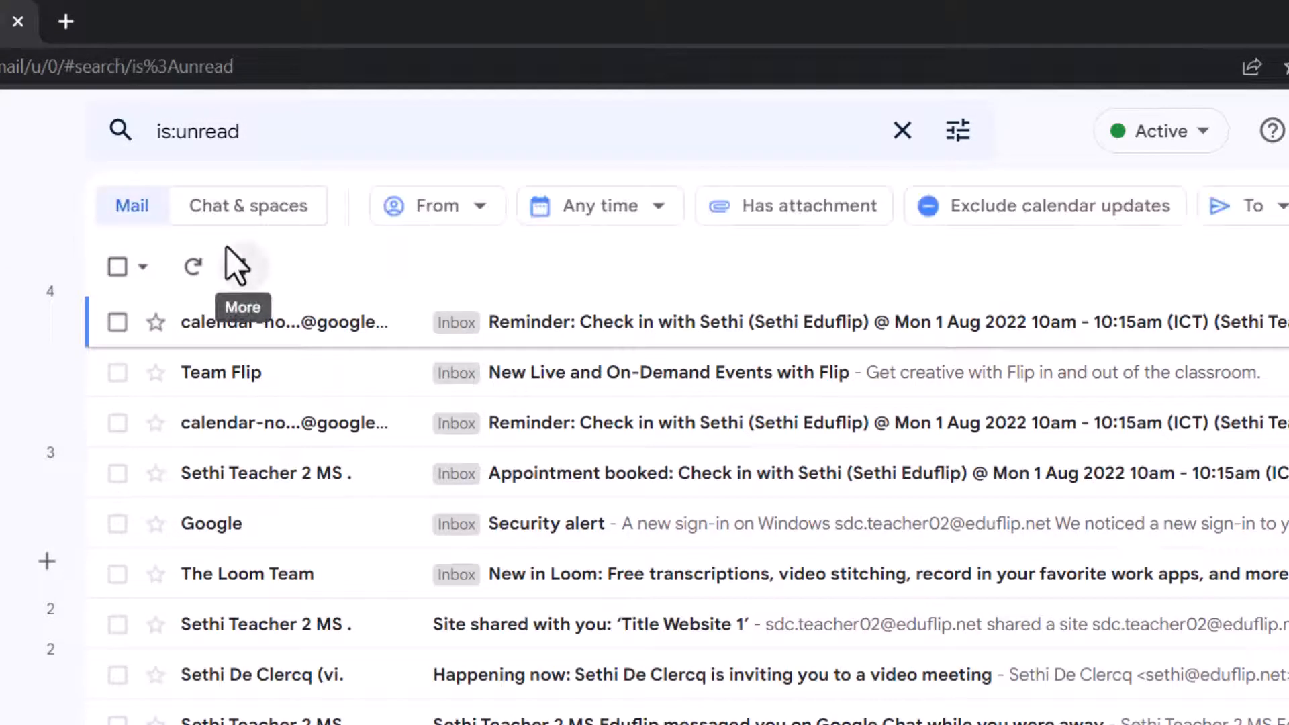
{"action": "mouse_move", "coordinate": [674, 497]}
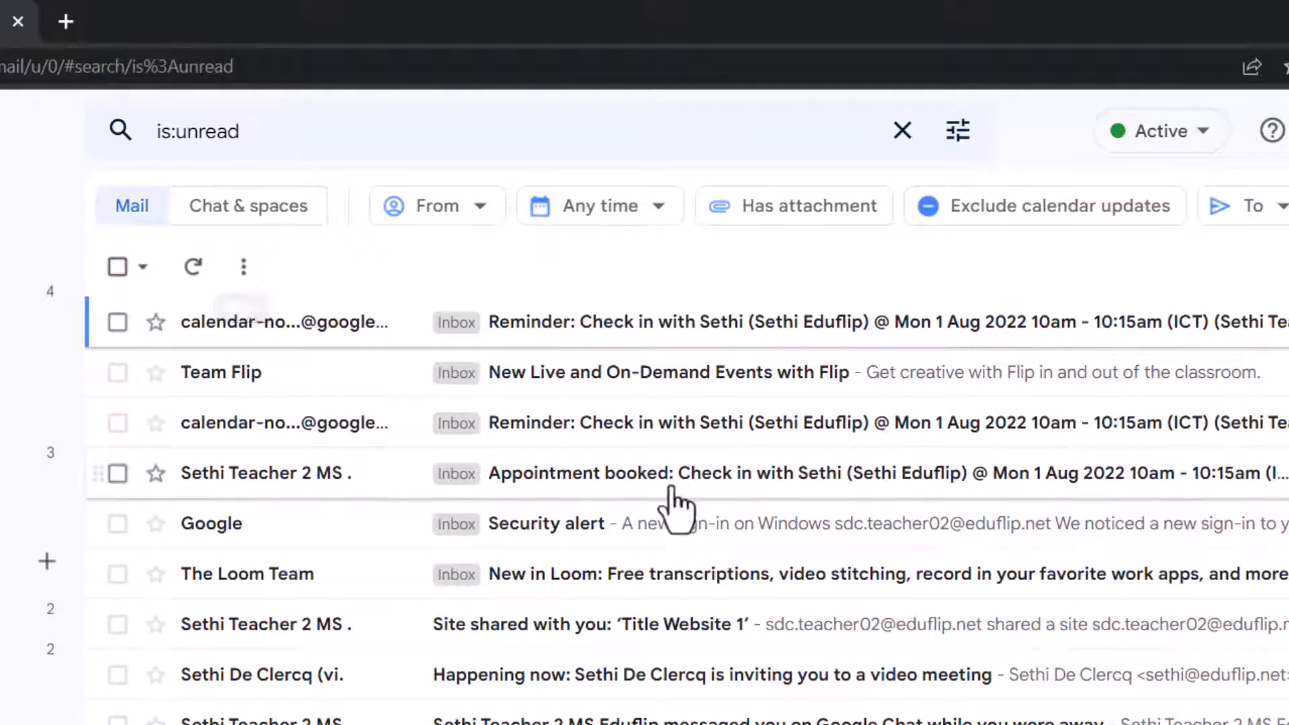
{"action": "scroll", "scroll_direction": "down", "scroll_amount": 3}
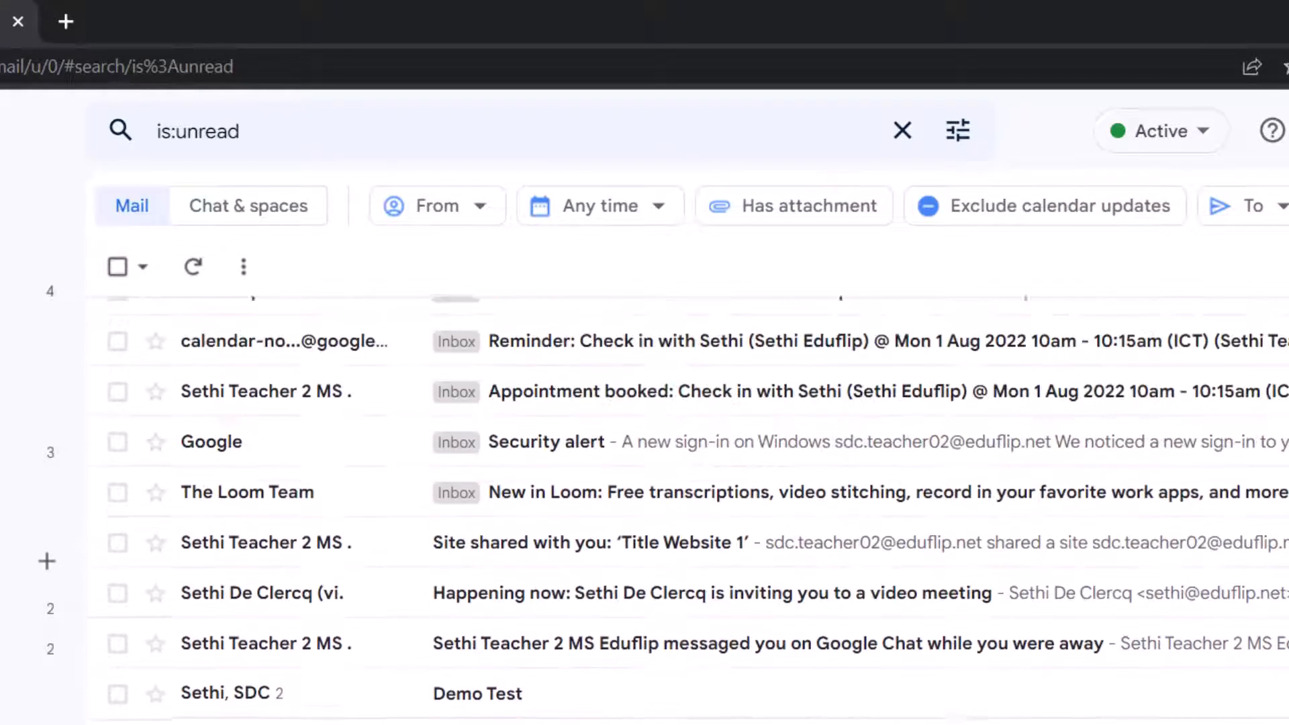
{"action": "scroll", "scroll_direction": "up", "scroll_amount": 3}
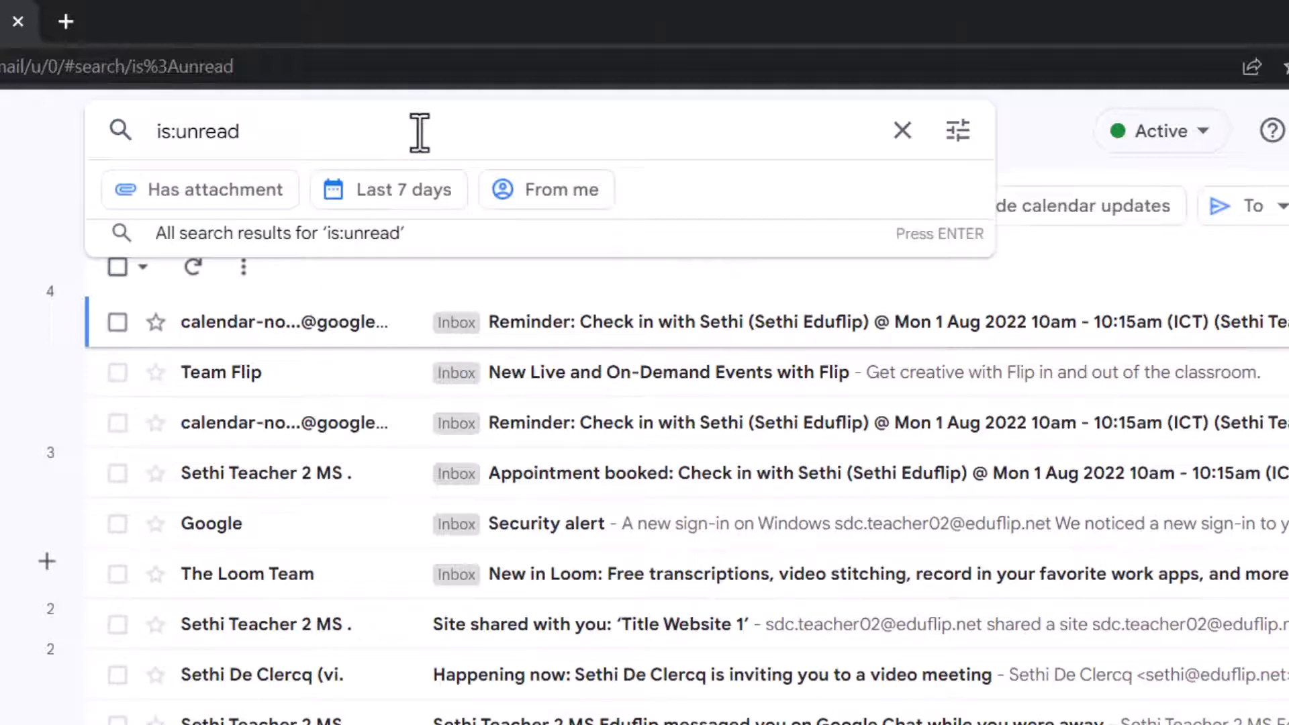
Narrow the is:unread results to emails containing 'unsubscribe'
{"action": "type", "text": "unsubscribe"}
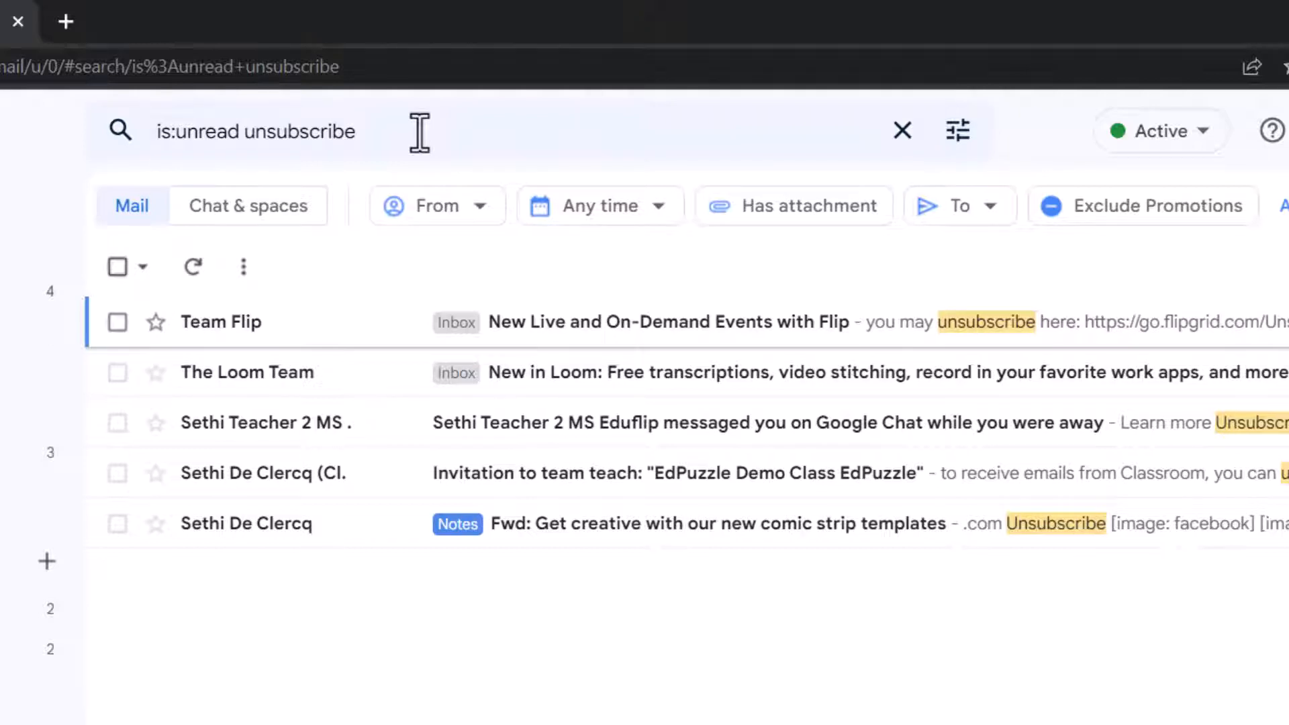
{"action": "mouse_move", "coordinate": [357, 567]}
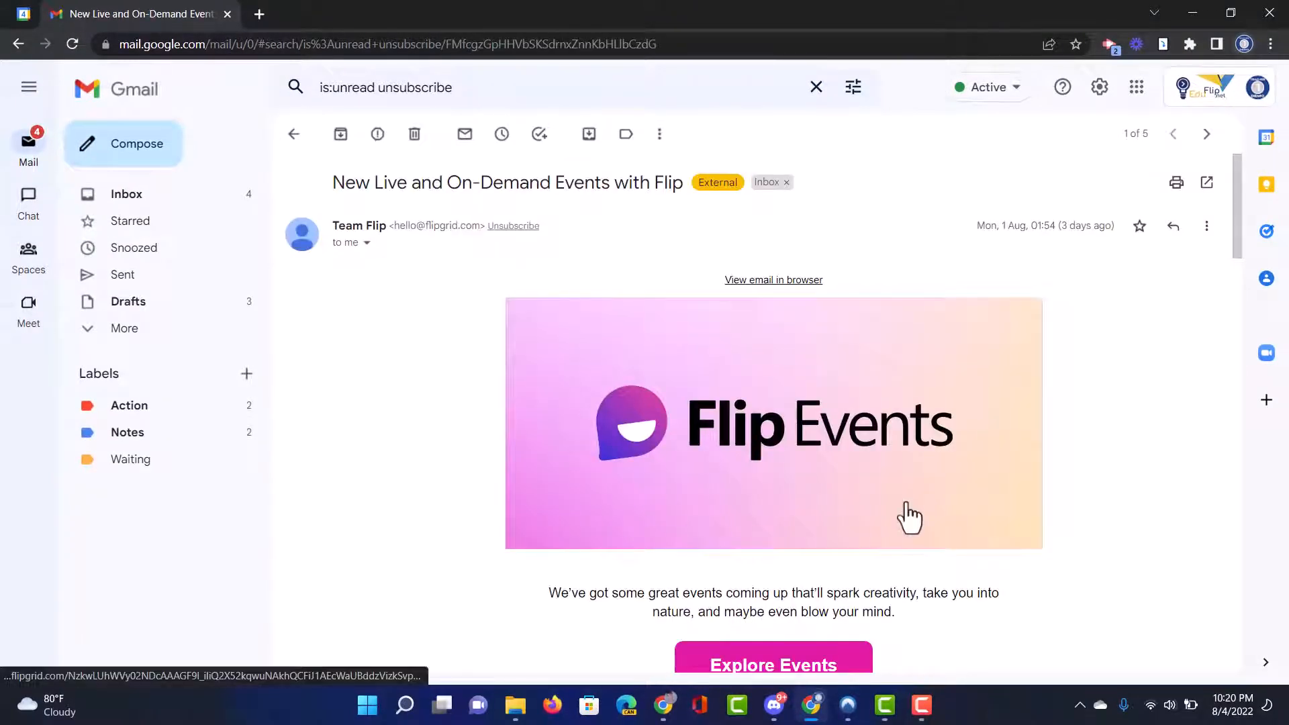
Review the Flip newsletter to its unsubscribe link, then the Loom newsletter to its footer
{"action": "scroll", "scroll_direction": "down", "scroll_amount": 3}
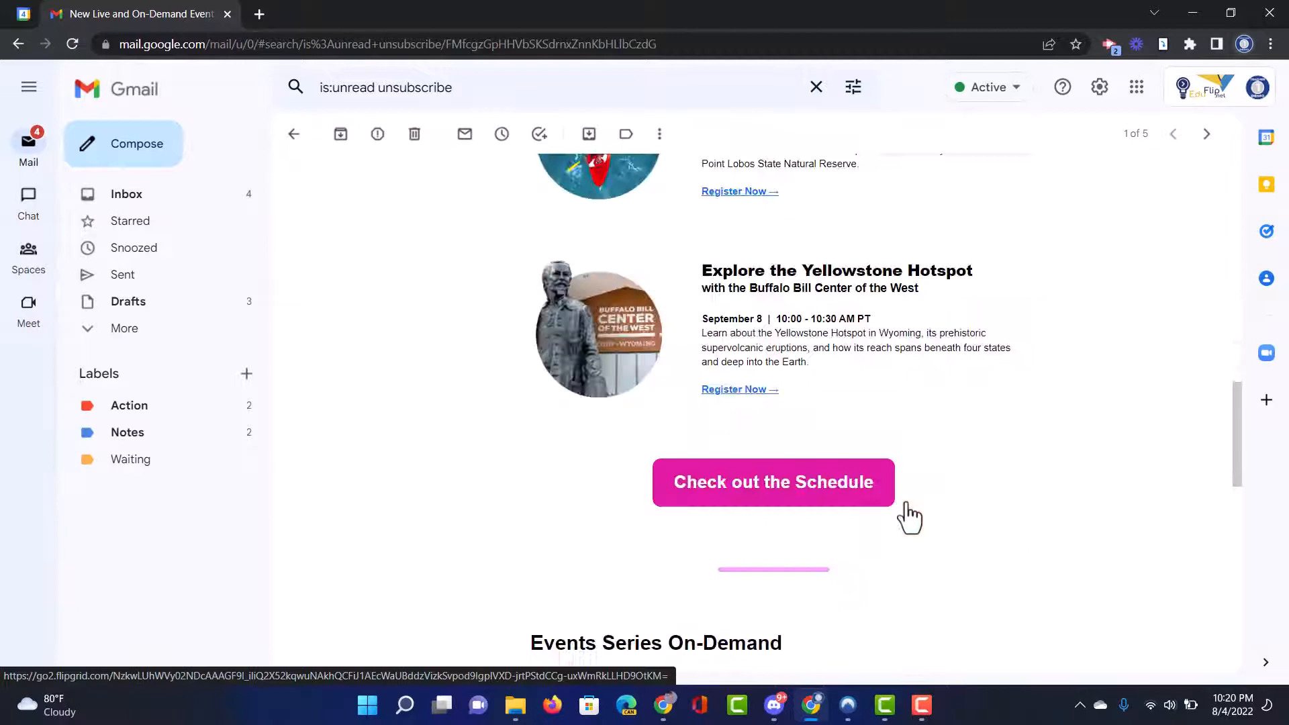
{"action": "scroll", "scroll_direction": "down", "scroll_amount": 3}
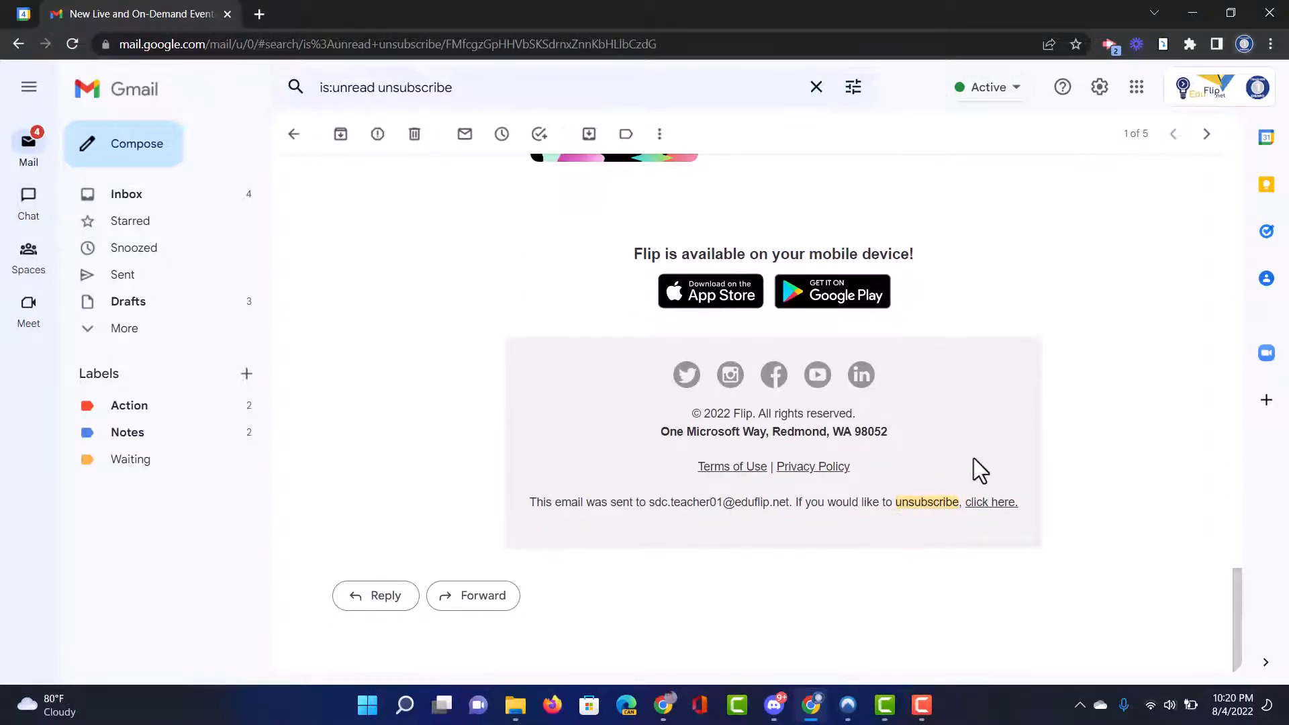
{"action": "mouse_move", "coordinate": [968, 502]}
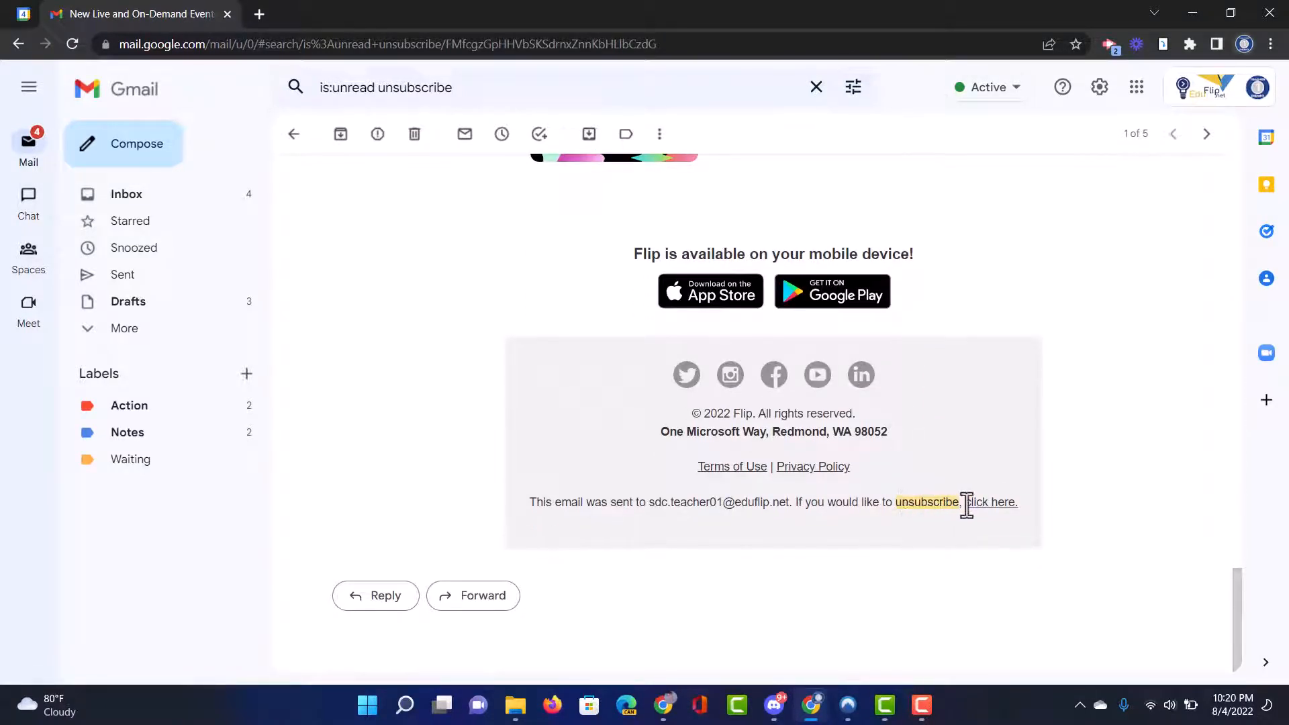
{"action": "mouse_move", "coordinate": [428, 24]}
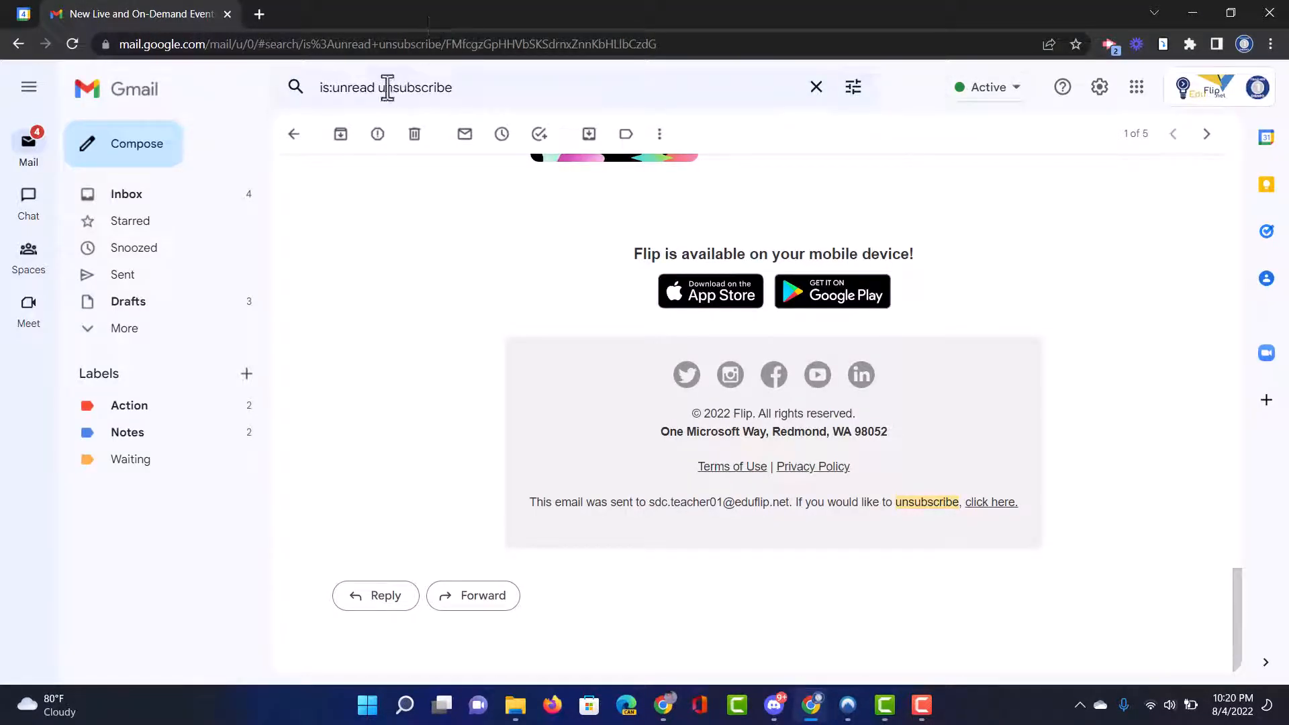
{"action": "left_click", "coordinate": [414, 134]}
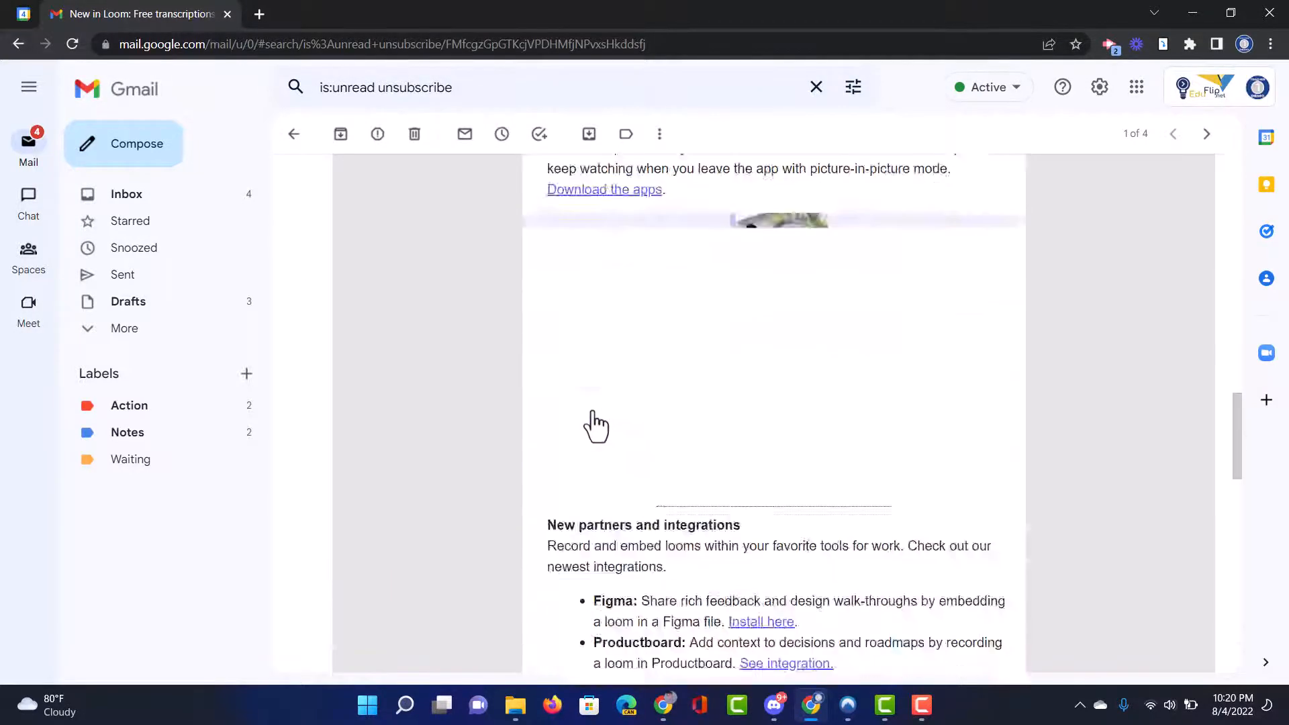
{"action": "scroll", "scroll_direction": "down", "scroll_amount": 3}
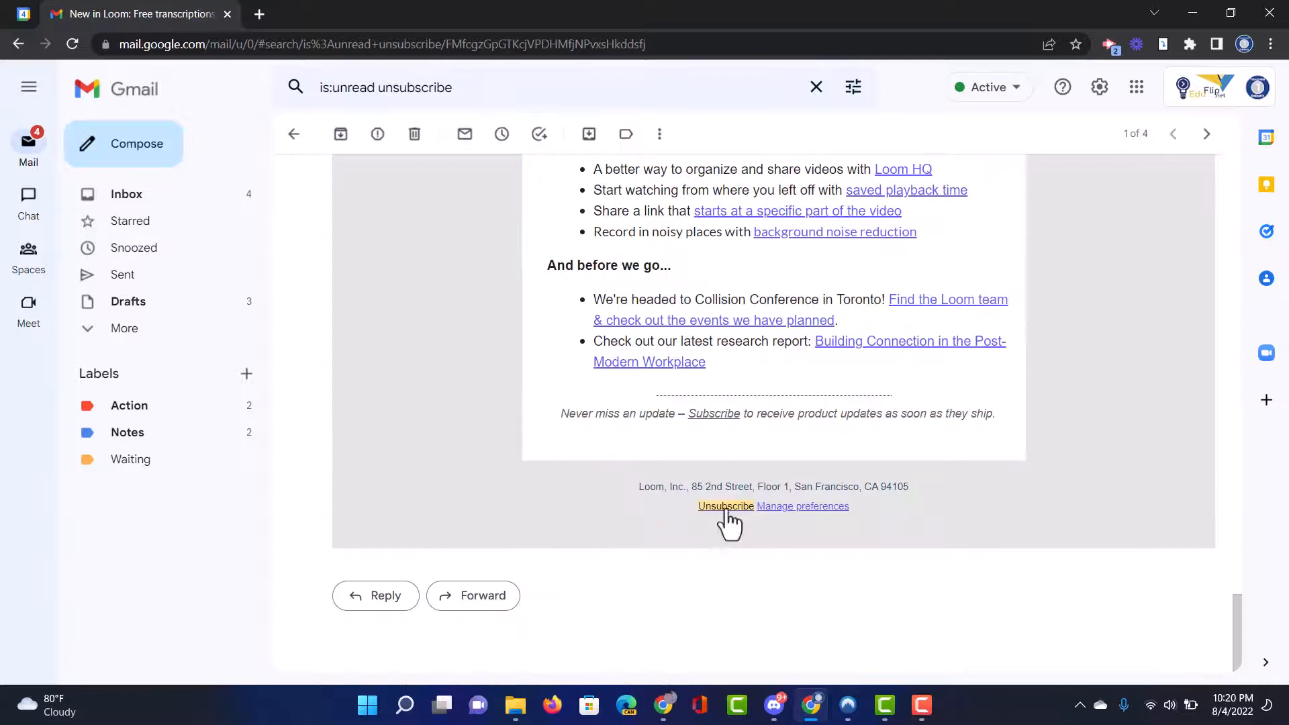
{"action": "mouse_move", "coordinate": [725, 506]}
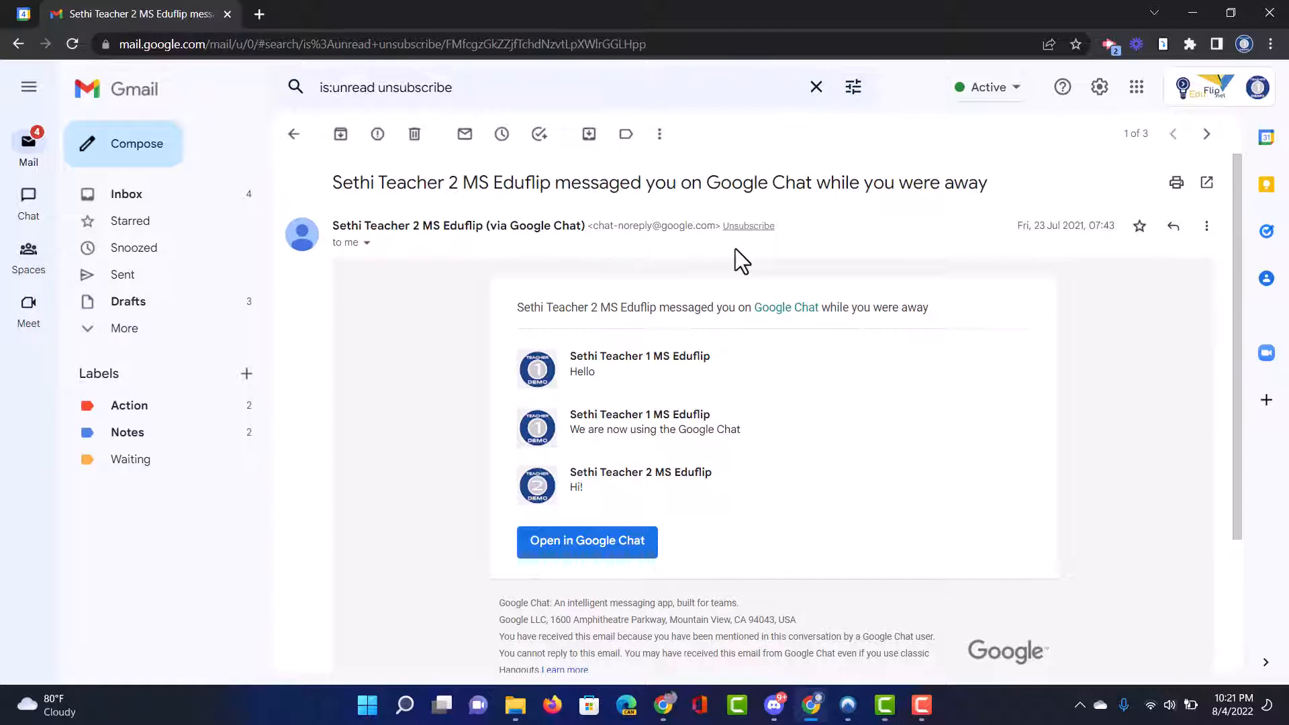
{"action": "mouse_move", "coordinate": [754, 245]}
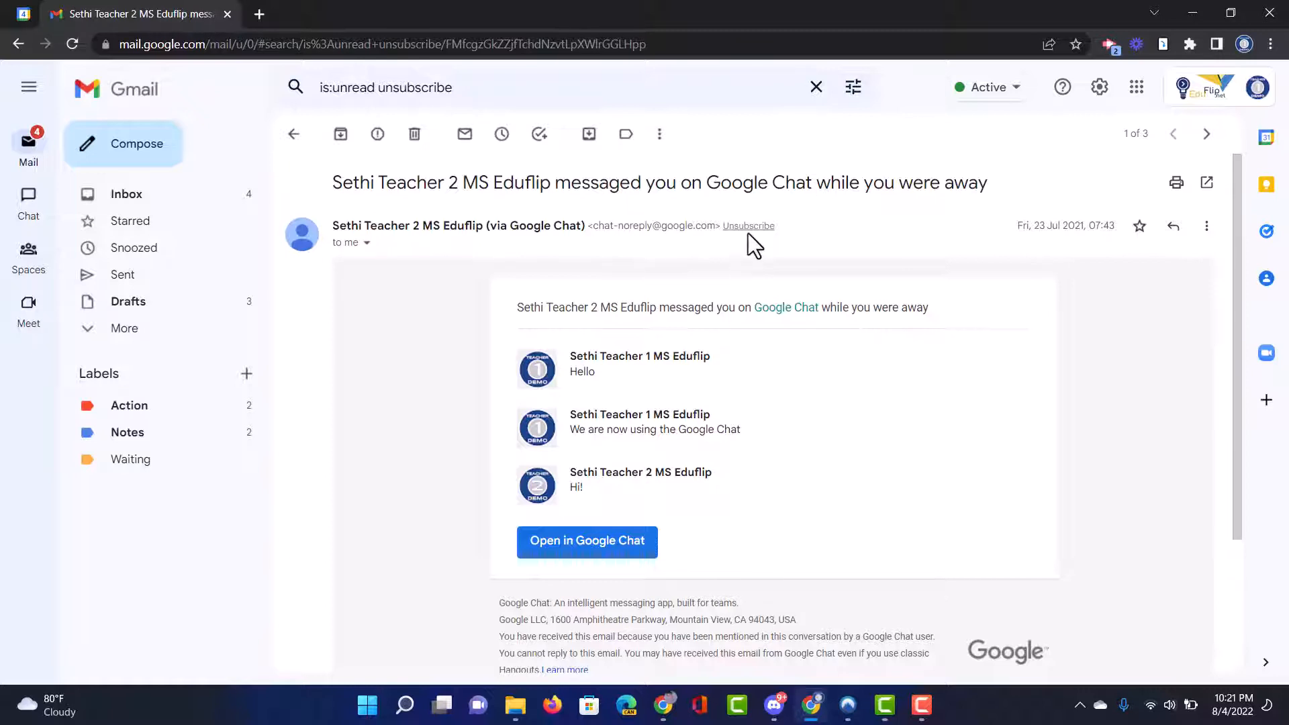
{"action": "mouse_move", "coordinate": [771, 262]}
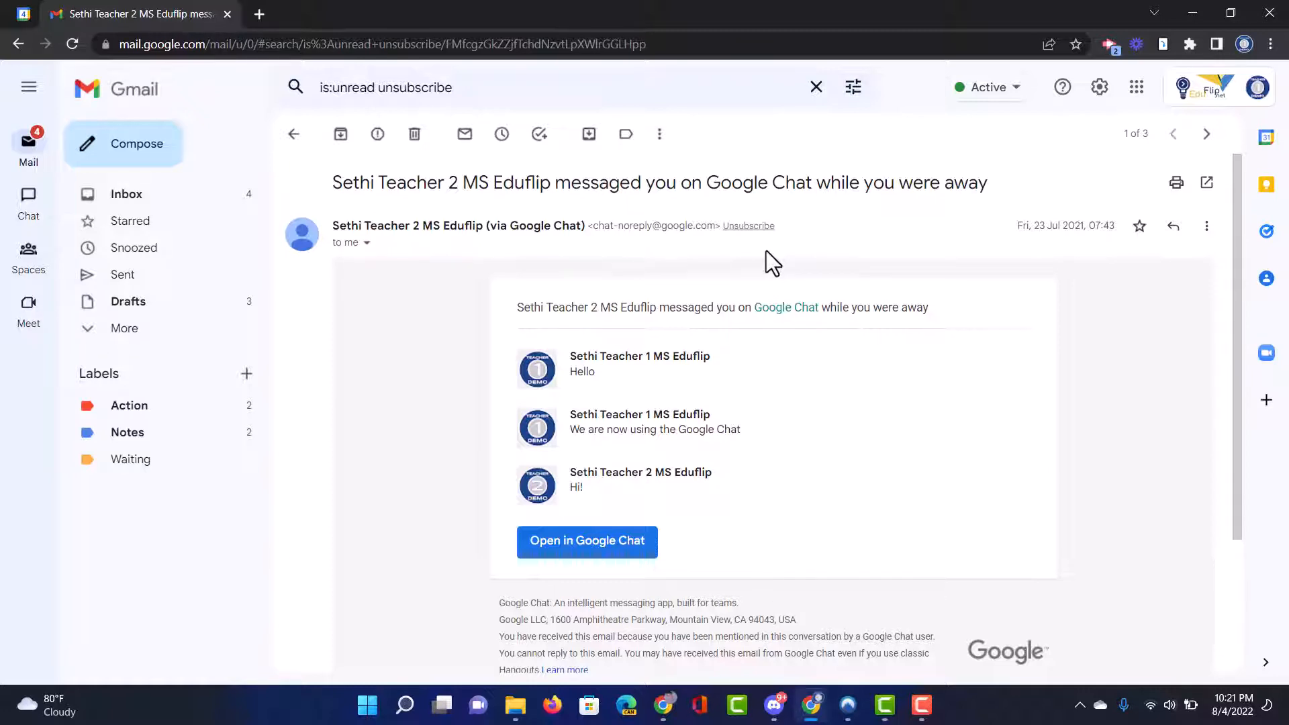
{"action": "mouse_move", "coordinate": [781, 286]}
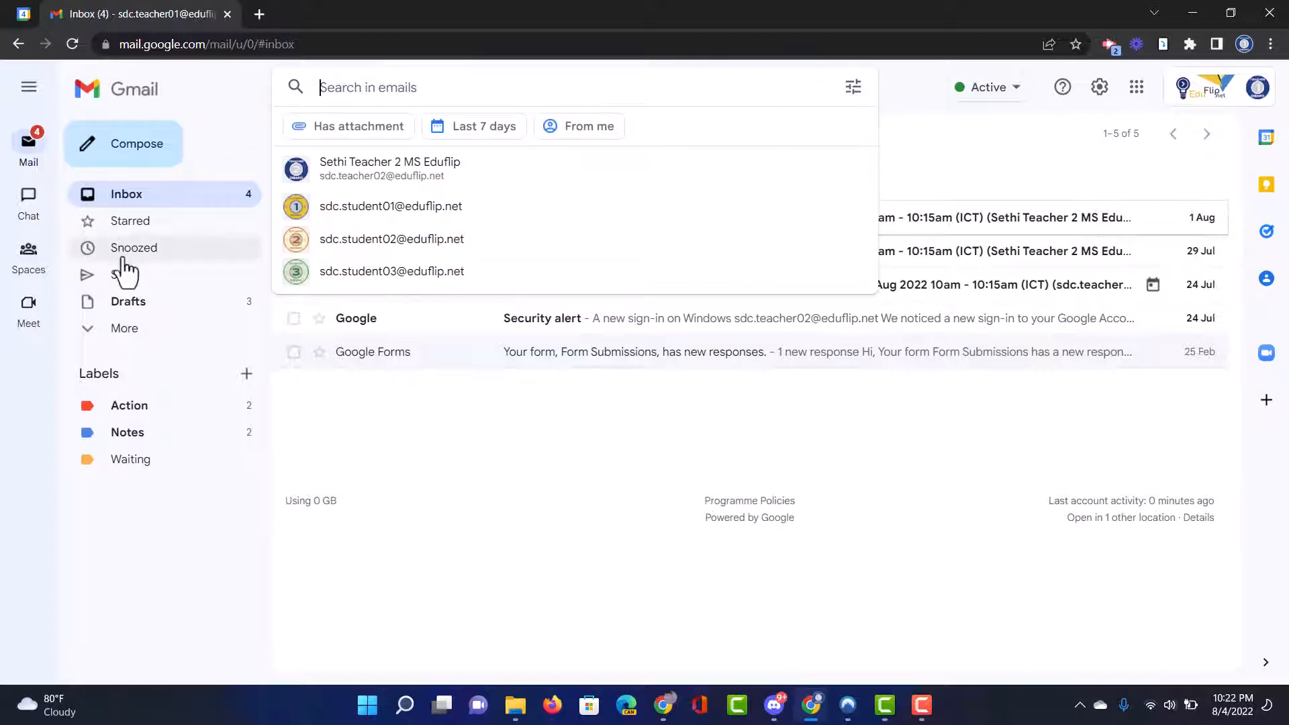
{"action": "left_click", "coordinate": [123, 328]}
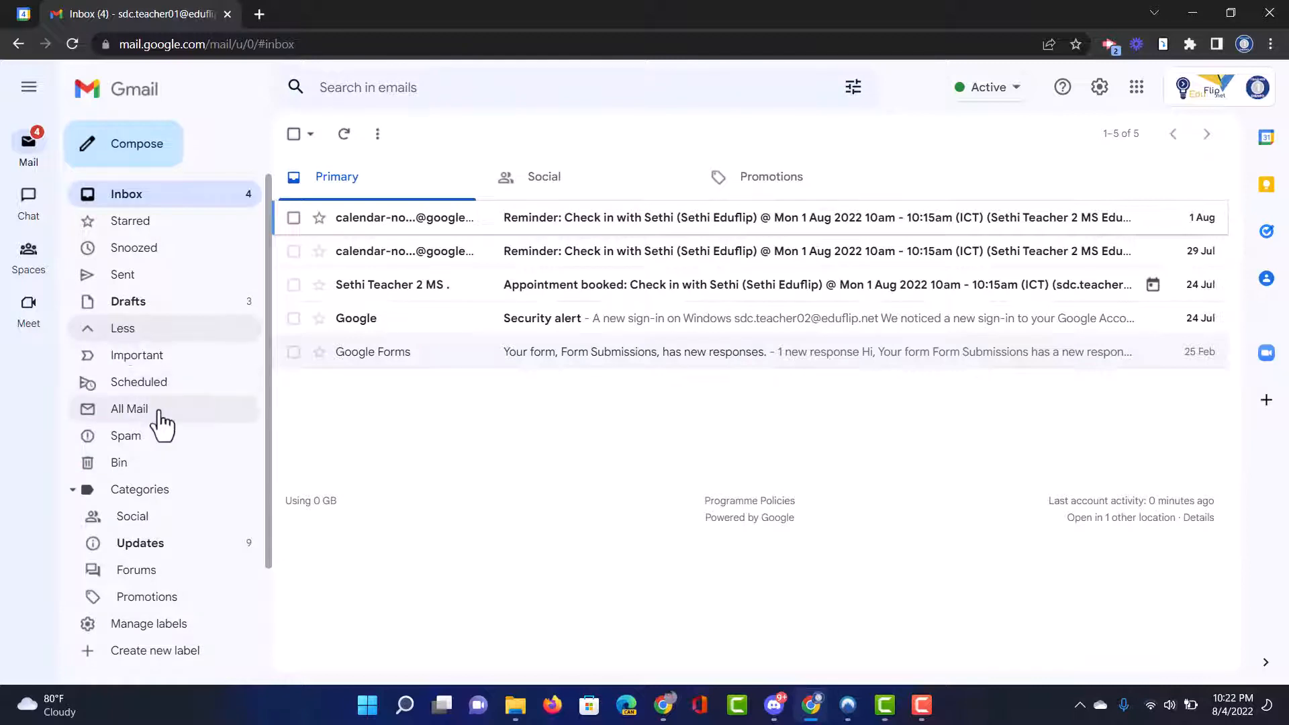
{"action": "left_click", "coordinate": [129, 409]}
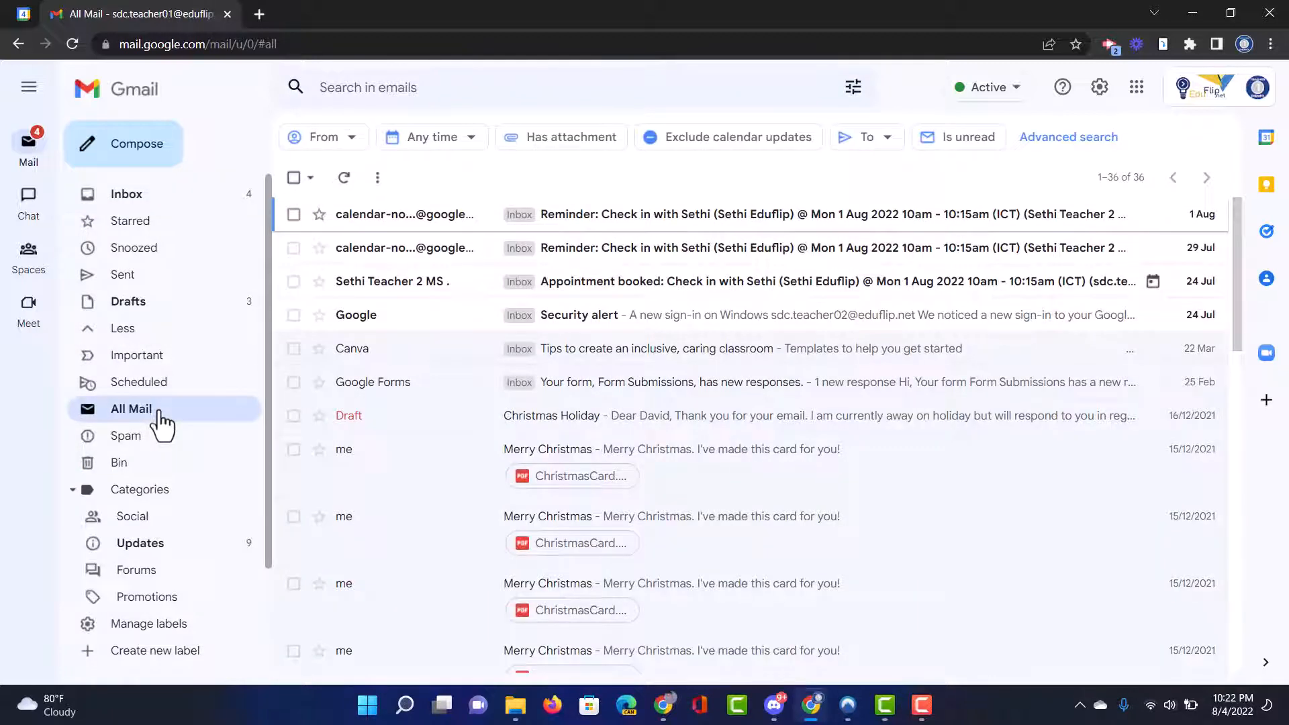
{"action": "left_click", "coordinate": [126, 193]}
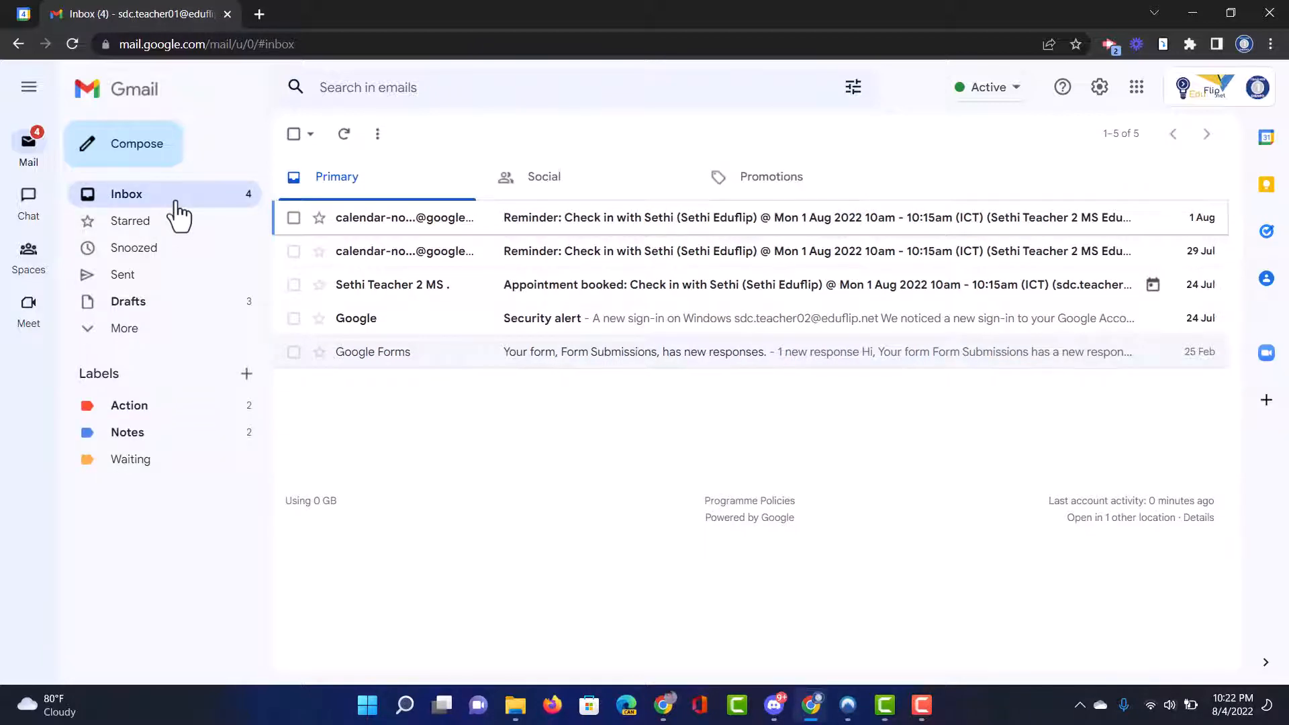
{"action": "mouse_move", "coordinate": [689, 162]}
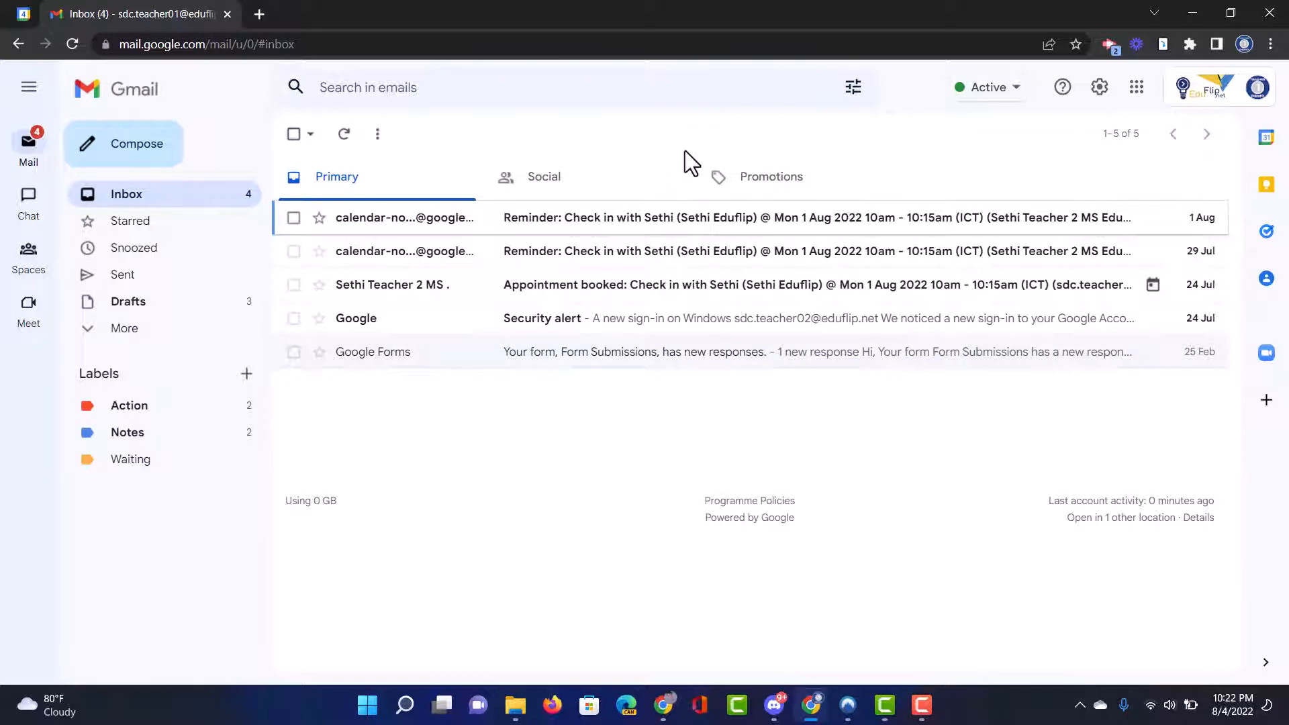
{"action": "mouse_move", "coordinate": [140, 361]}
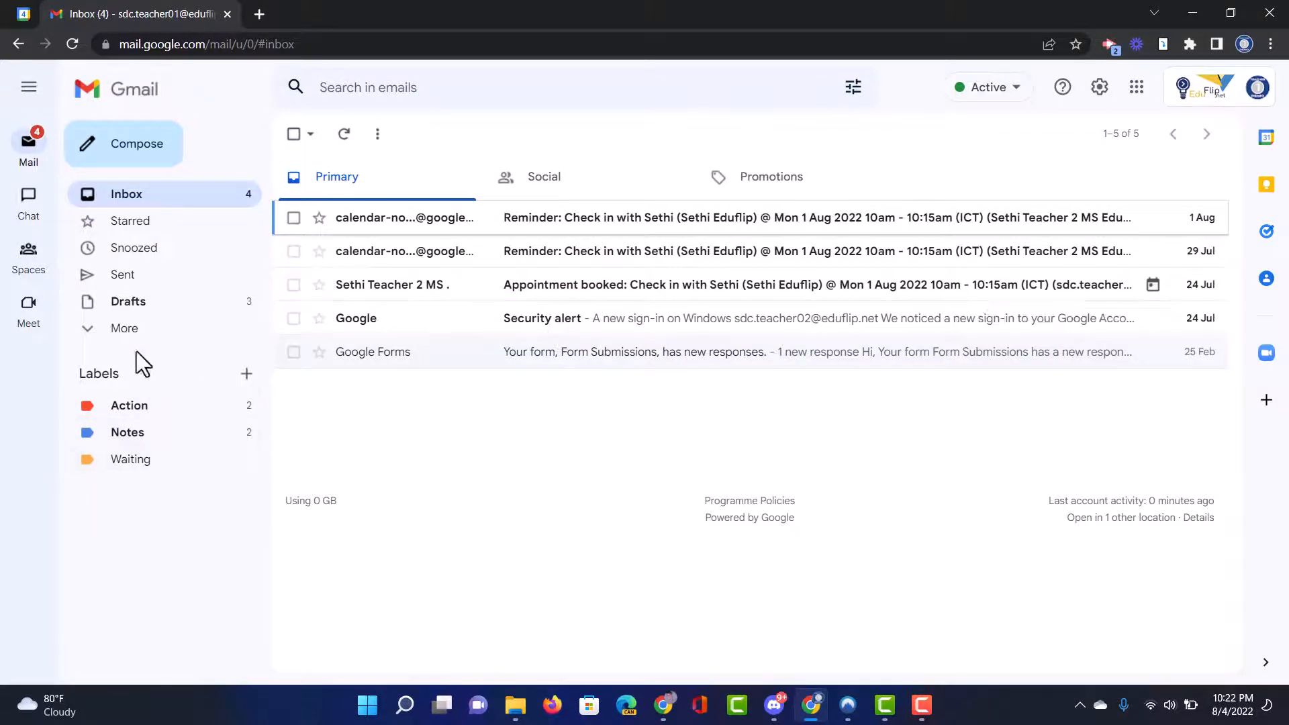
{"action": "mouse_move", "coordinate": [130, 459]}
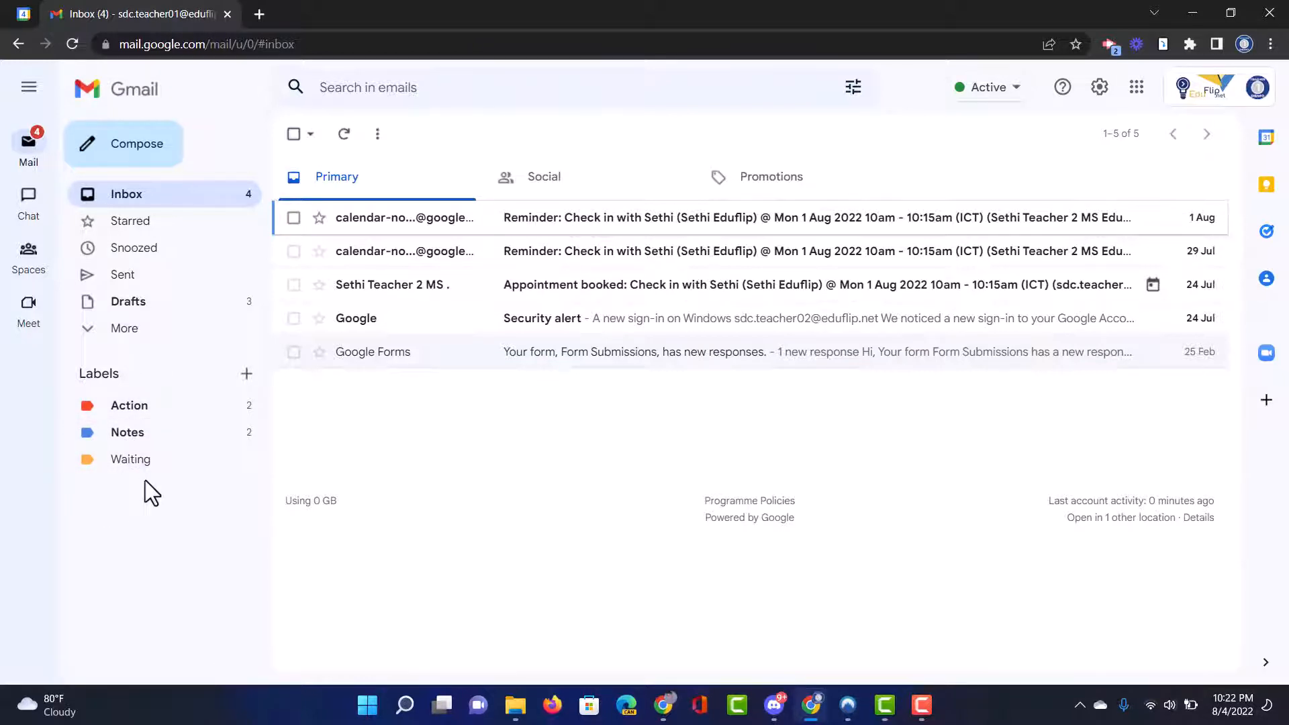
{"action": "mouse_move", "coordinate": [214, 408]}
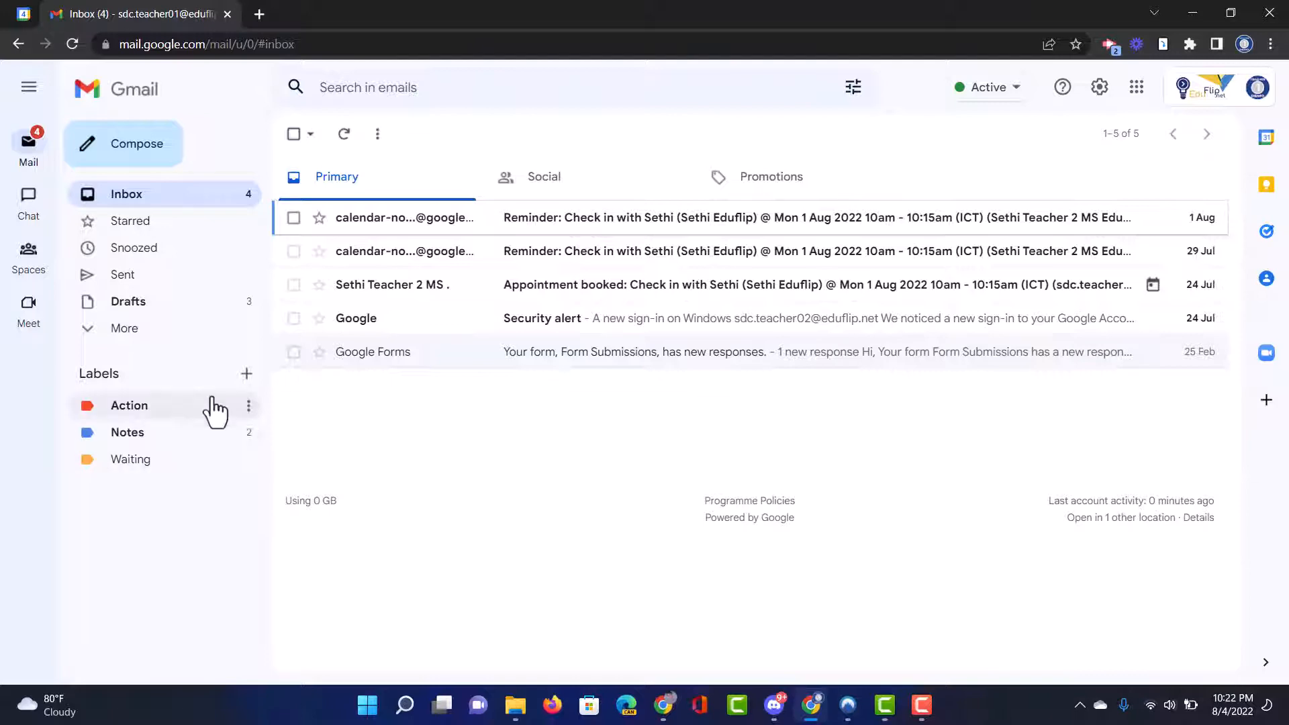
Create a label named School Work and colour it green
{"action": "left_click", "coordinate": [246, 374]}
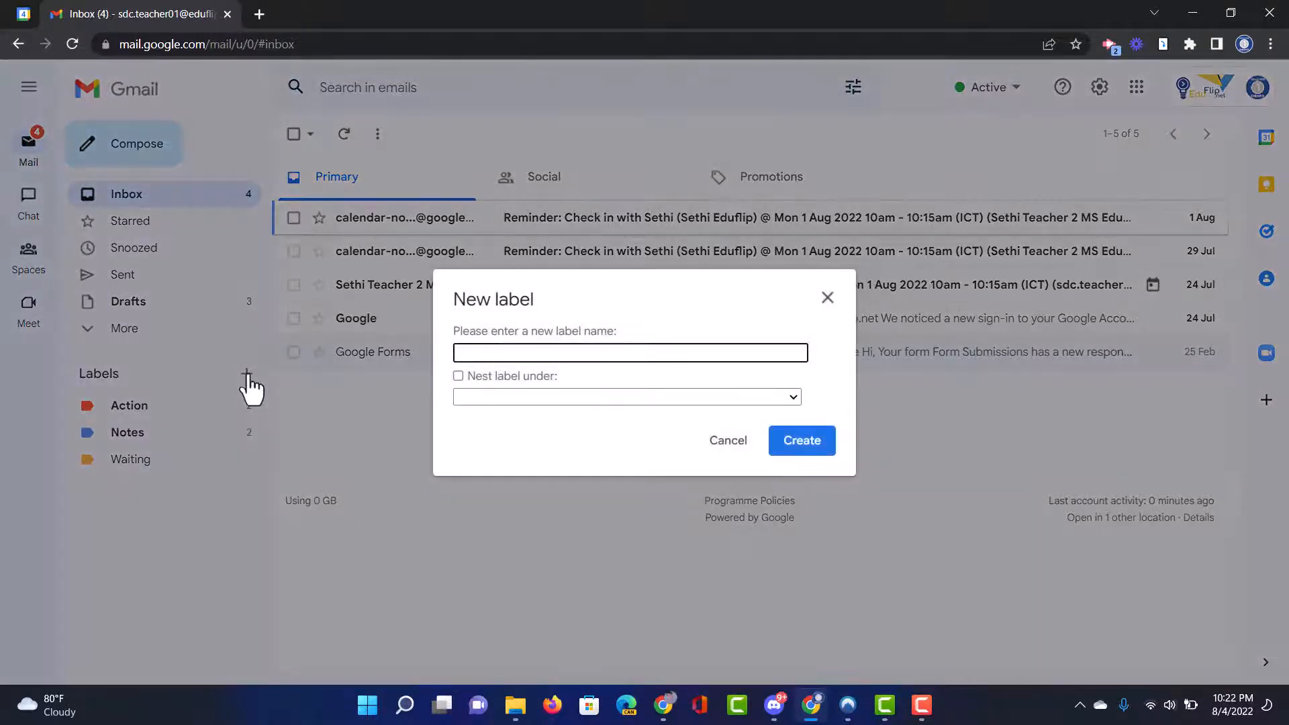
{"action": "type", "text": "S"}
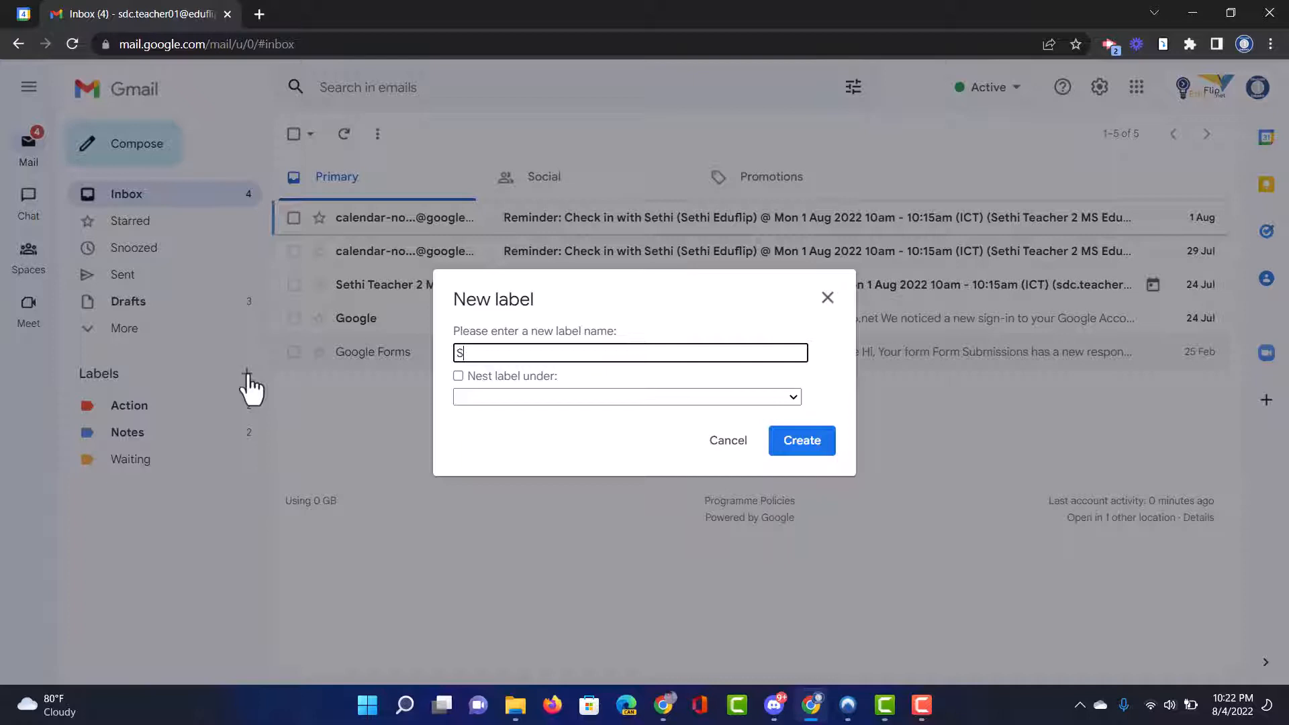
{"action": "type", "text": "chool Work"}
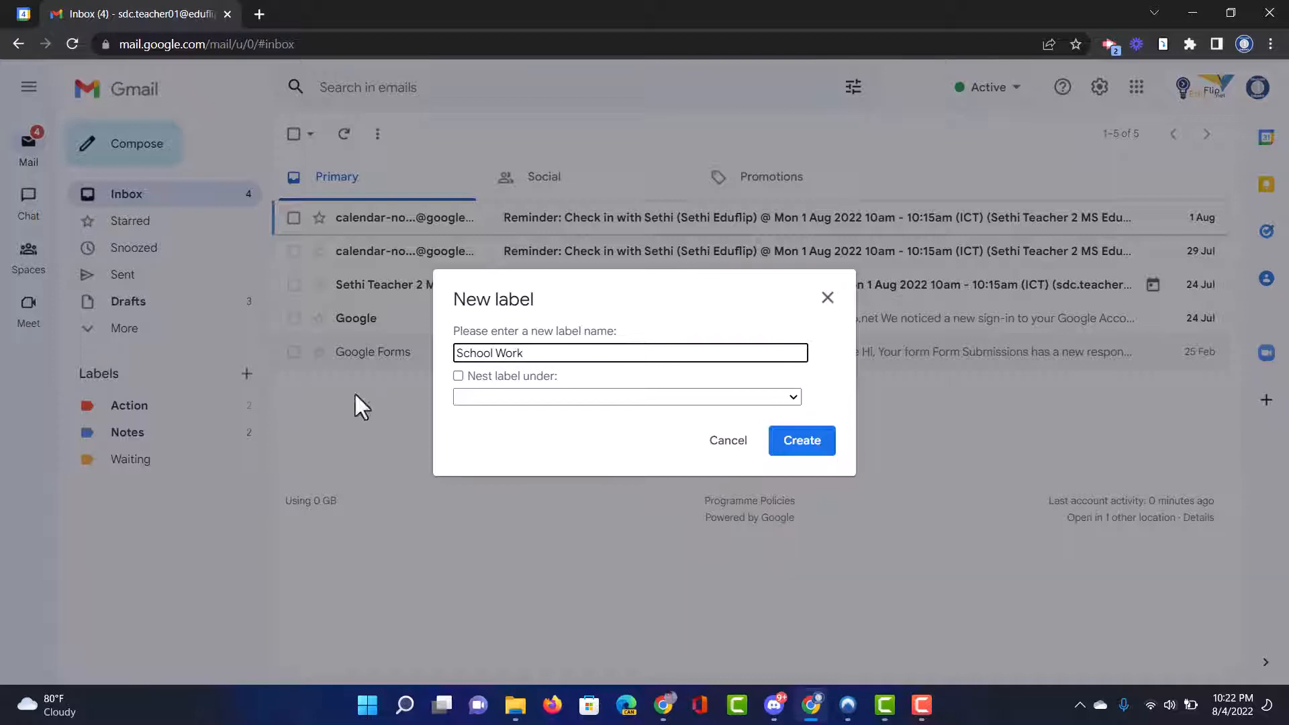
{"action": "left_click", "coordinate": [801, 441]}
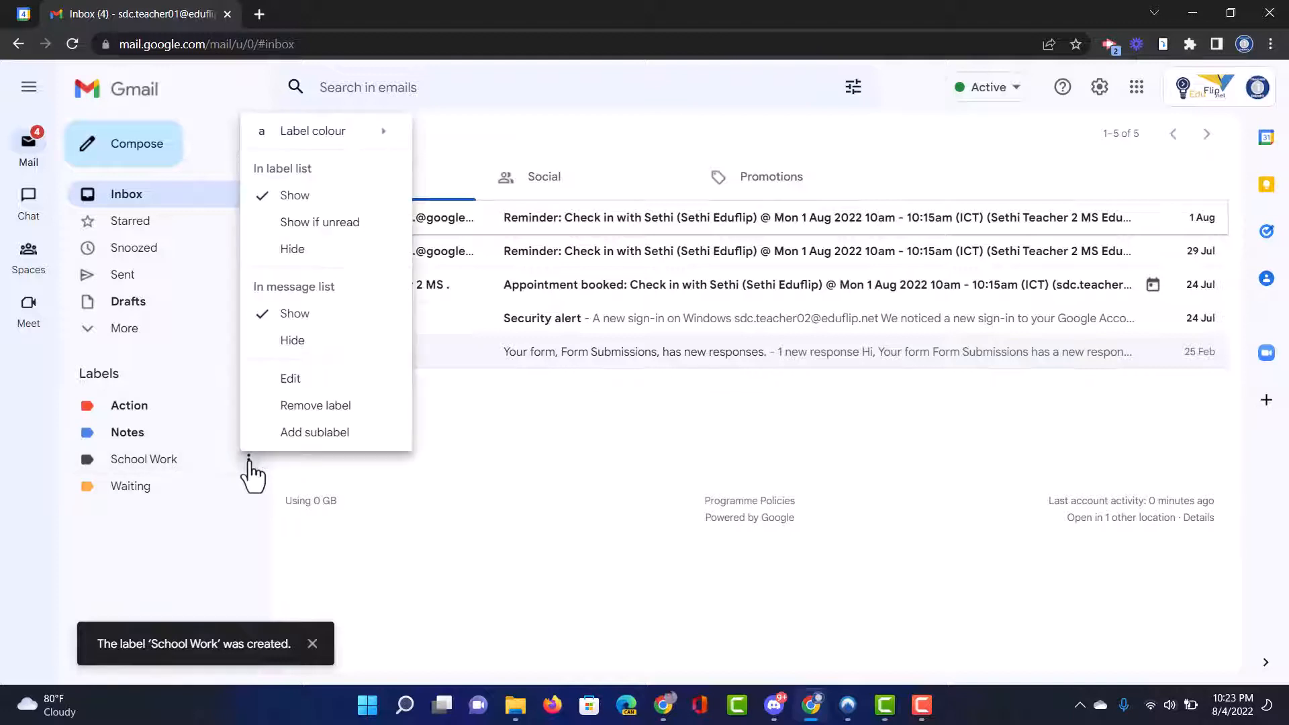
{"action": "left_click", "coordinate": [313, 130]}
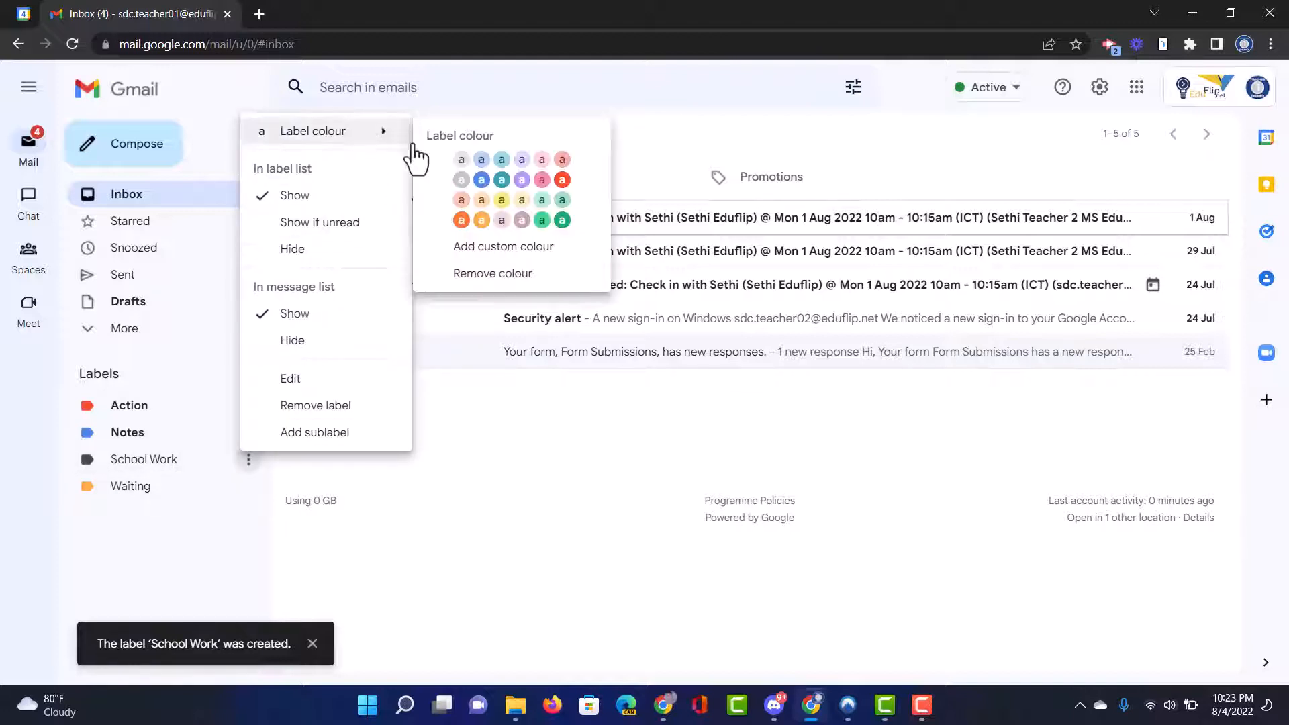
{"action": "left_click", "coordinate": [542, 219]}
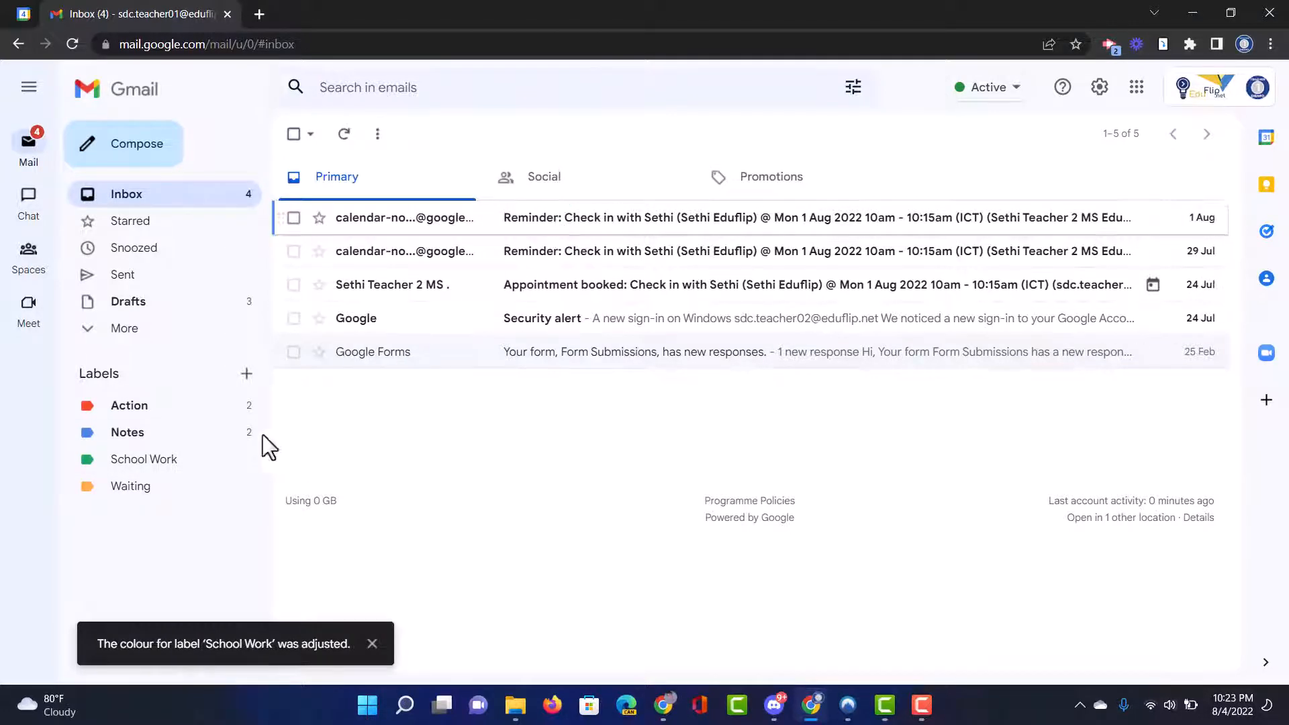
{"action": "mouse_move", "coordinate": [272, 493]}
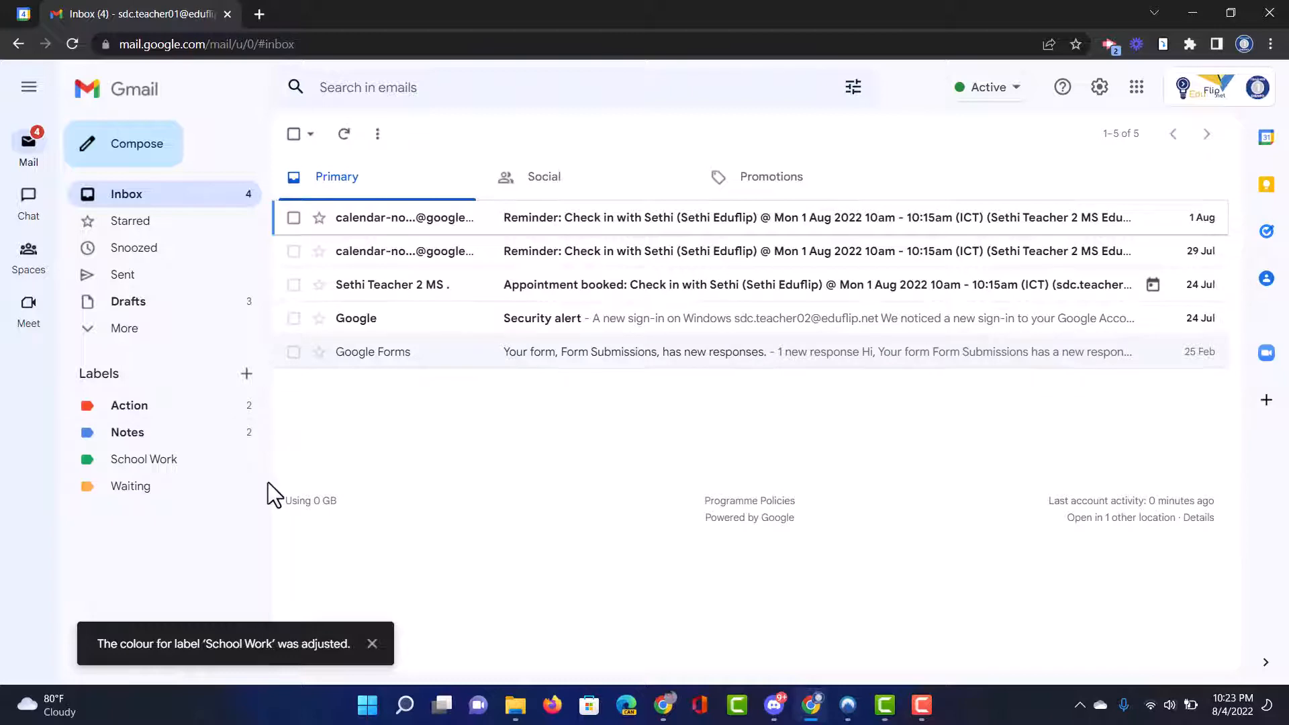
Create a Maths Subject Team label nested under School Work
{"action": "left_click", "coordinate": [245, 373]}
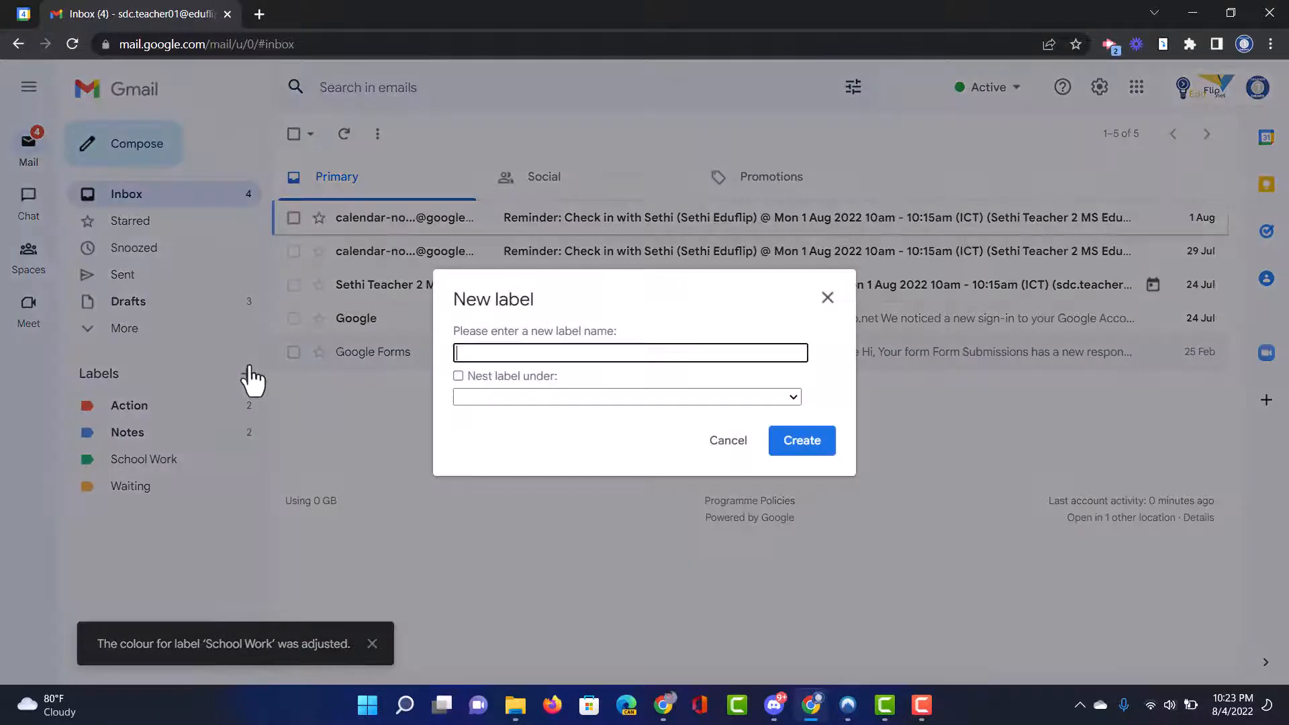
{"action": "mouse_move", "coordinate": [497, 352]}
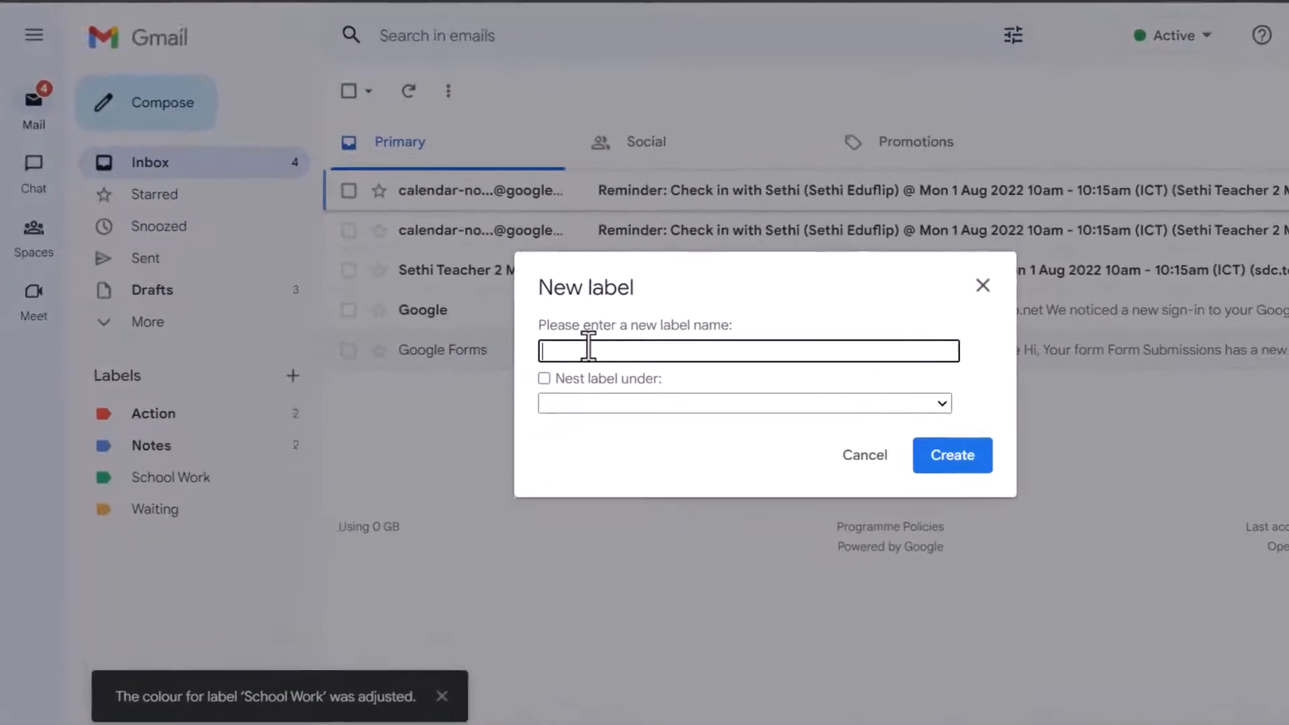
{"action": "type", "text": "Maths"}
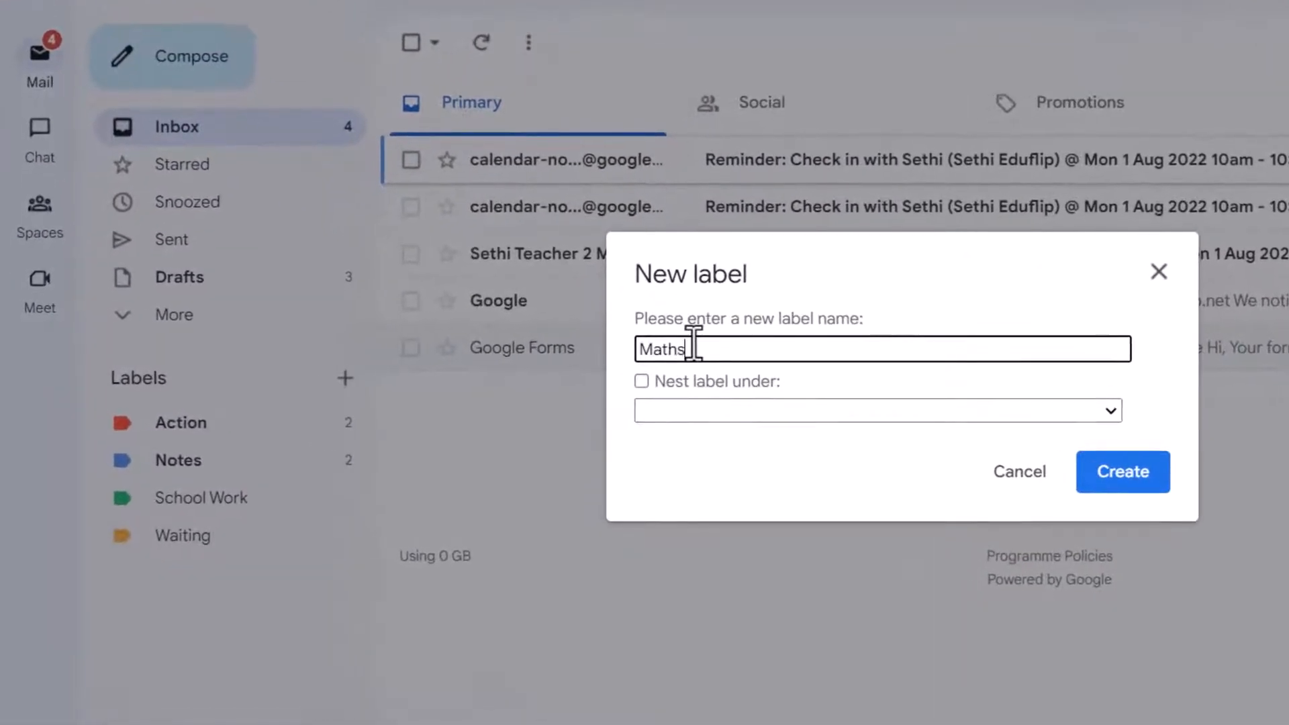
{"action": "type", "text": "Subject"}
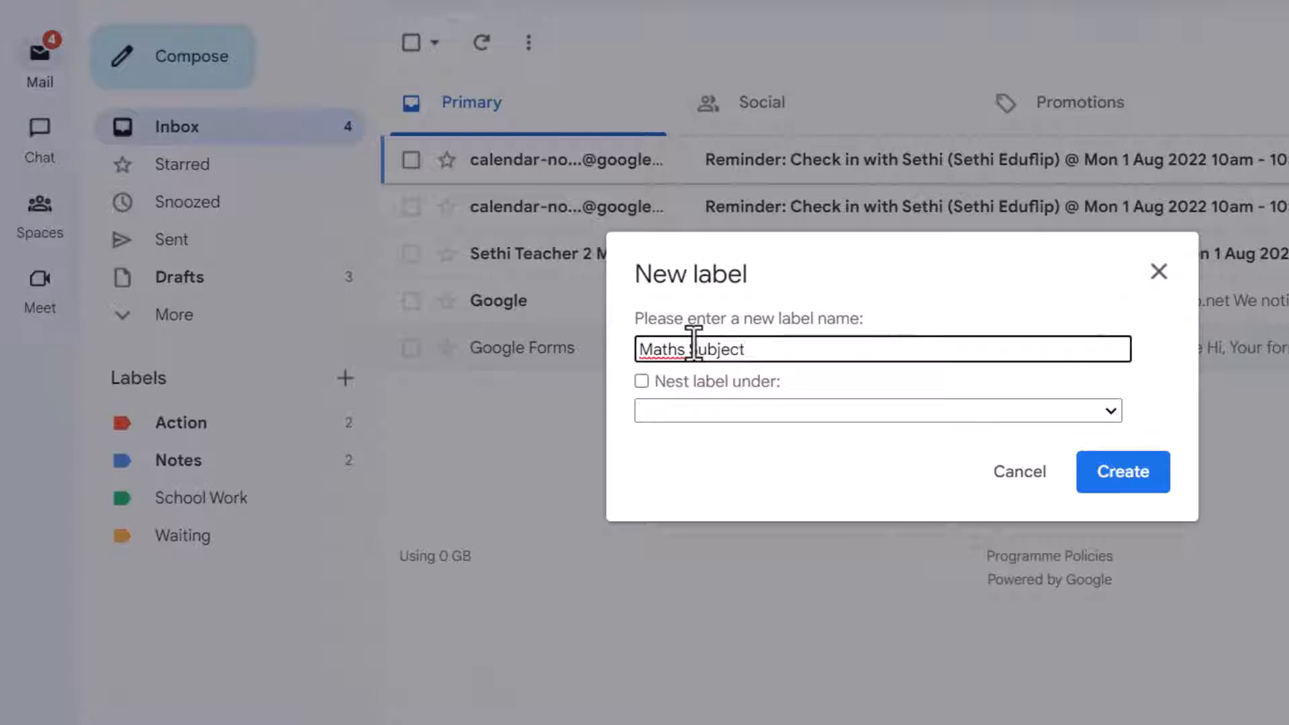
{"action": "type", "text": "Team"}
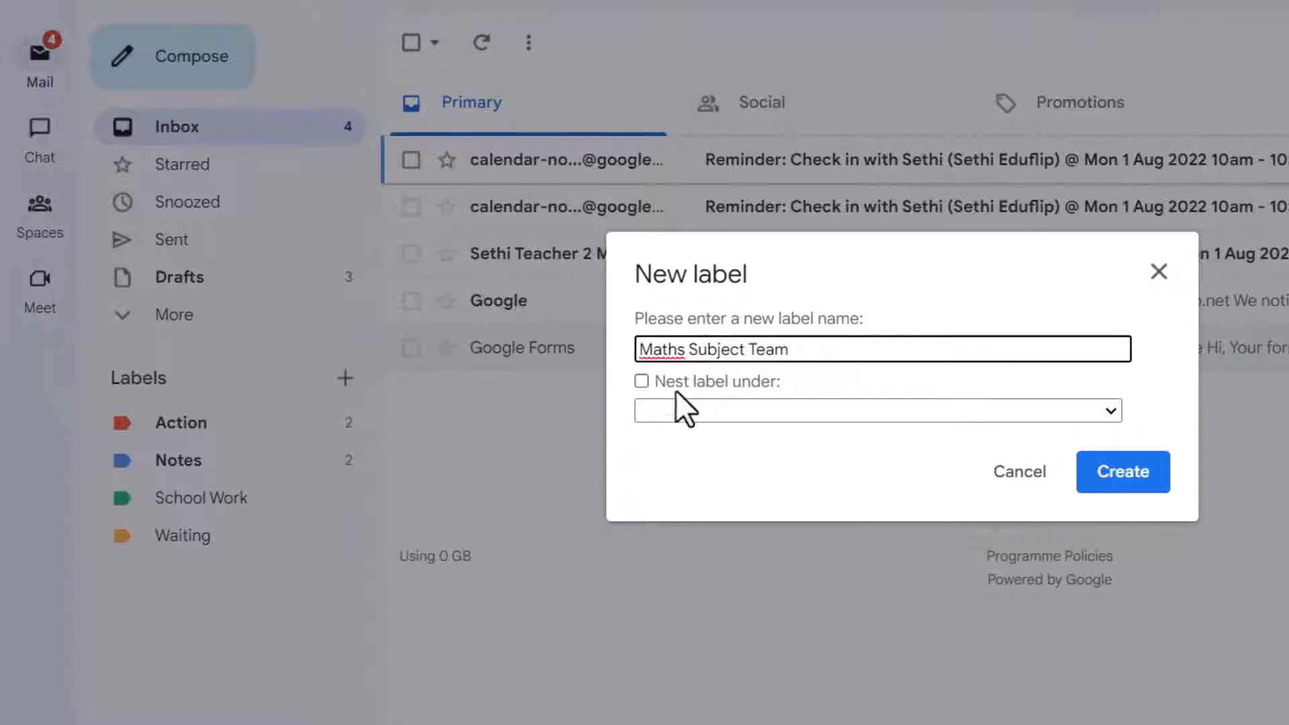
{"action": "left_click", "coordinate": [642, 380]}
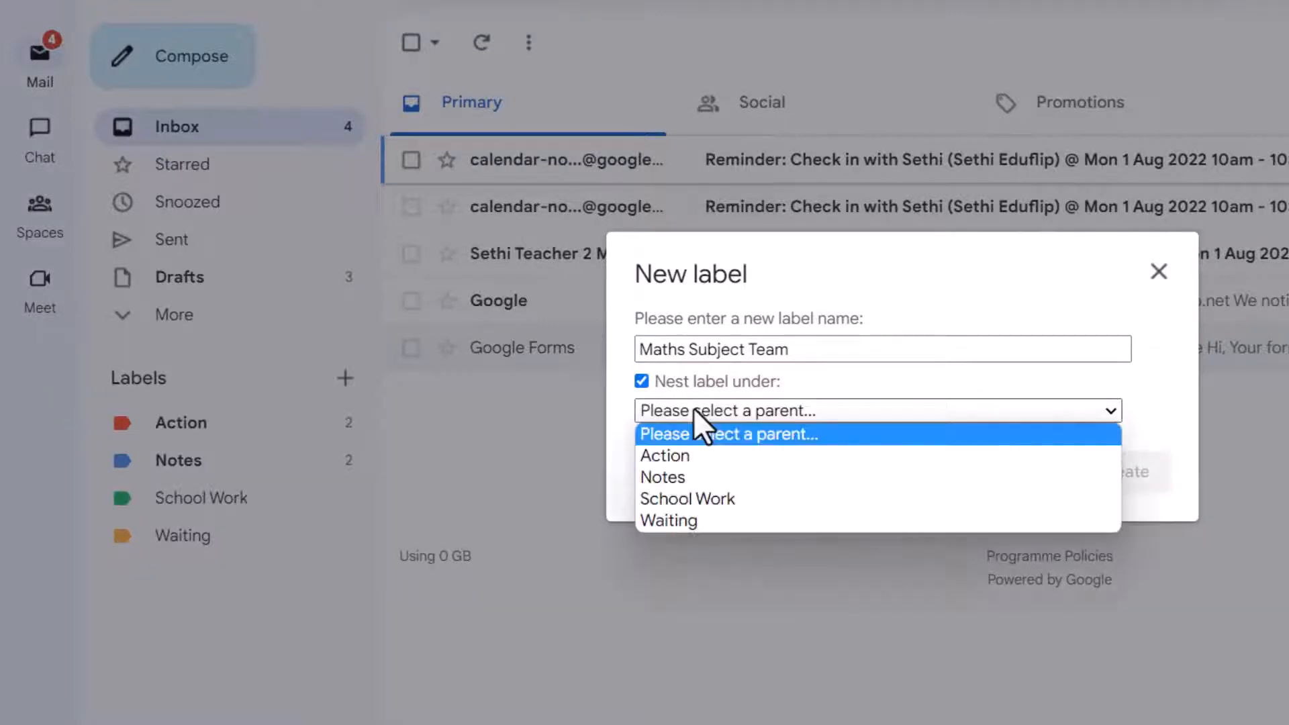
{"action": "left_click", "coordinate": [686, 498]}
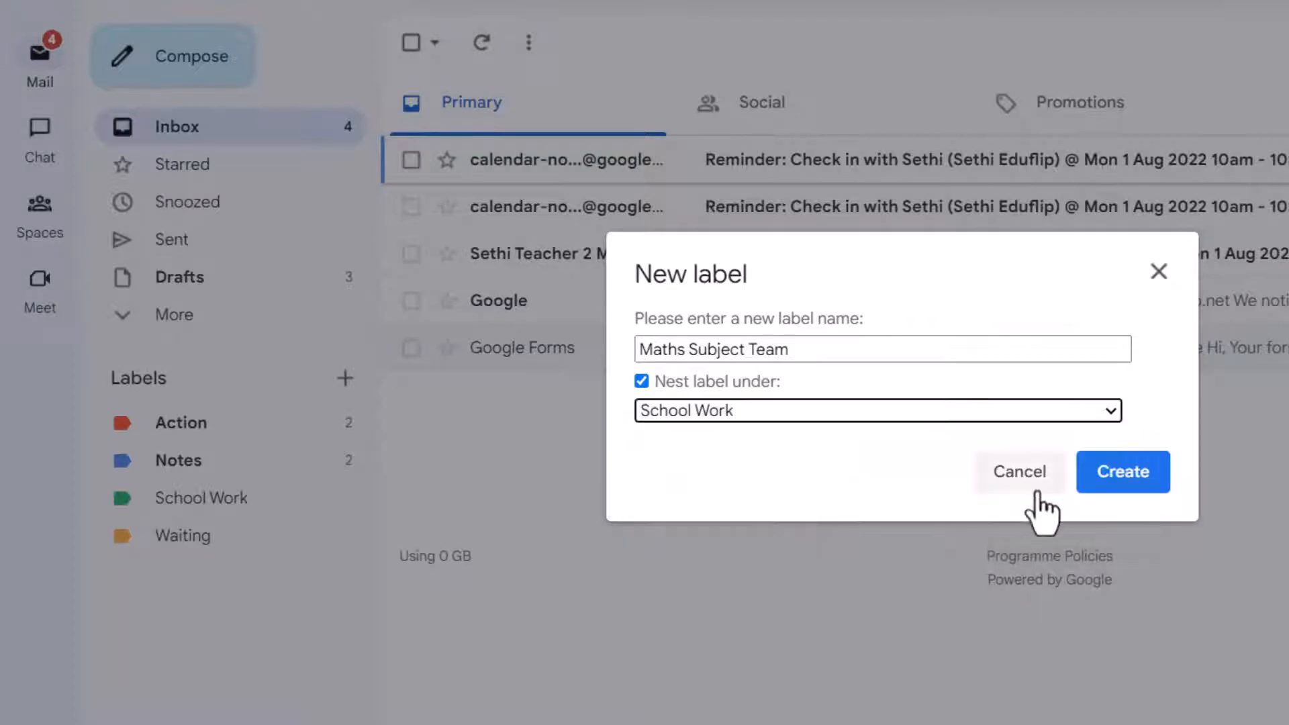
{"action": "left_click", "coordinate": [1123, 471]}
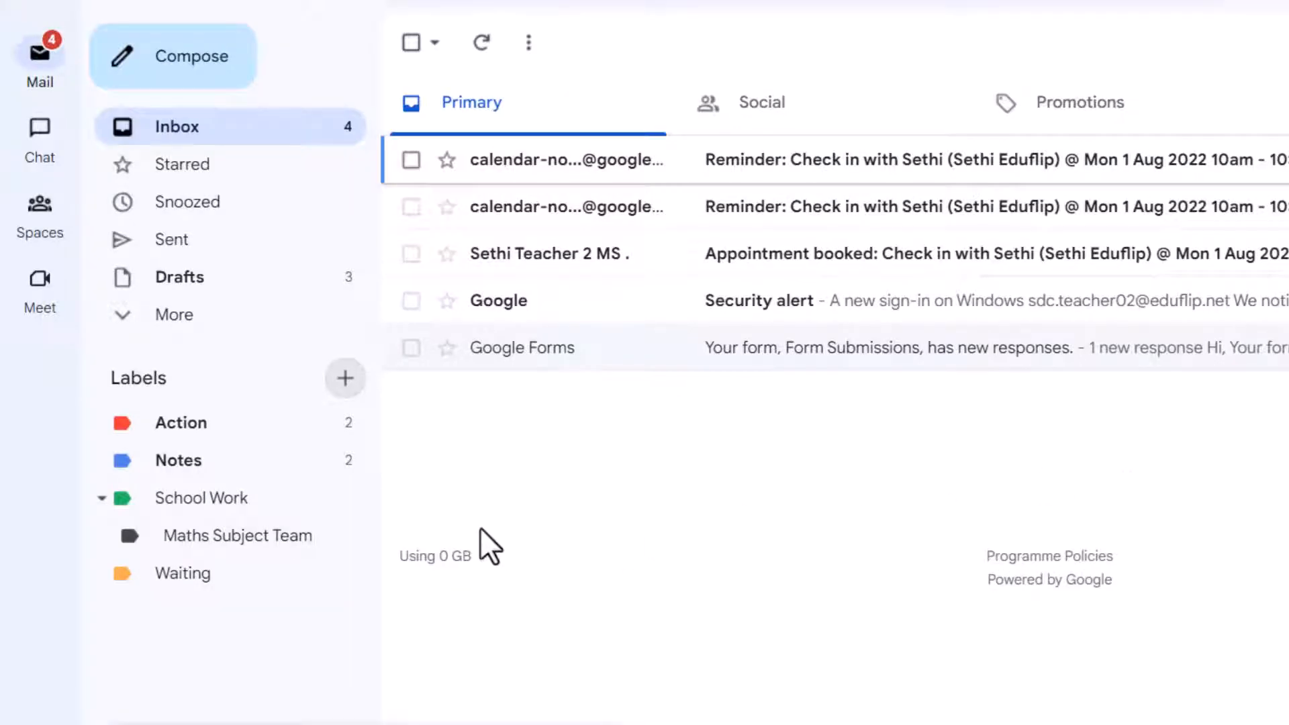
{"action": "mouse_move", "coordinate": [164, 536]}
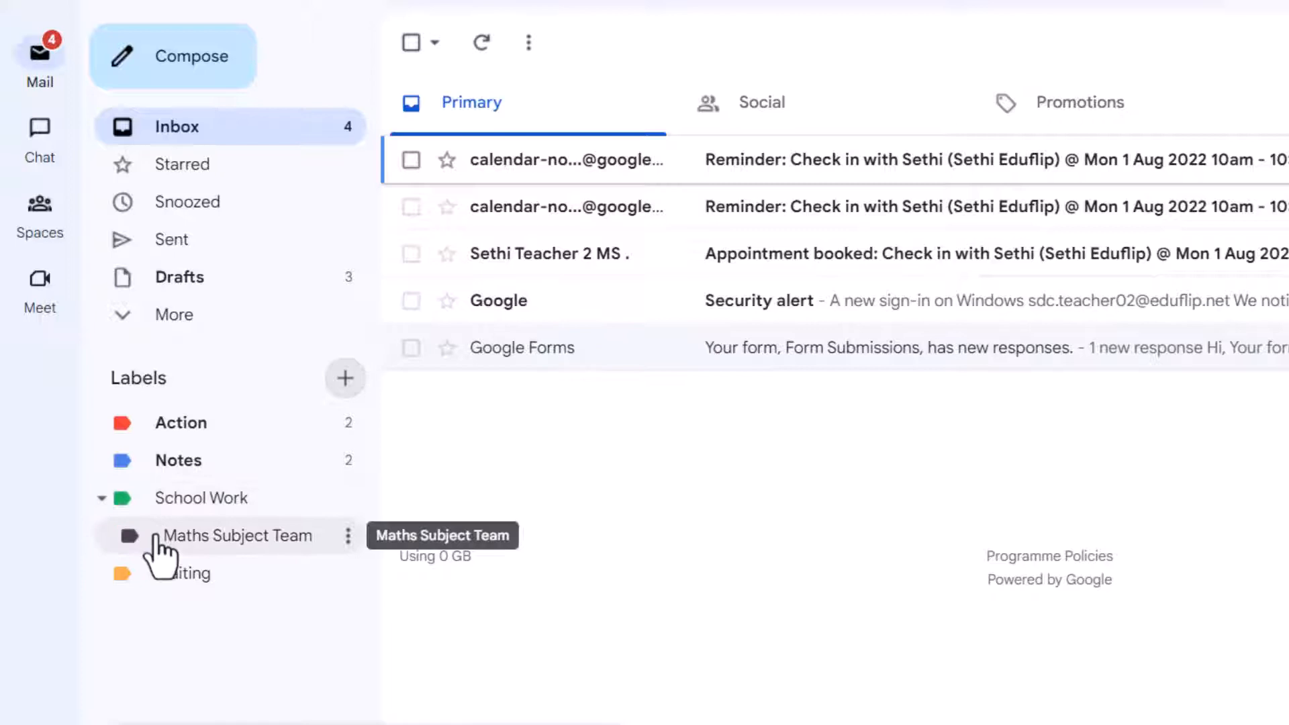
Create an English Subject Team label nested under School Work
{"action": "left_click", "coordinate": [345, 379]}
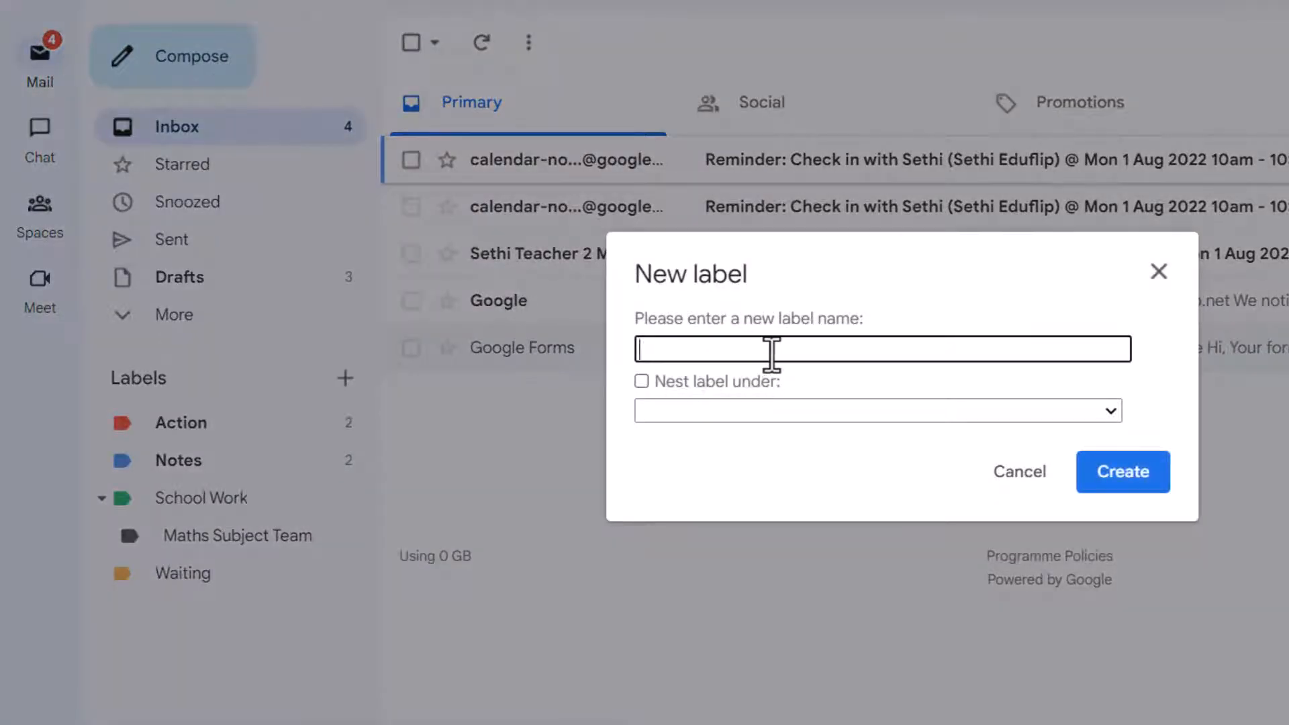
{"action": "type", "text": "English sub"}
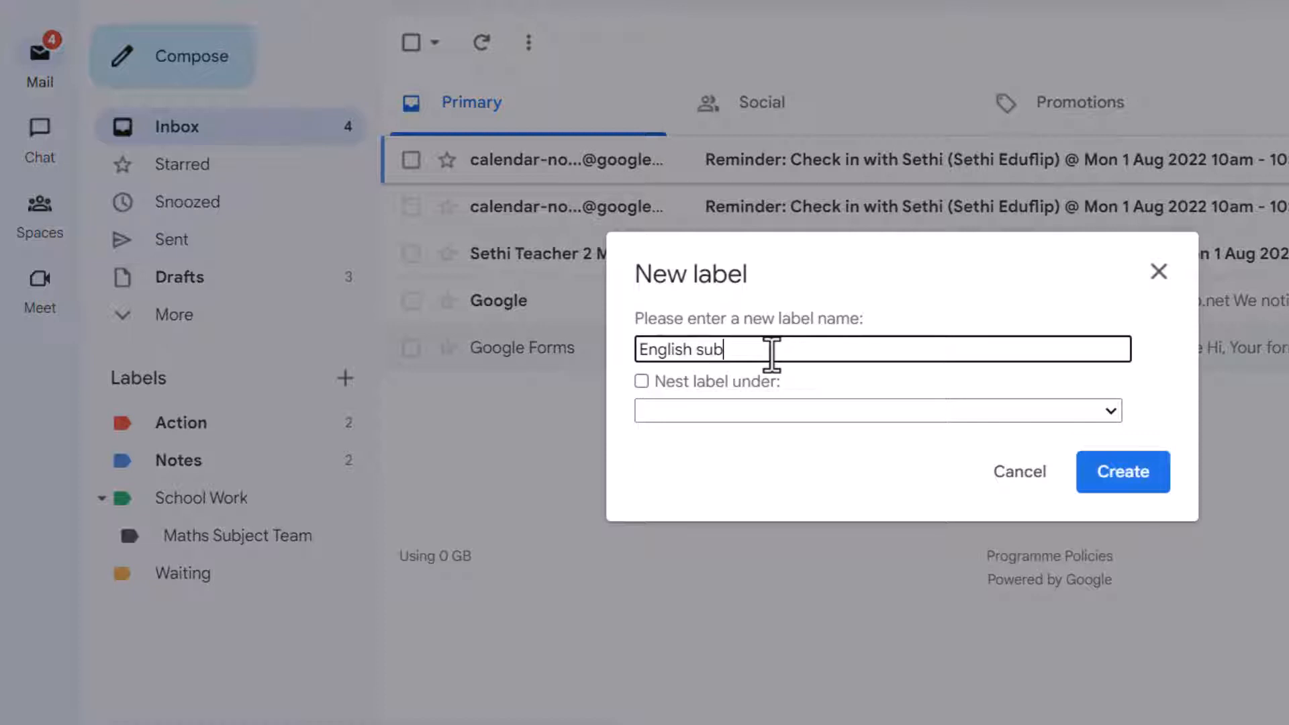
{"action": "type", "text": "ject Team"}
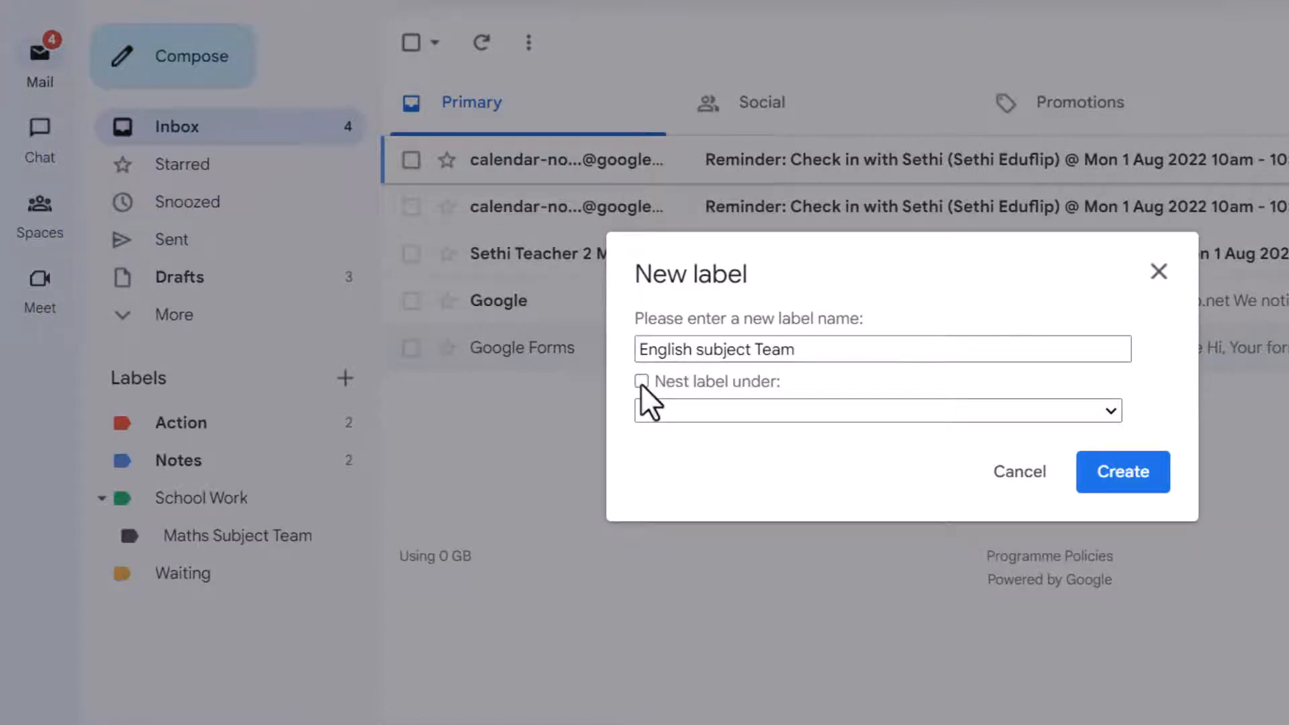
{"action": "left_click", "coordinate": [642, 381]}
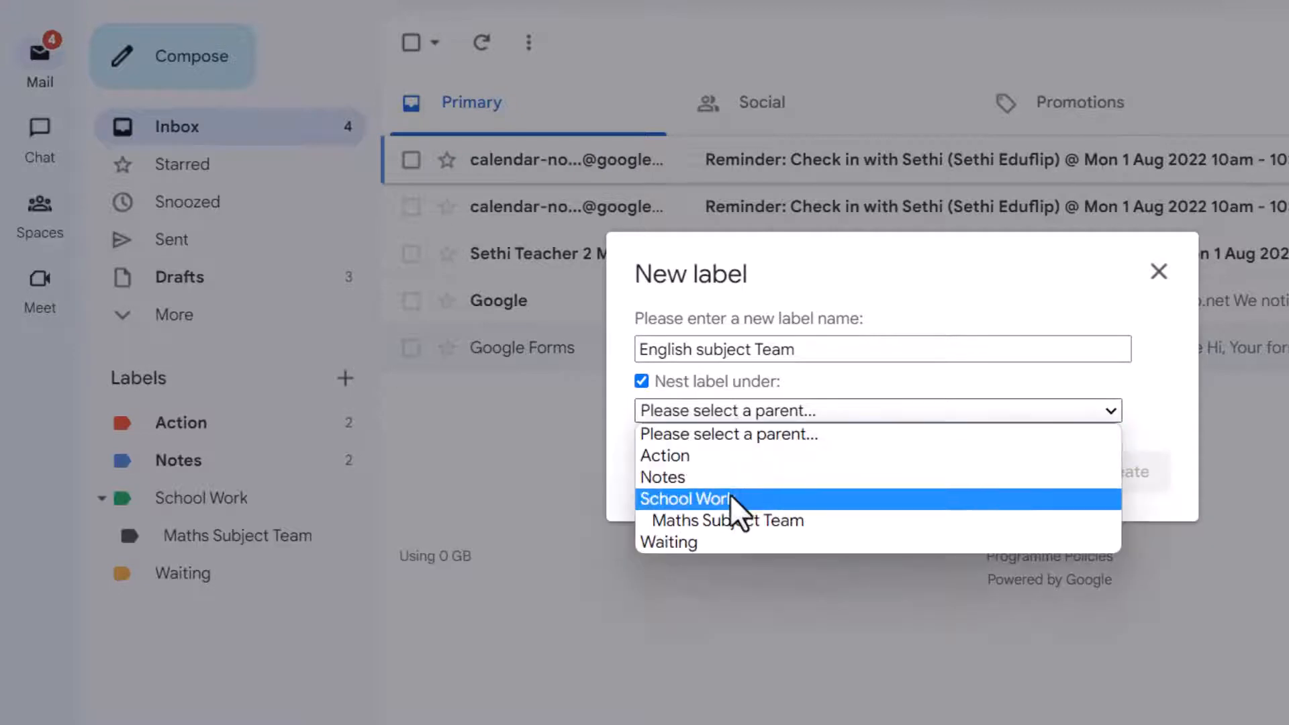
{"action": "left_click", "coordinate": [685, 499]}
{"action": "type", "text": "S"}
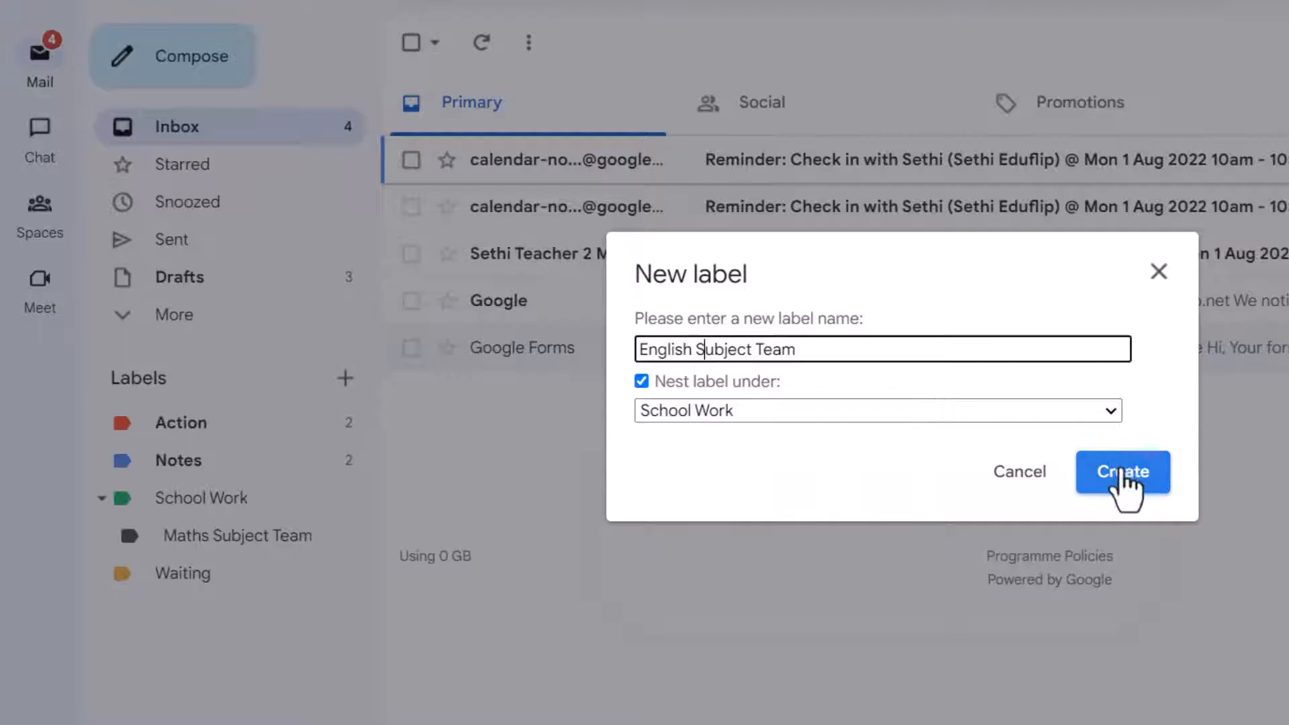
{"action": "left_click", "coordinate": [1123, 471]}
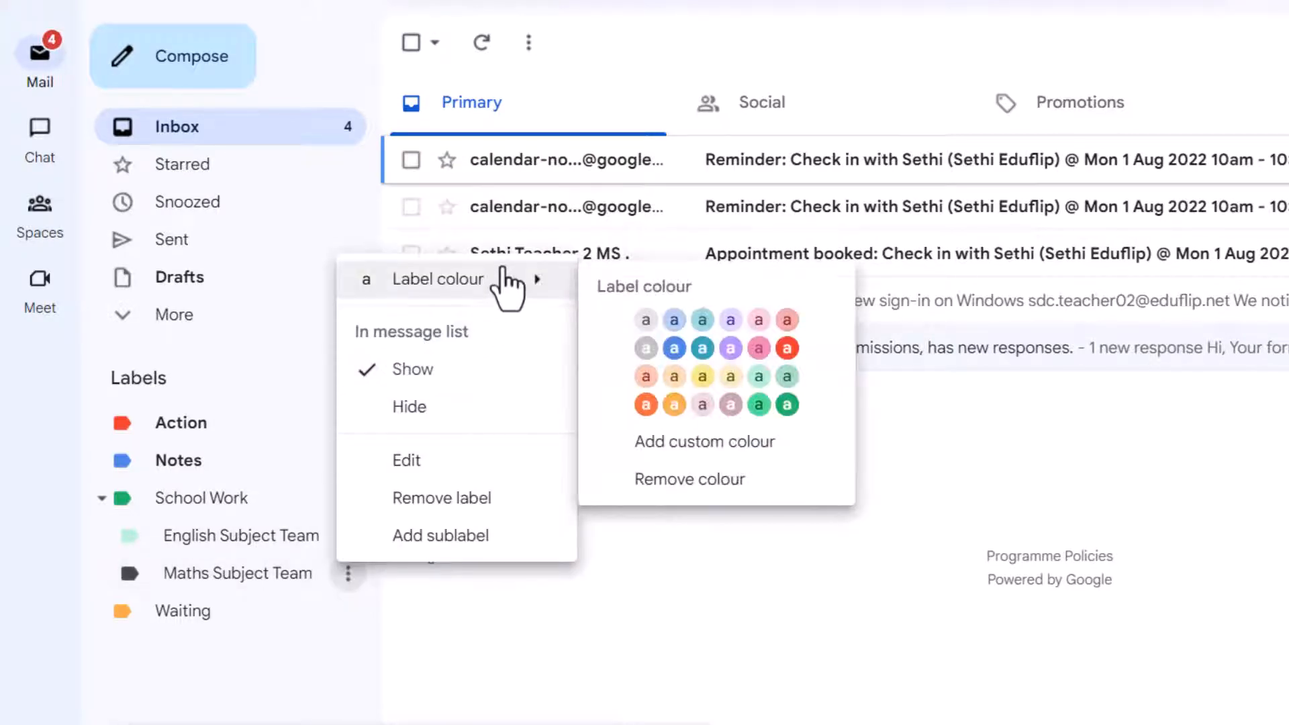
Colour the Maths Subject Team label pale green to match English Subject Team
{"action": "left_click", "coordinate": [757, 404]}
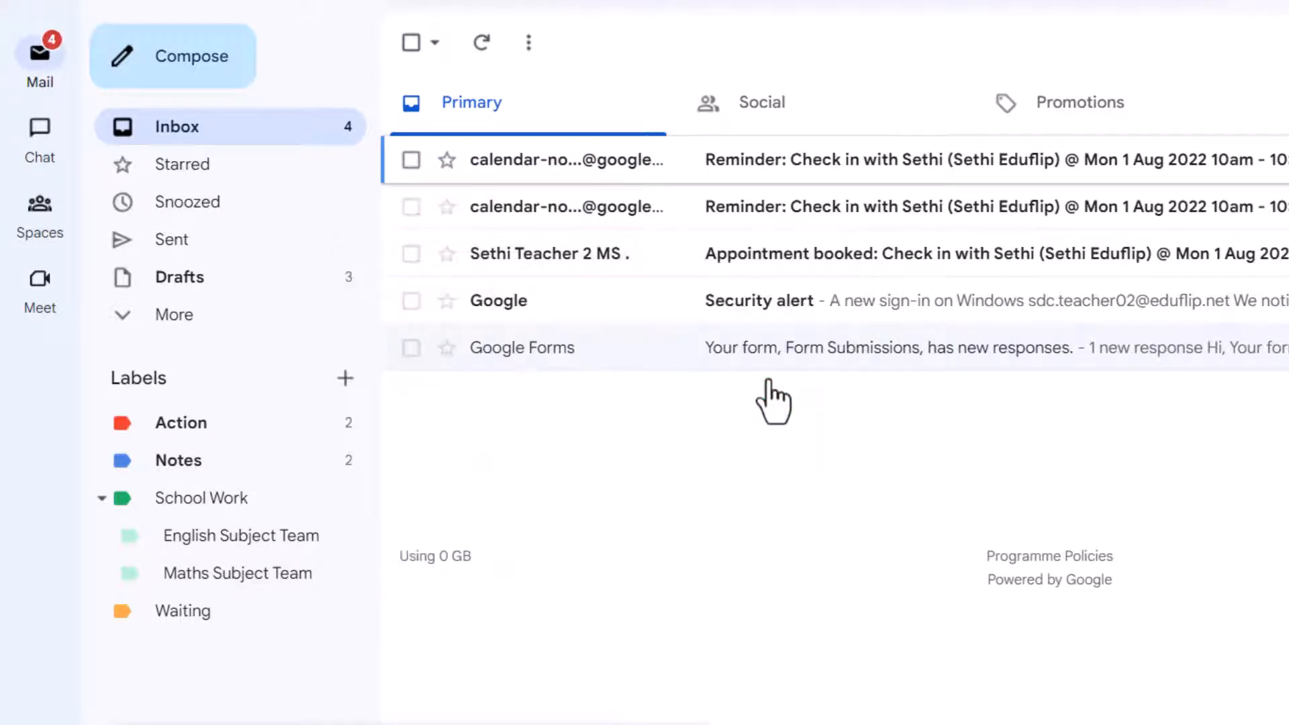
{"action": "mouse_move", "coordinate": [662, 514]}
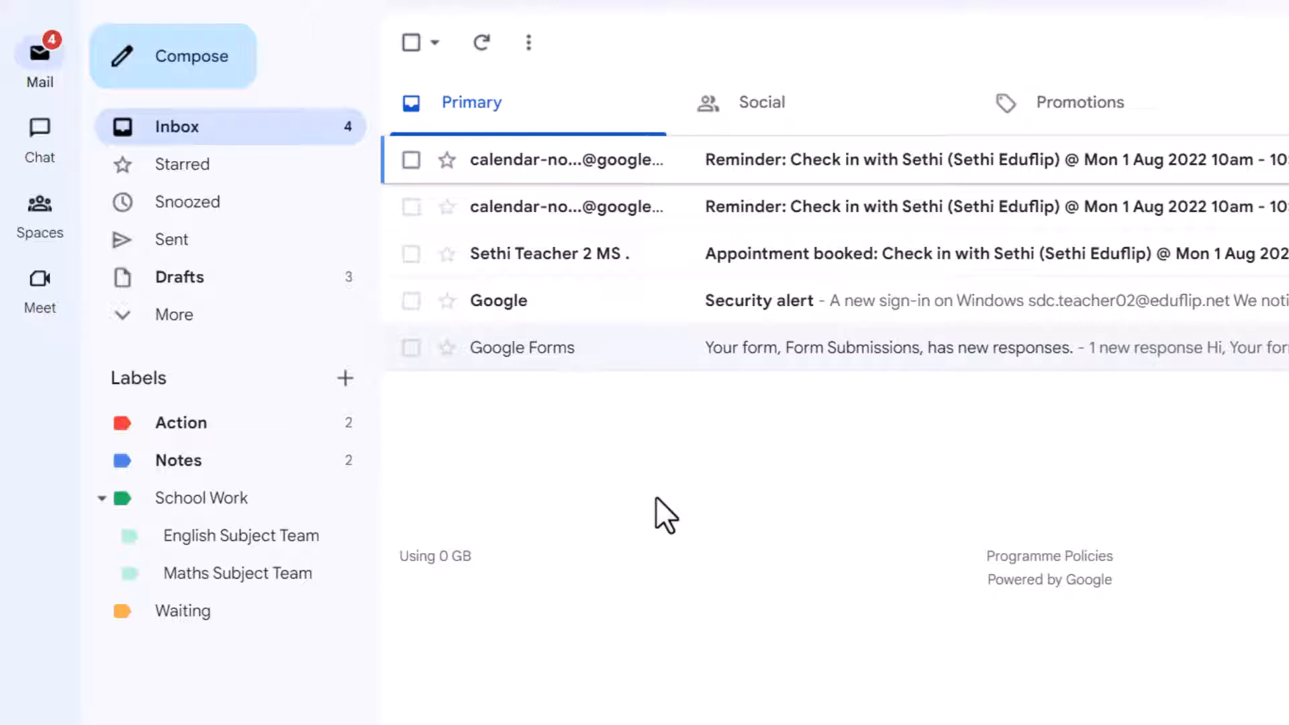
{"action": "mouse_move", "coordinate": [666, 112]}
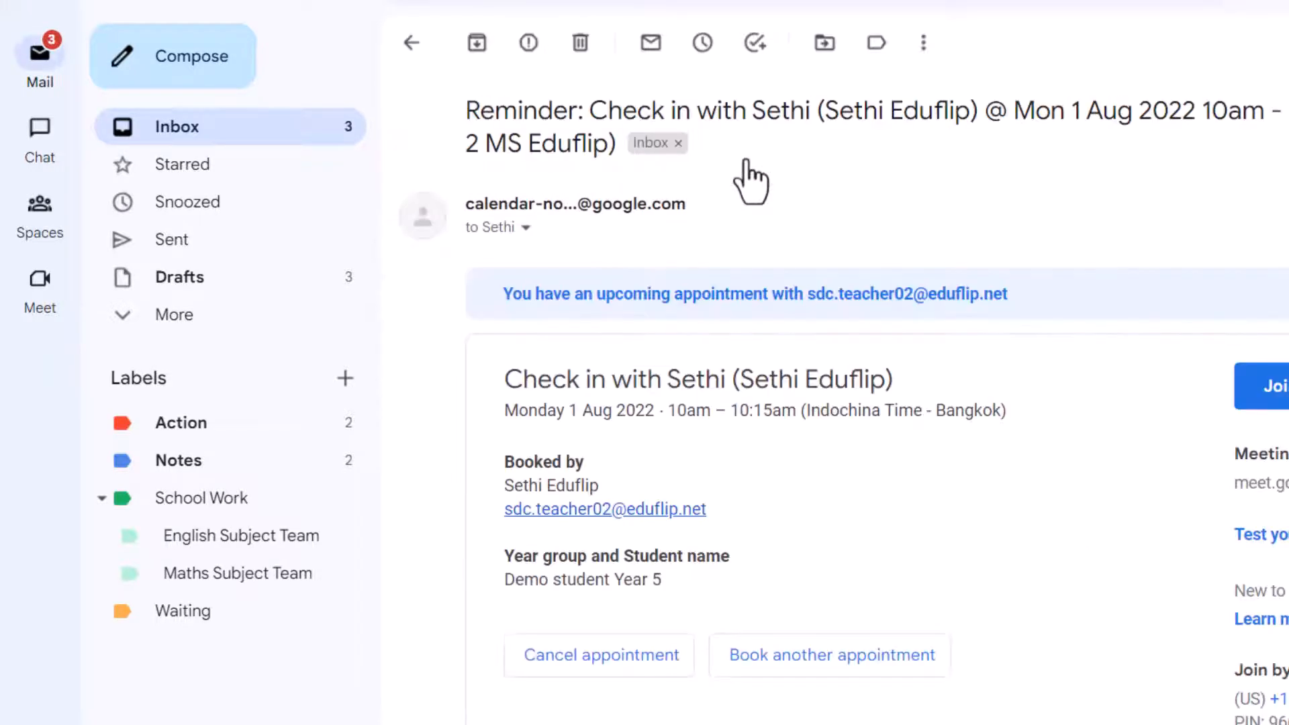
{"action": "mouse_move", "coordinate": [579, 43]}
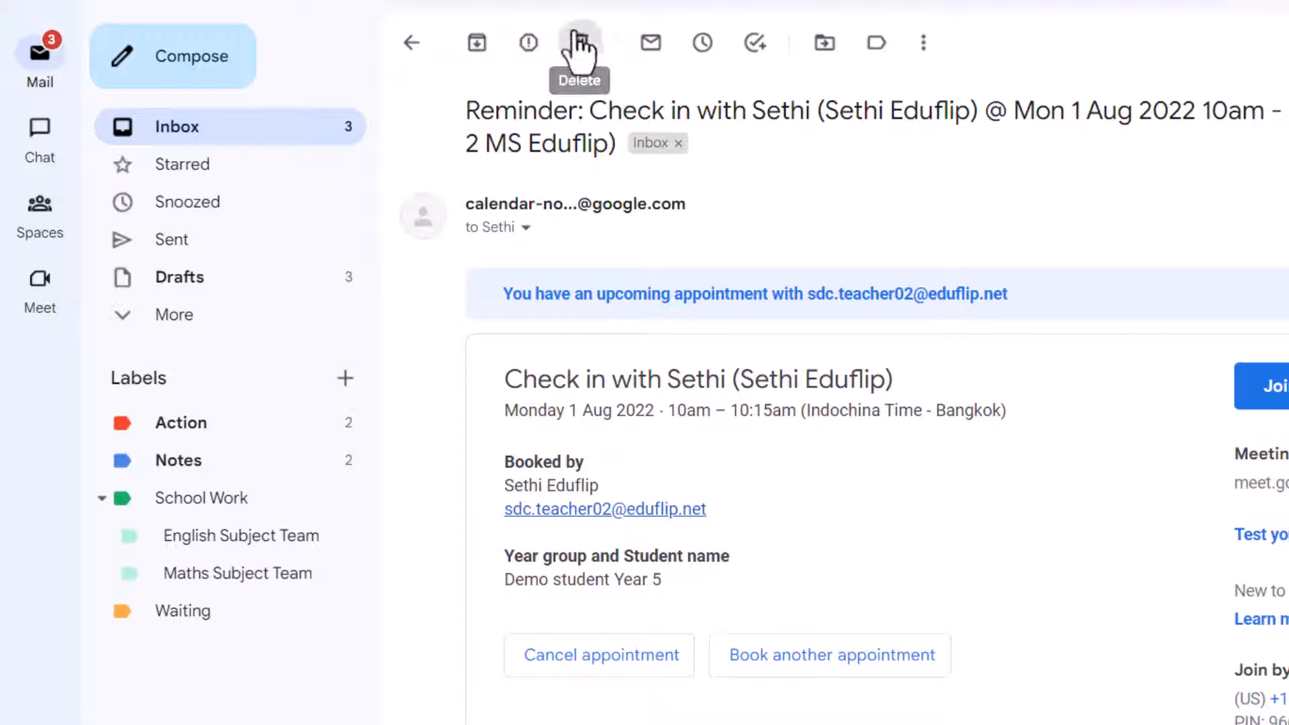
Delete the two Sethi check-in reminder emails and expand the full folder list
{"action": "left_click", "coordinate": [577, 42]}
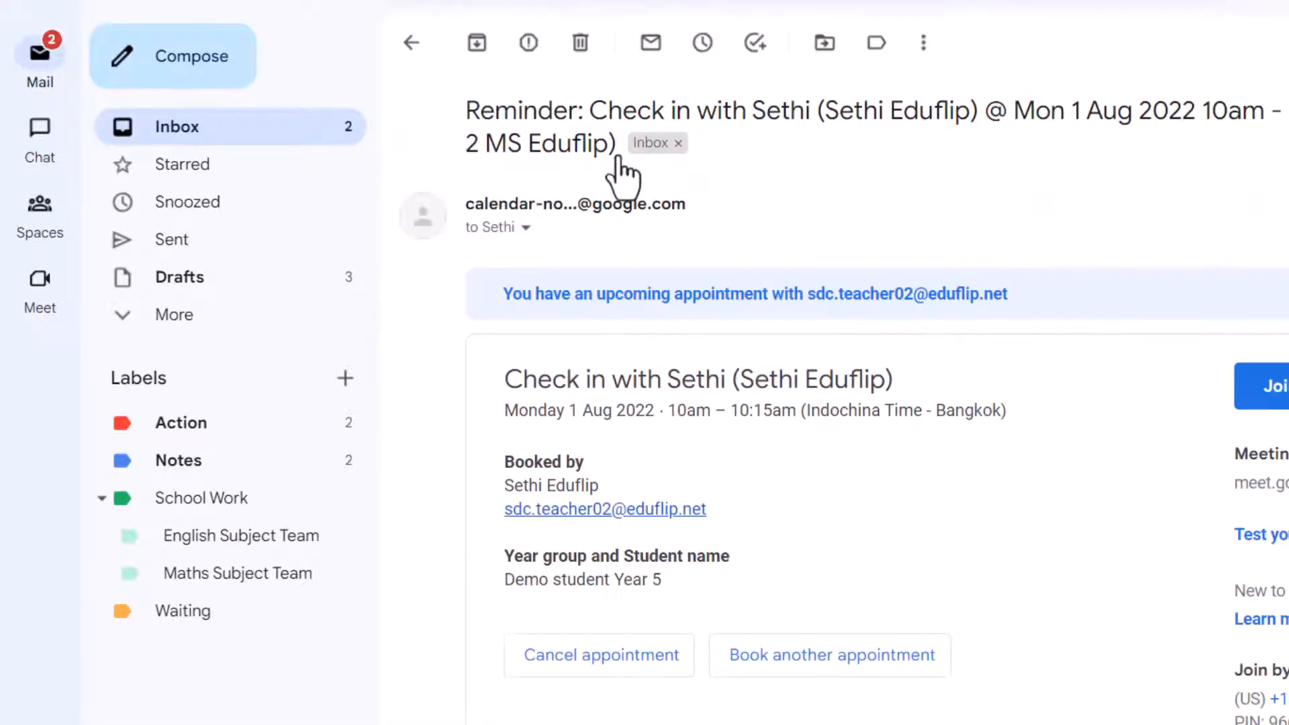
{"action": "mouse_move", "coordinate": [579, 43]}
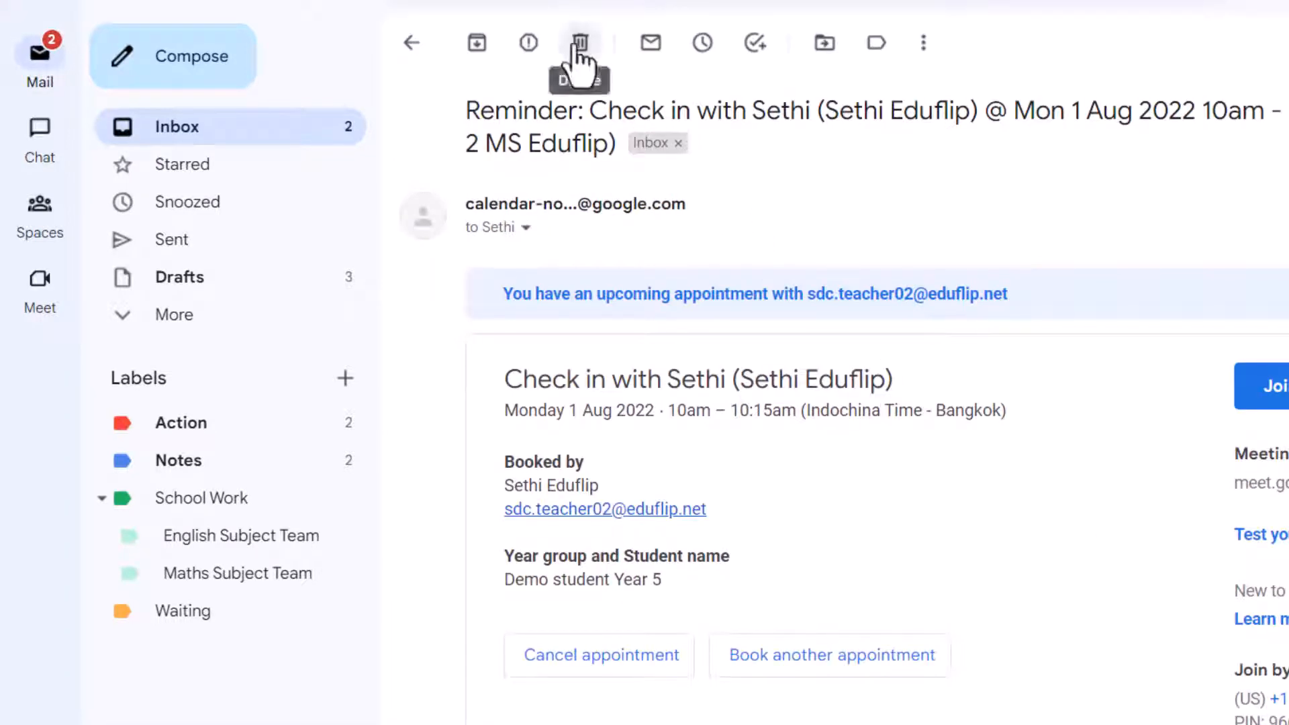
{"action": "left_click", "coordinate": [580, 43]}
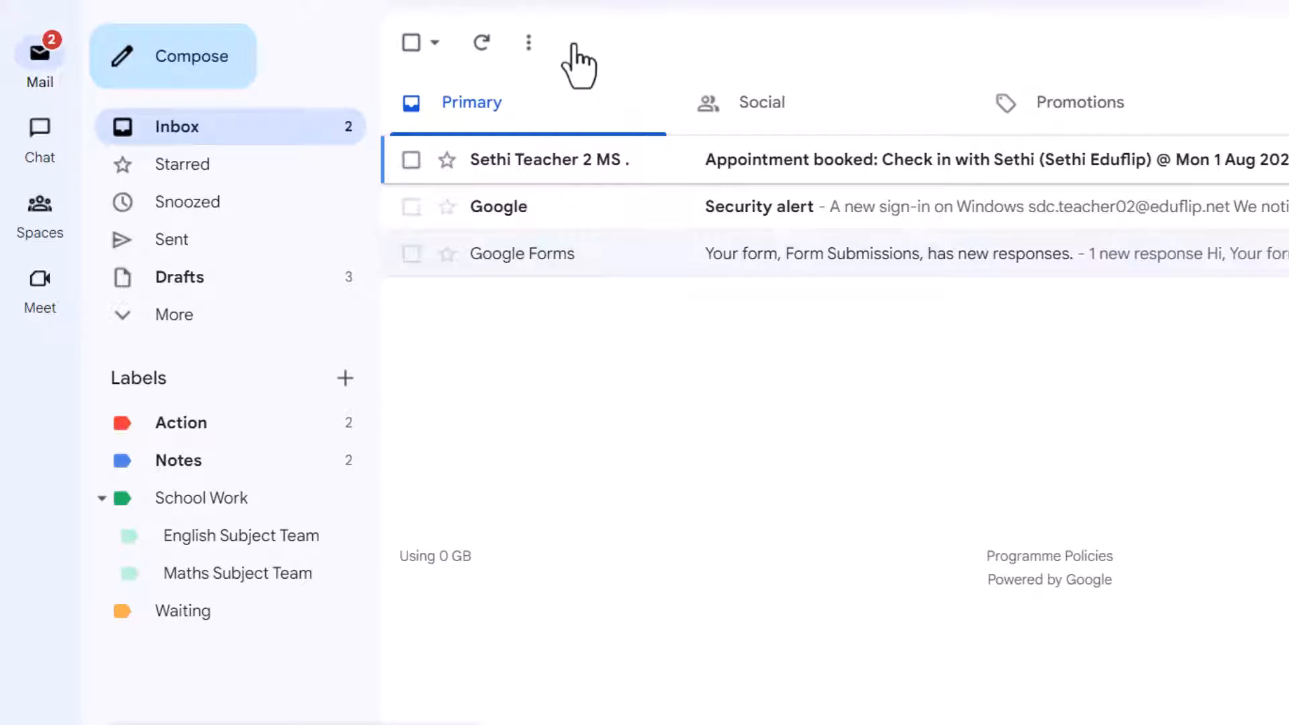
{"action": "mouse_move", "coordinate": [183, 368]}
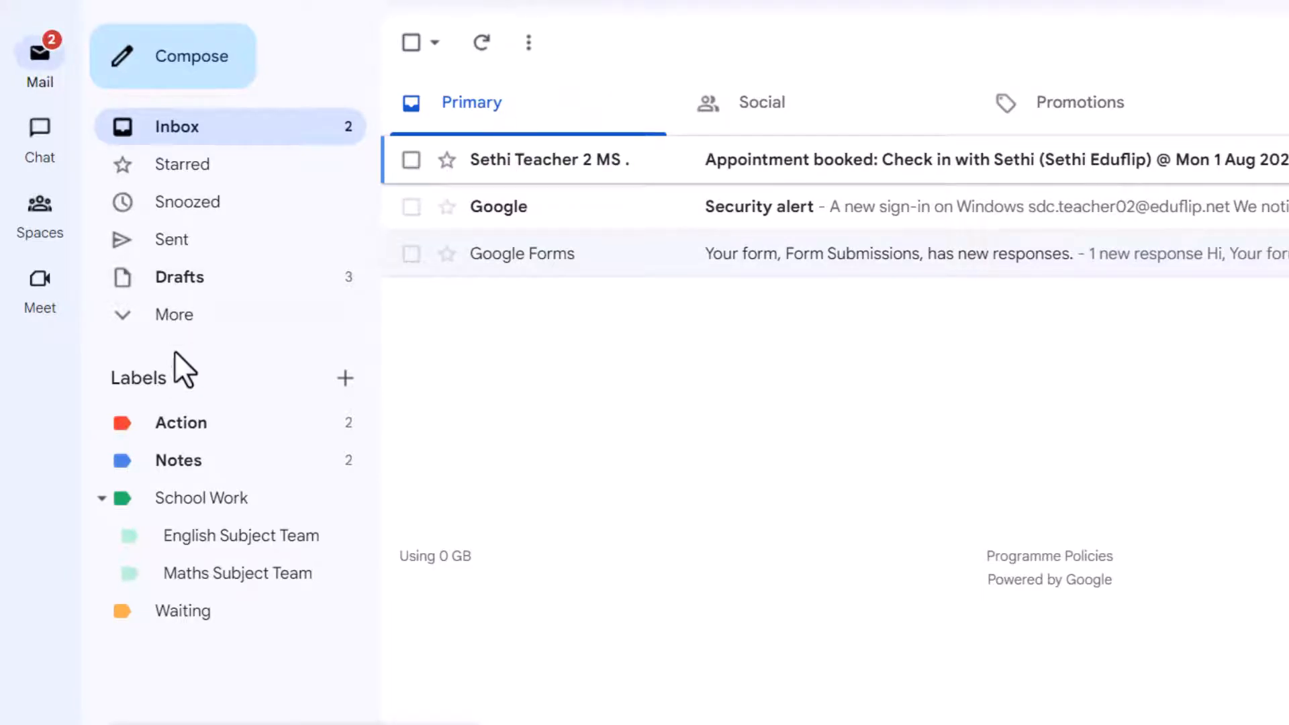
{"action": "left_click", "coordinate": [173, 314]}
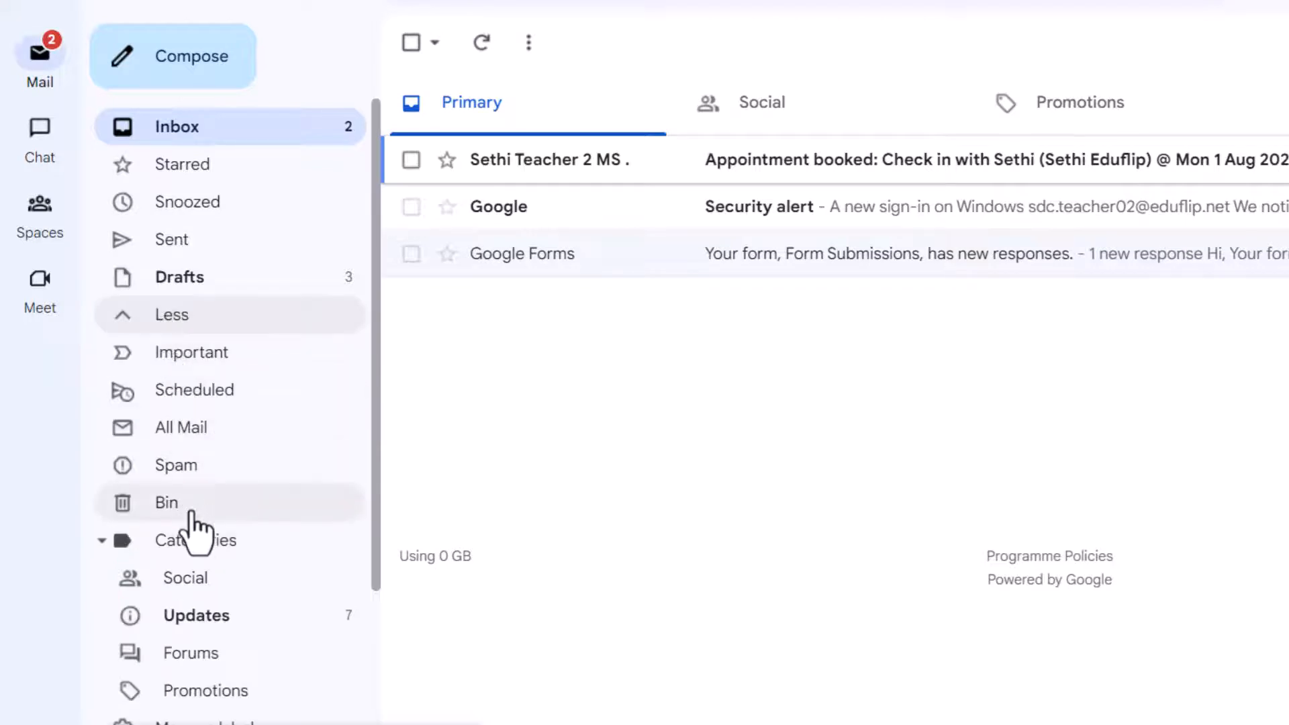
{"action": "mouse_move", "coordinate": [218, 519]}
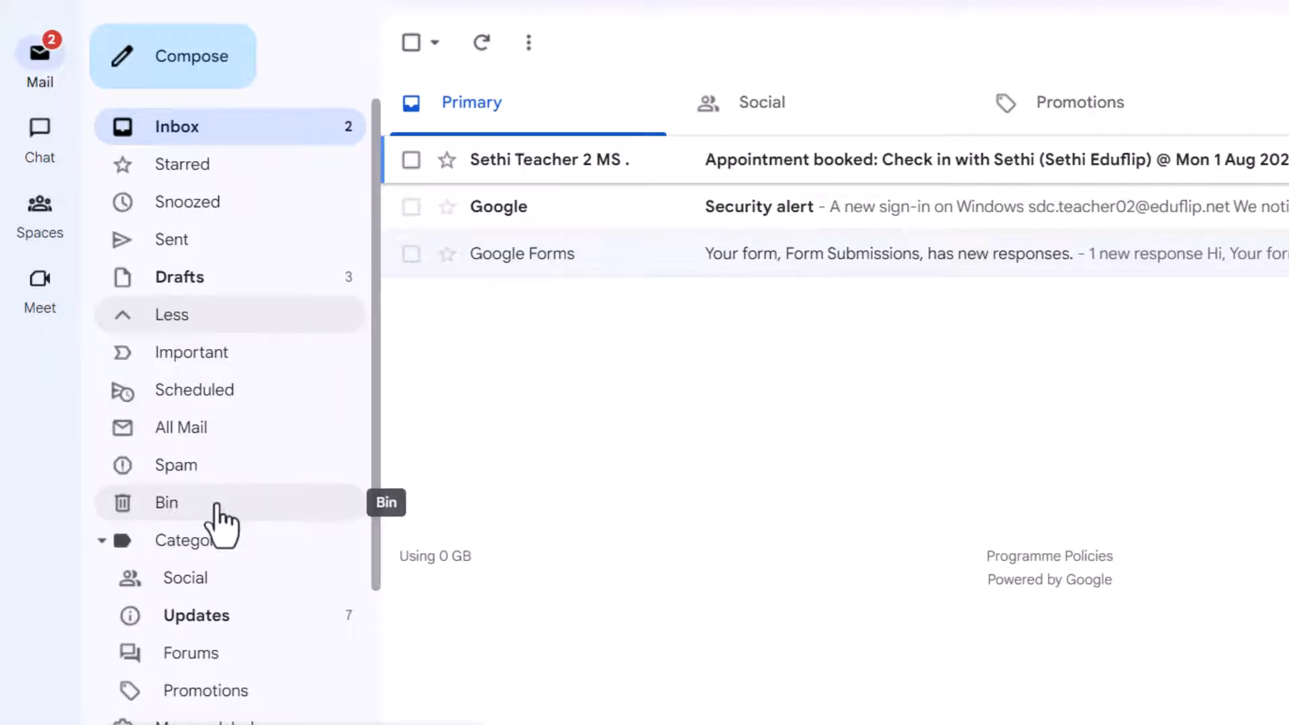
{"action": "mouse_move", "coordinate": [535, 222]}
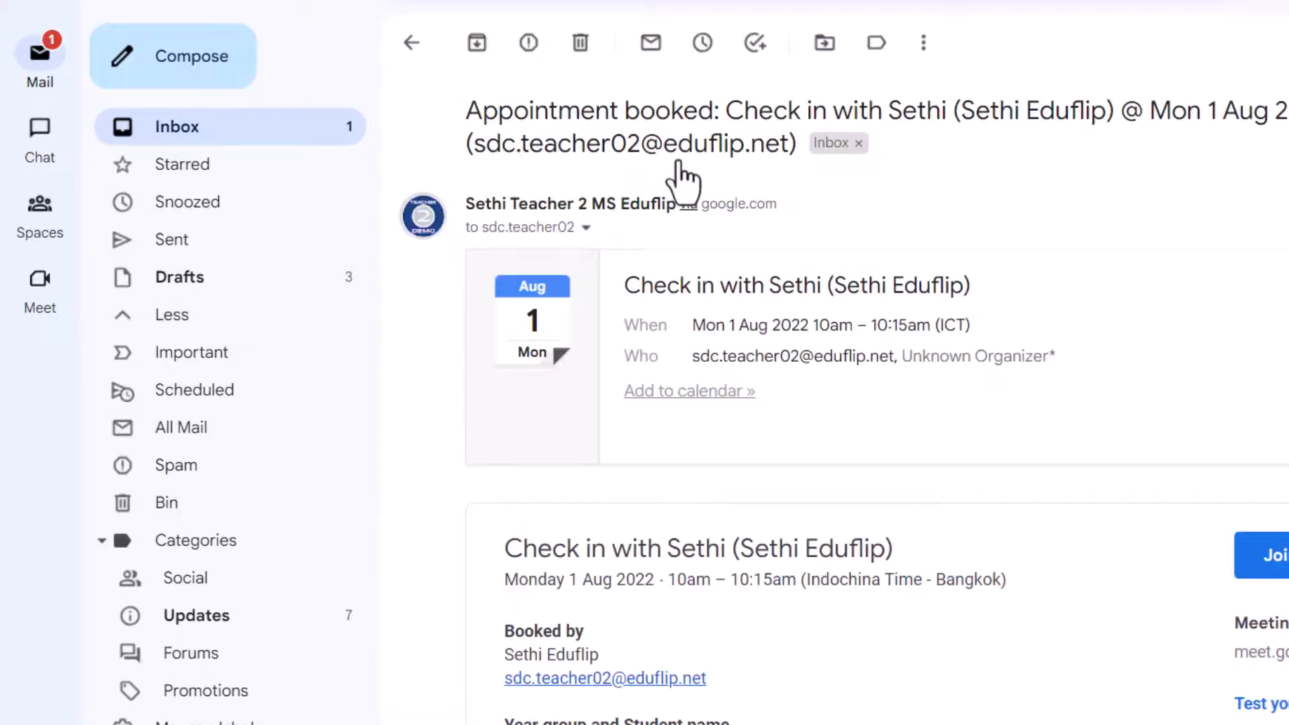
{"action": "mouse_move", "coordinate": [1028, 469]}
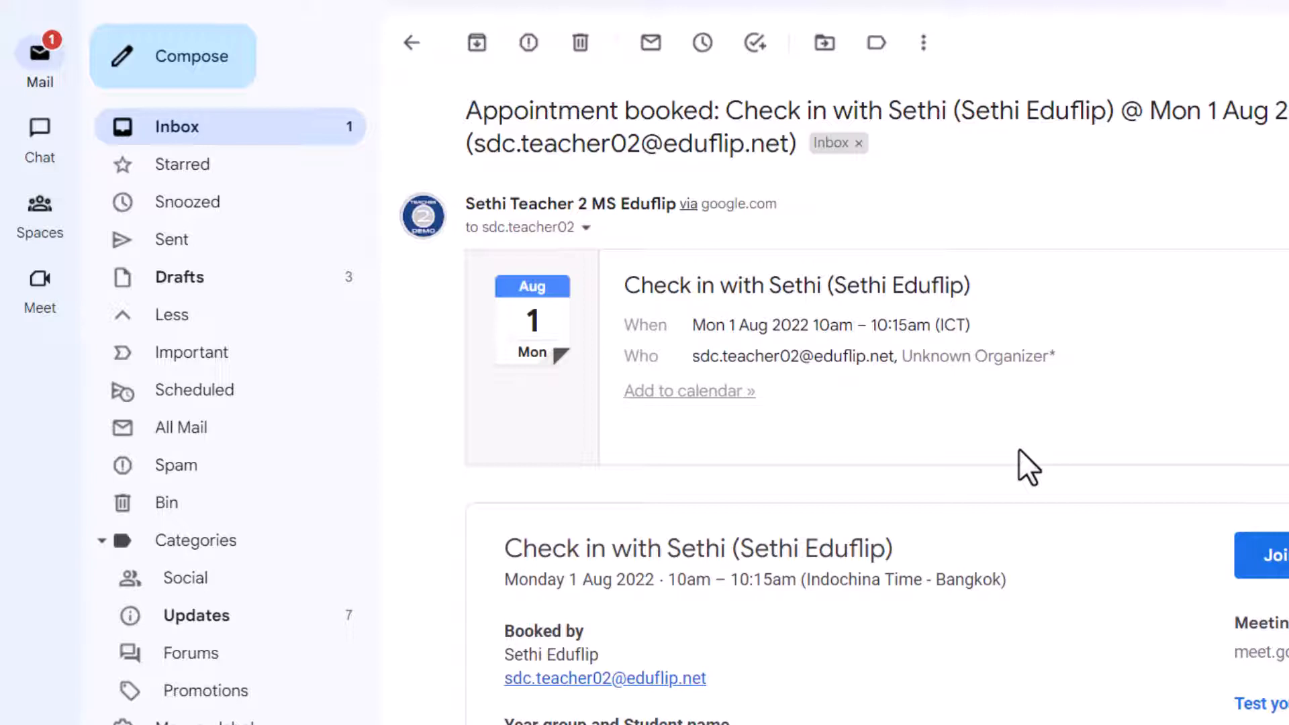
{"action": "mouse_move", "coordinate": [875, 43]}
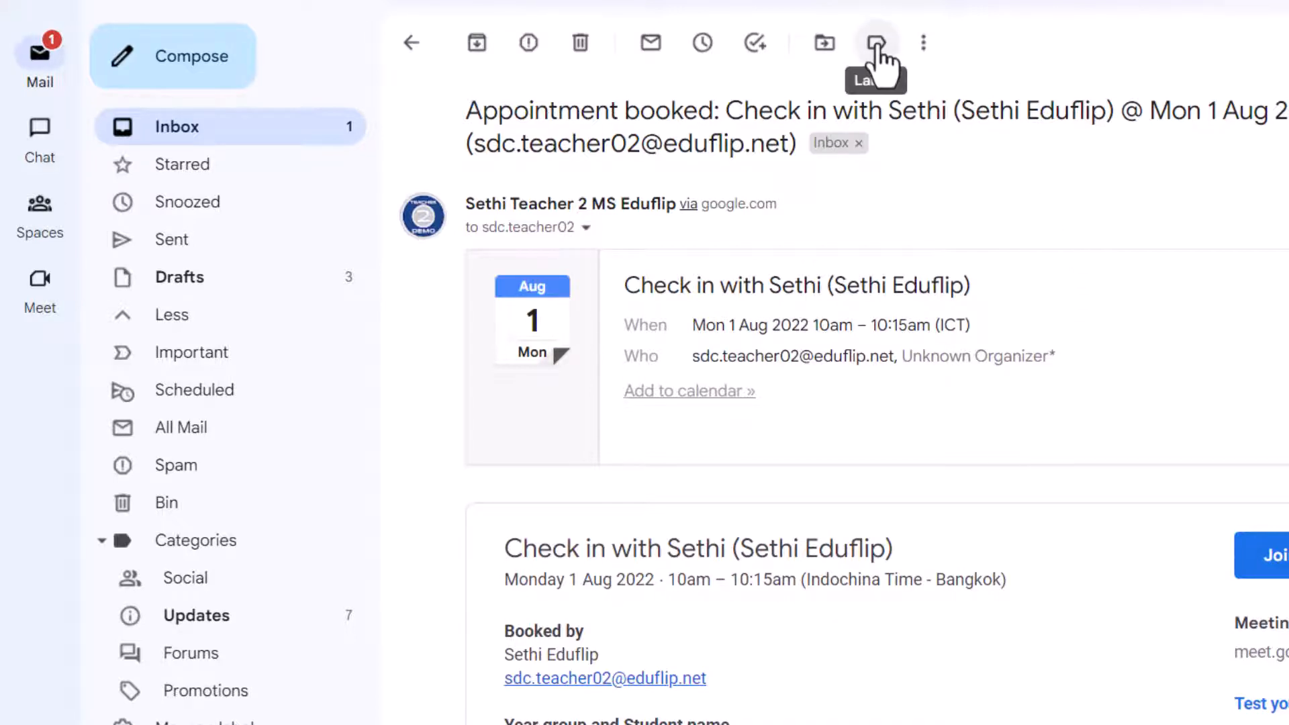
Label the appointment email English Subject Team, delete the security alert, file the form email under Maths Subject Team and archive it
{"action": "left_click", "coordinate": [877, 43]}
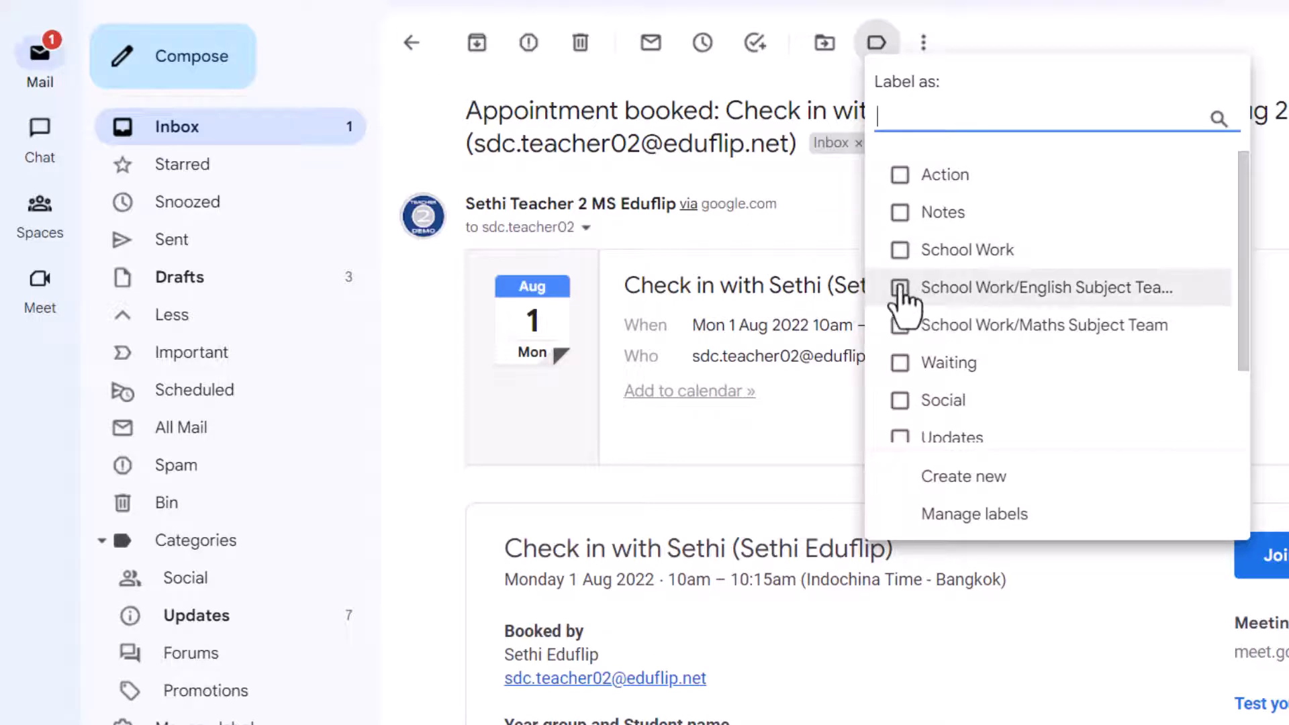
{"action": "left_click", "coordinate": [900, 287]}
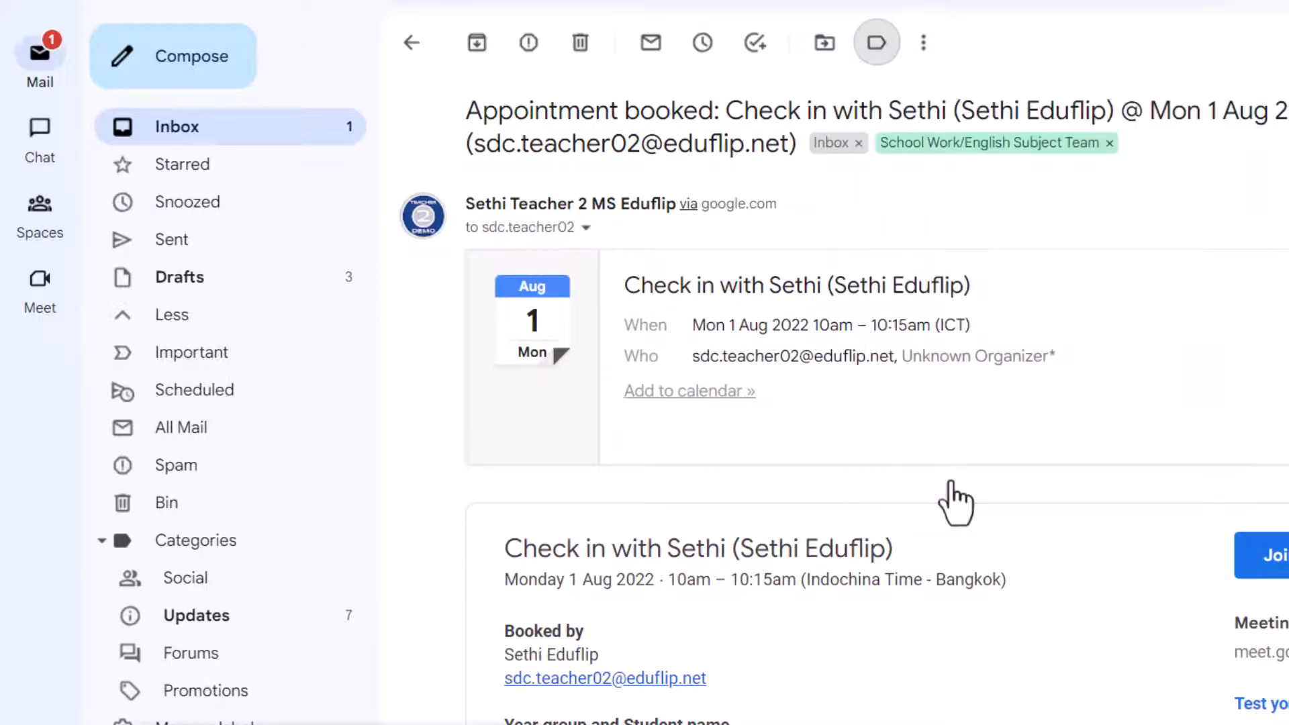
{"action": "mouse_move", "coordinate": [580, 42]}
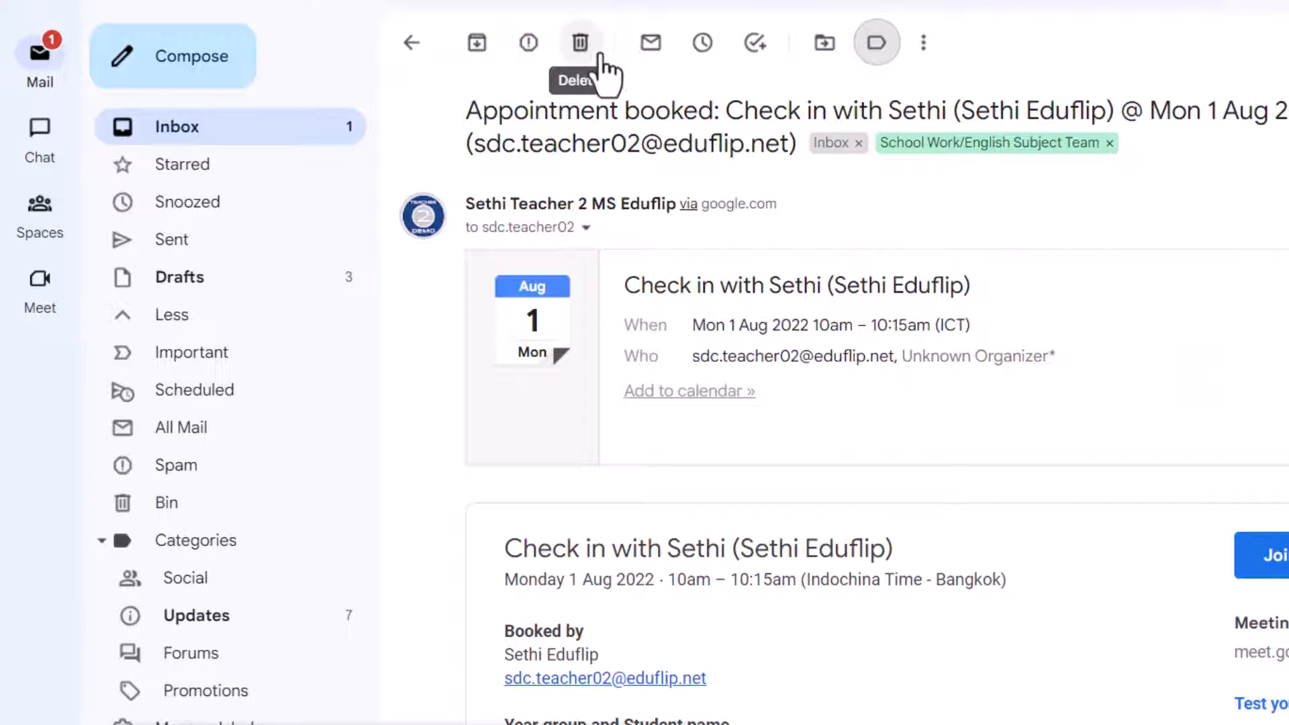
{"action": "mouse_move", "coordinate": [476, 42]}
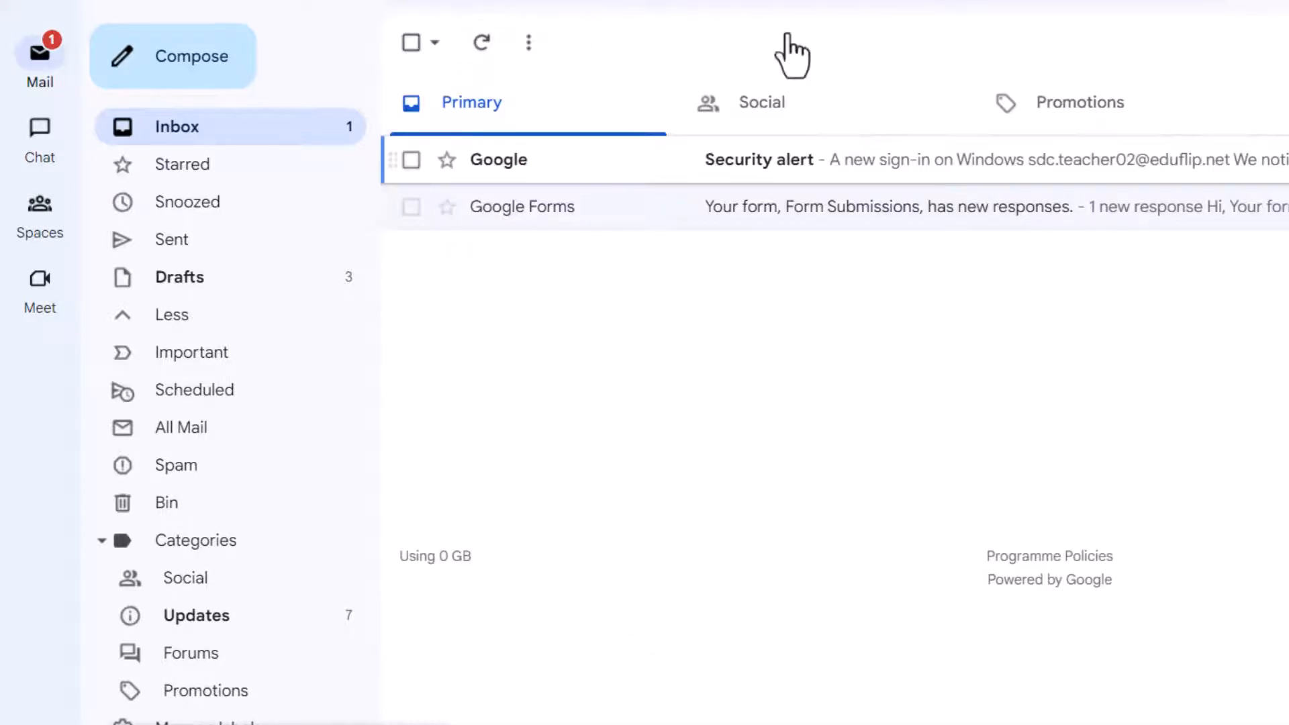
{"action": "mouse_move", "coordinate": [679, 185]}
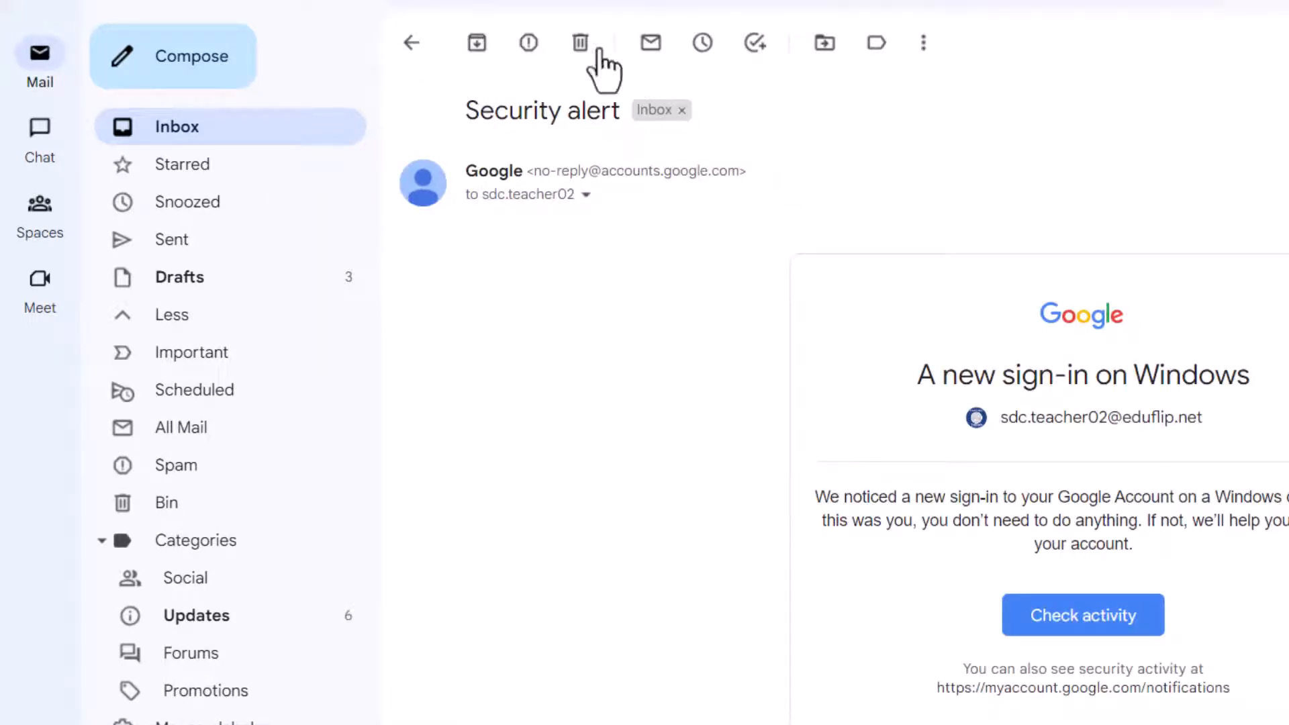
{"action": "left_click", "coordinate": [580, 43]}
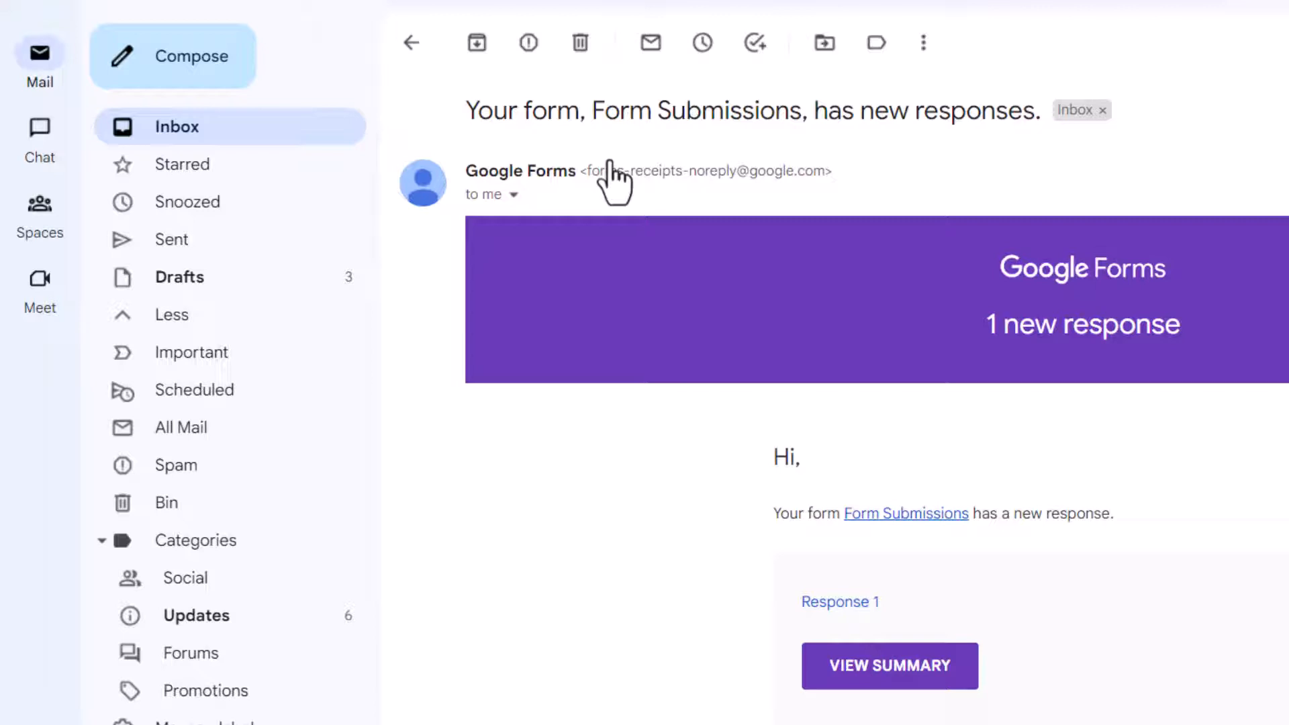
{"action": "left_click", "coordinate": [876, 43]}
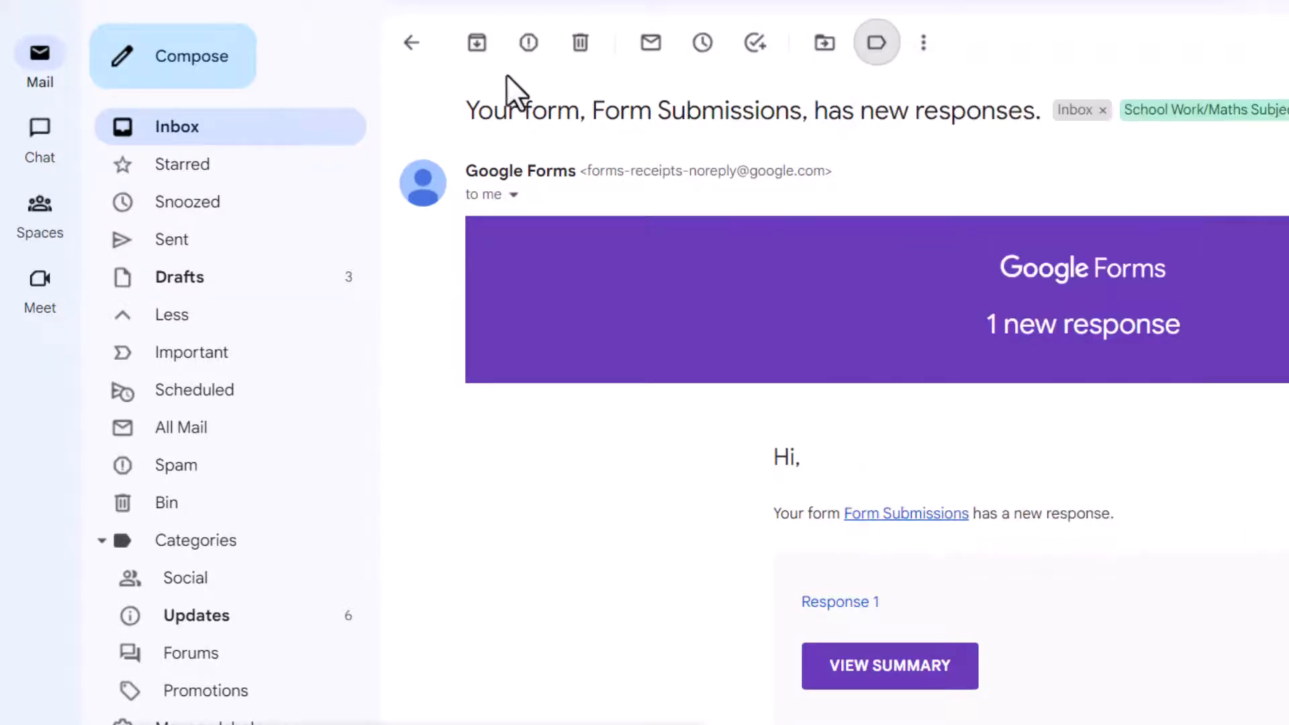
{"action": "left_click", "coordinate": [411, 42]}
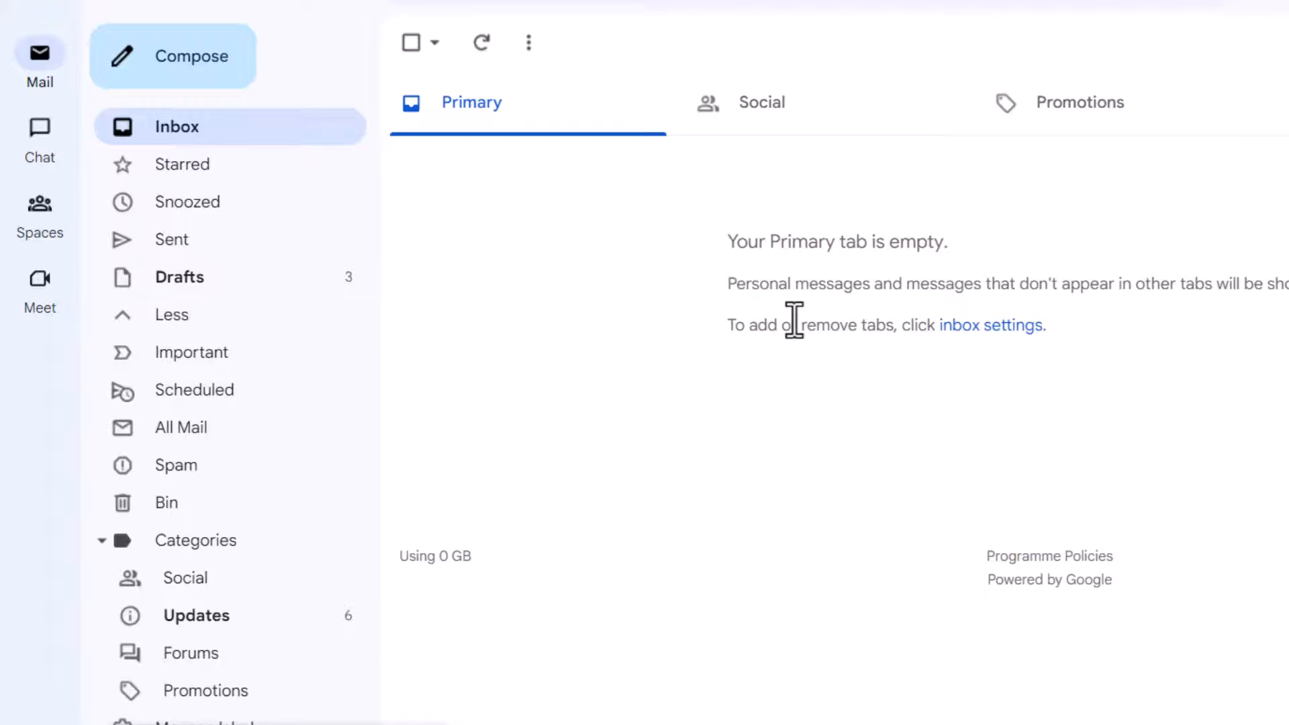
{"action": "mouse_move", "coordinate": [834, 162]}
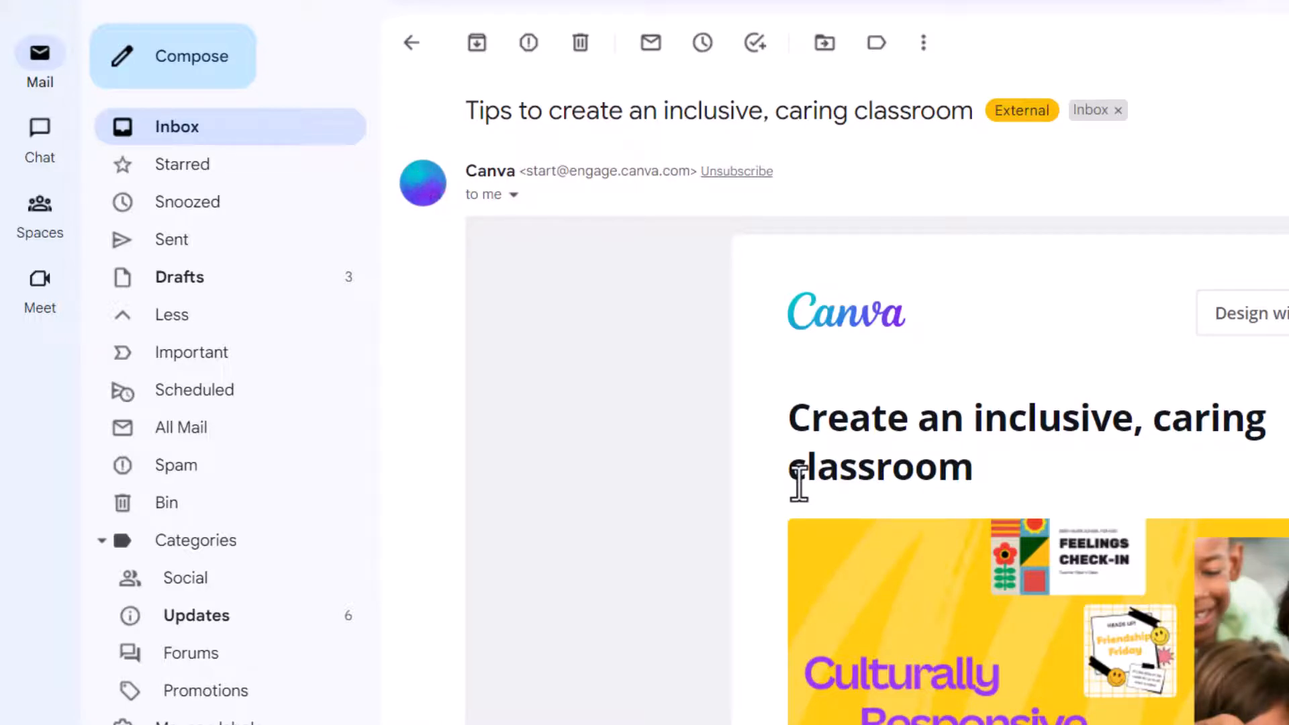
{"action": "mouse_move", "coordinate": [884, 185]}
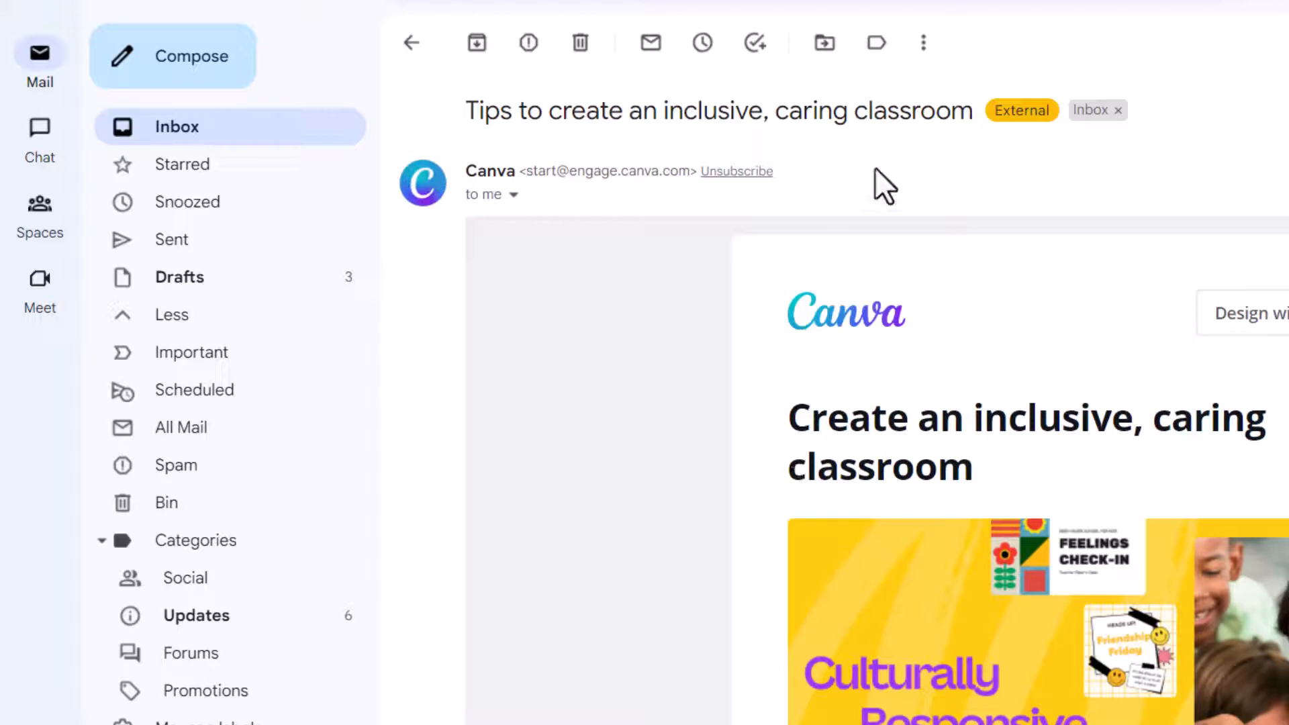
Apply the Notes label to the Canva classroom tips email and return to Primary
{"action": "left_click", "coordinate": [877, 42]}
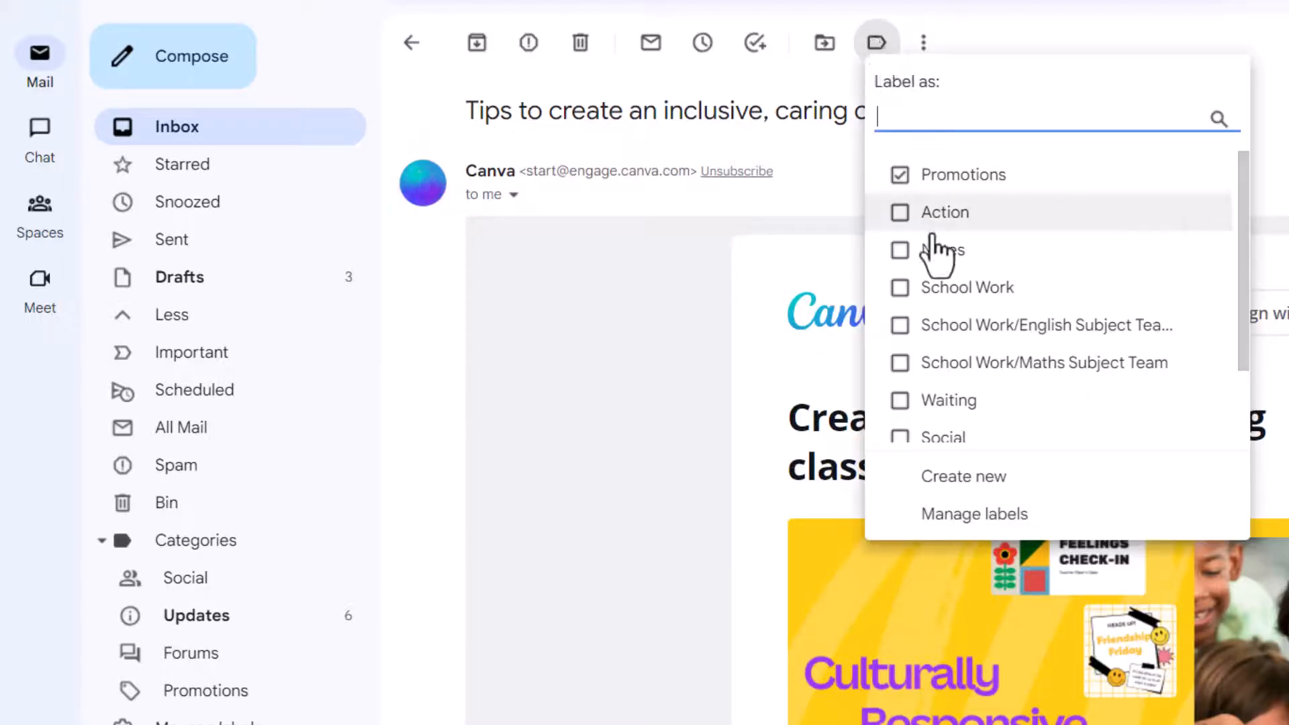
{"action": "left_click", "coordinate": [941, 250]}
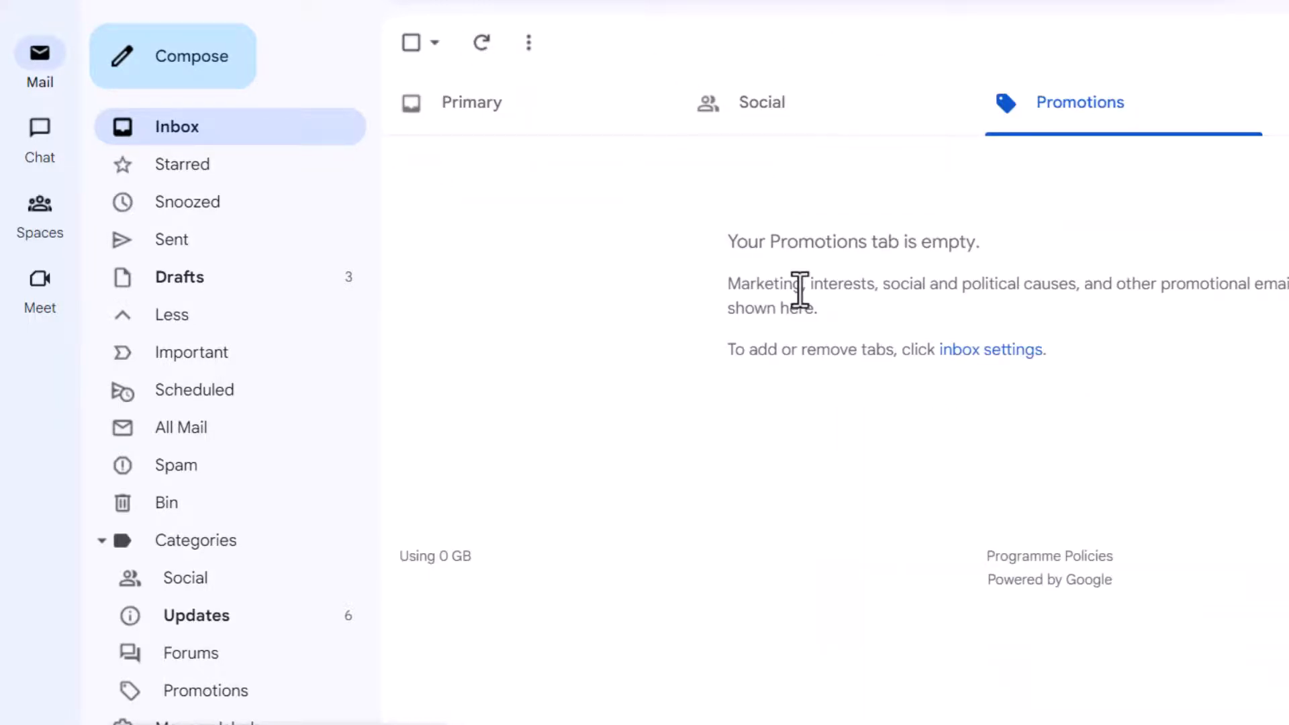
{"action": "left_click", "coordinate": [471, 102]}
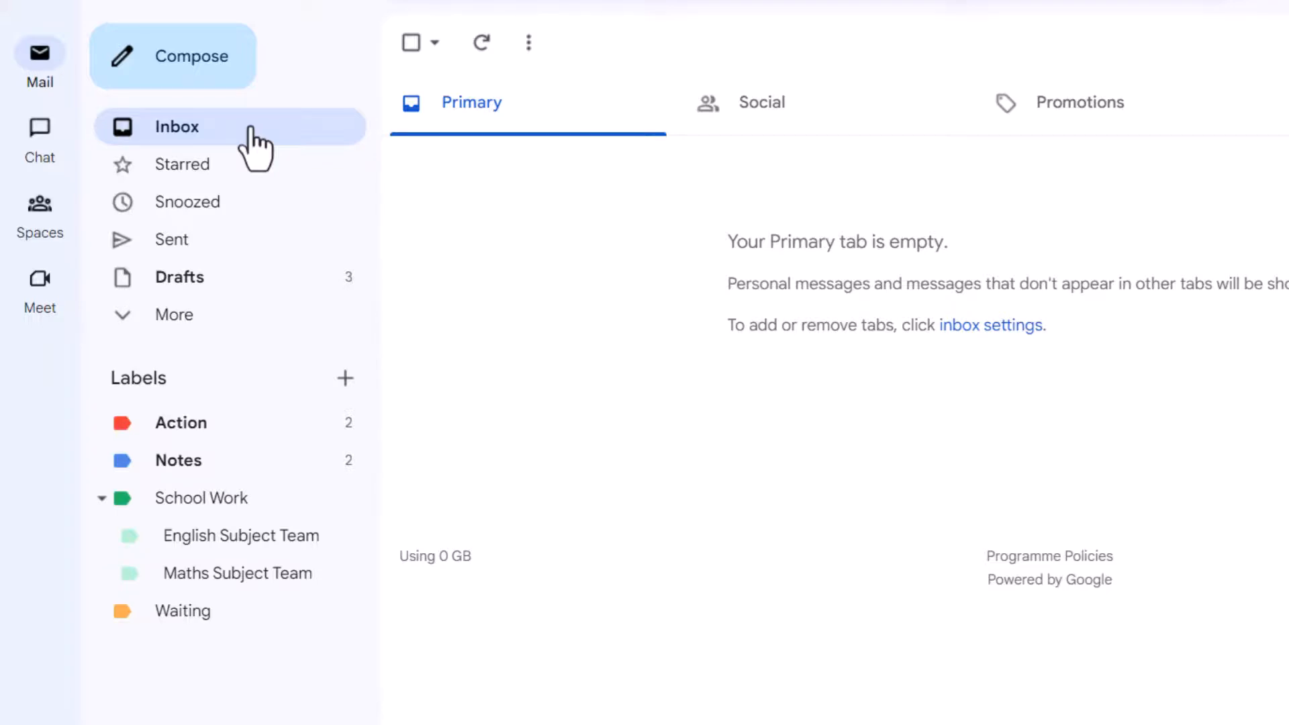
{"action": "mouse_move", "coordinate": [78, 511]}
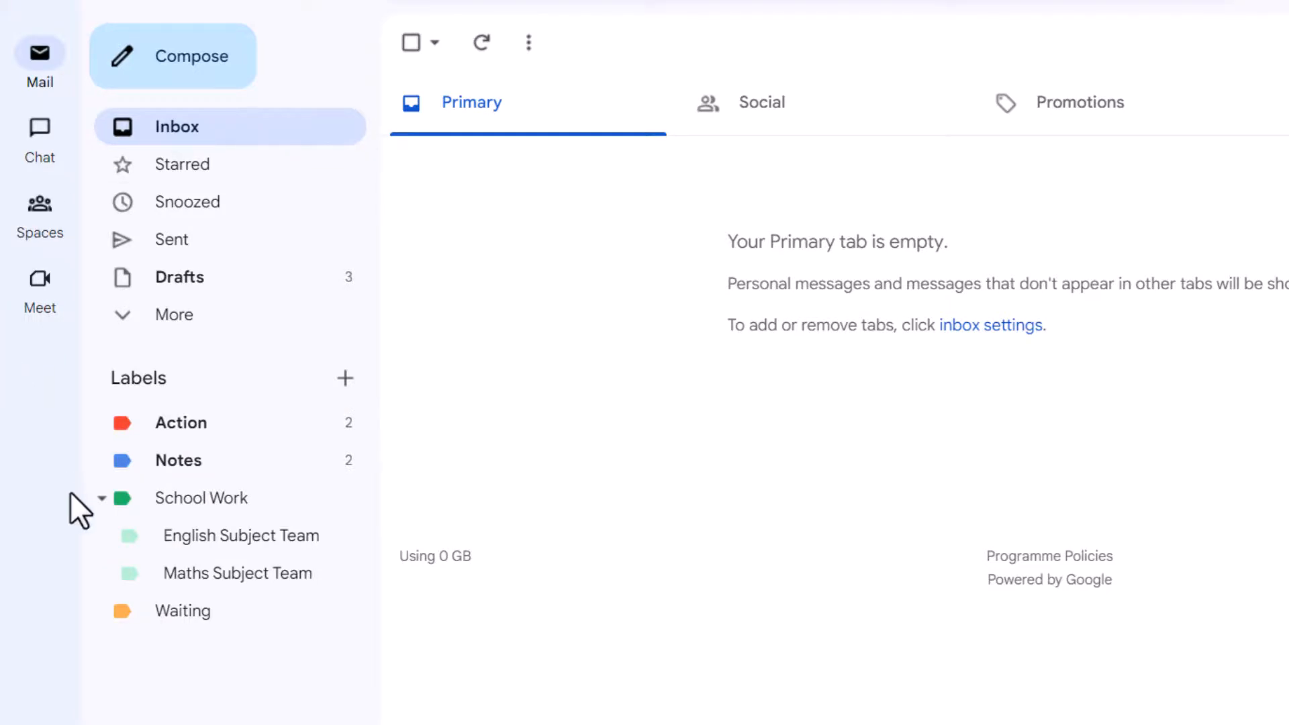
{"action": "mouse_move", "coordinate": [237, 574]}
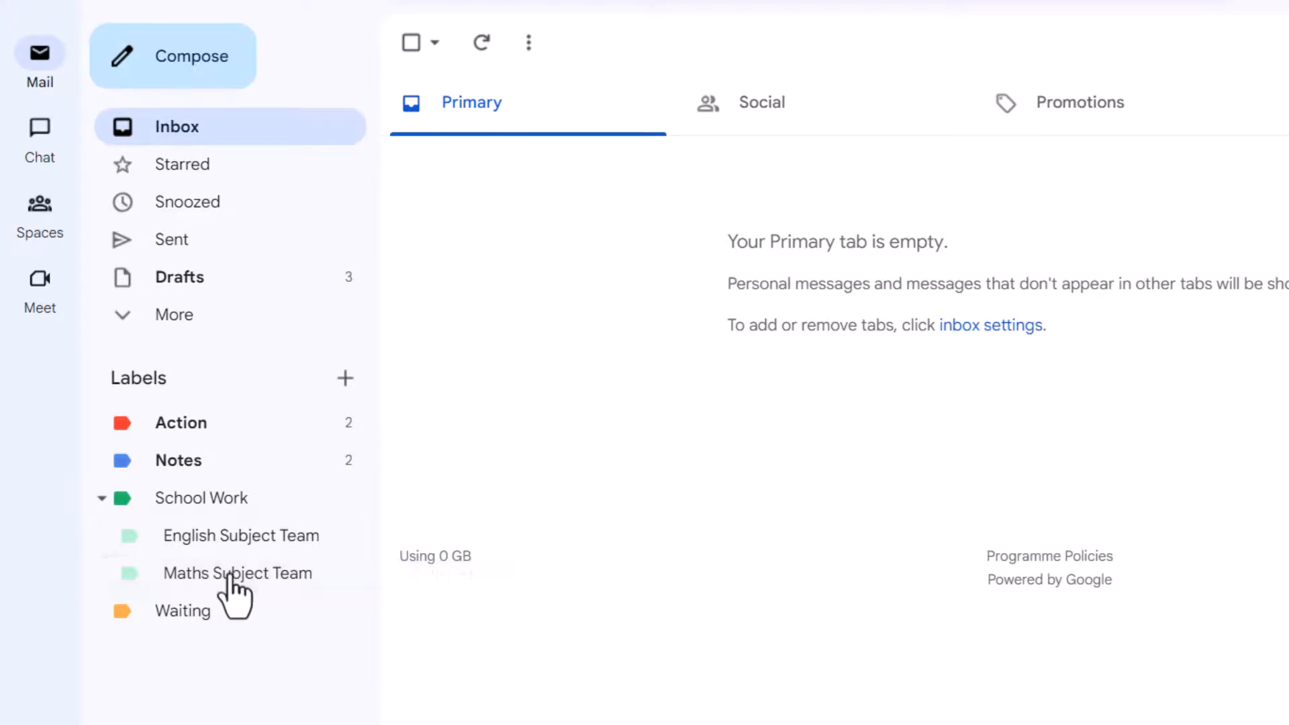
View the Maths Subject Team and Notes labels, then All Mail with the archived labelled emails
{"action": "left_click", "coordinate": [236, 573]}
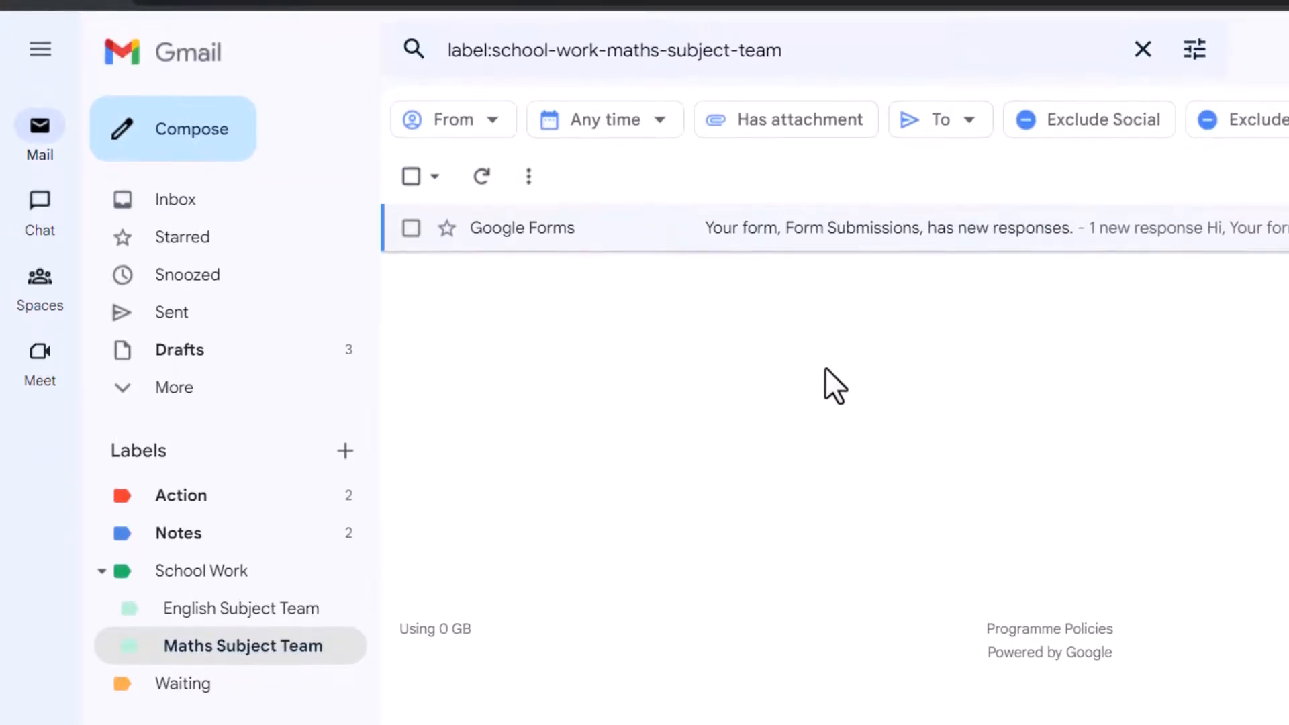
{"action": "mouse_move", "coordinate": [818, 383]}
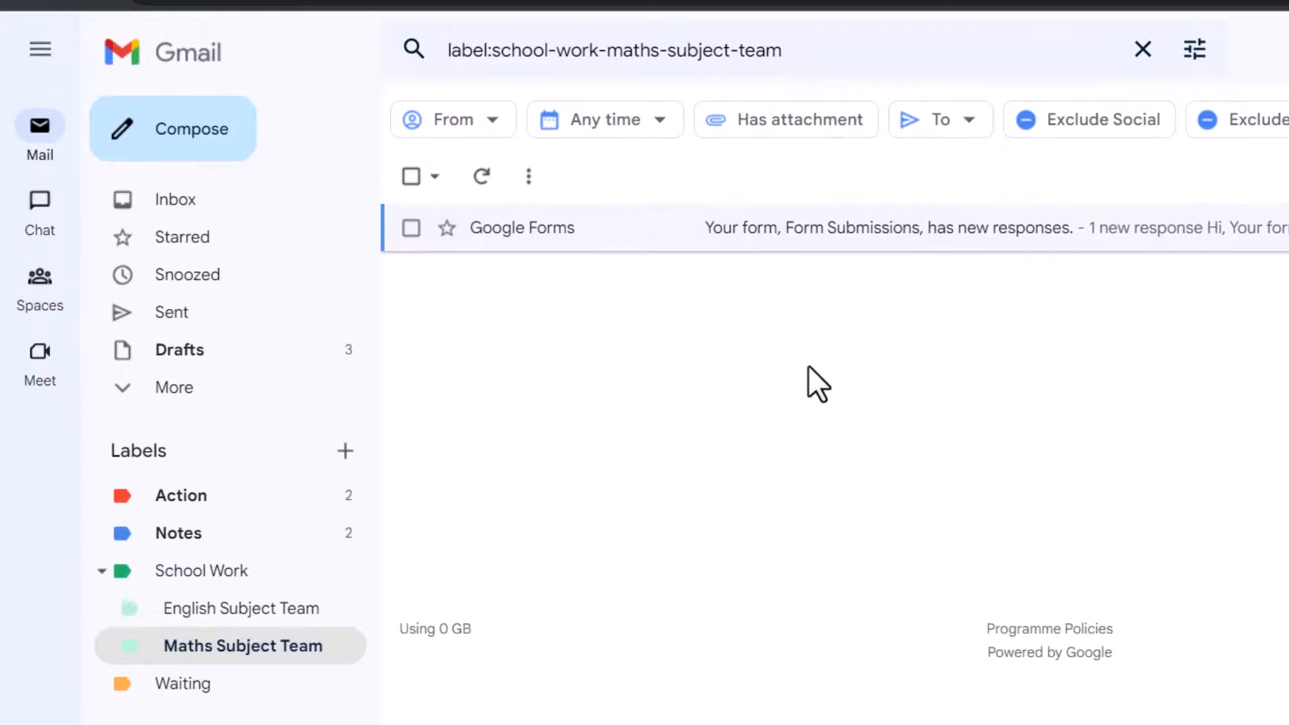
{"action": "left_click", "coordinate": [179, 533]}
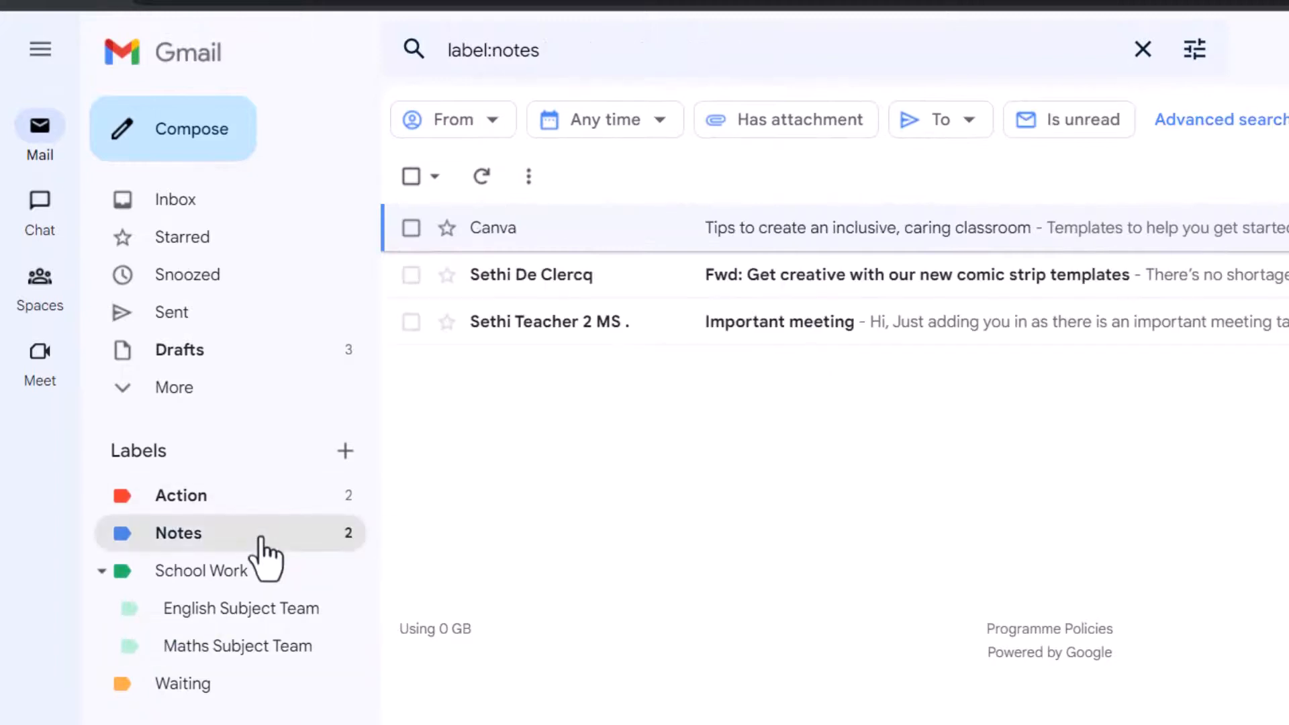
{"action": "mouse_move", "coordinate": [729, 432]}
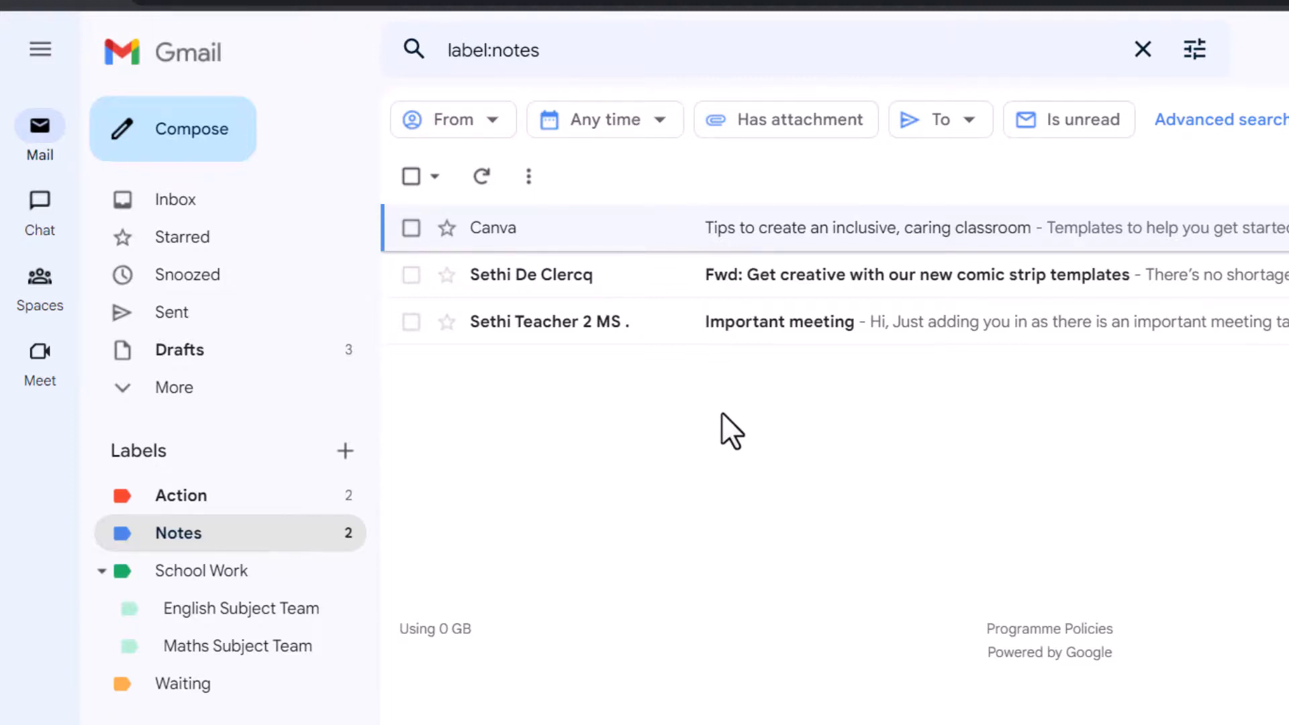
{"action": "left_click", "coordinate": [173, 387]}
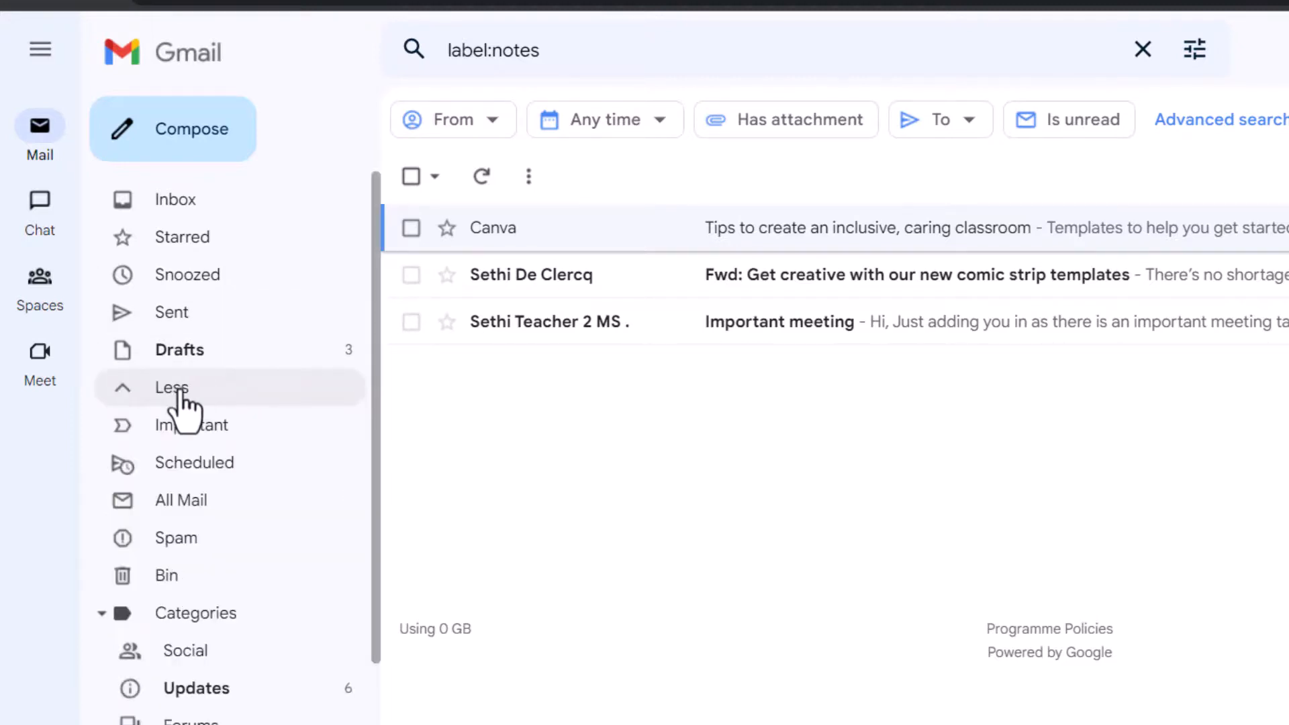
{"action": "mouse_move", "coordinate": [206, 510]}
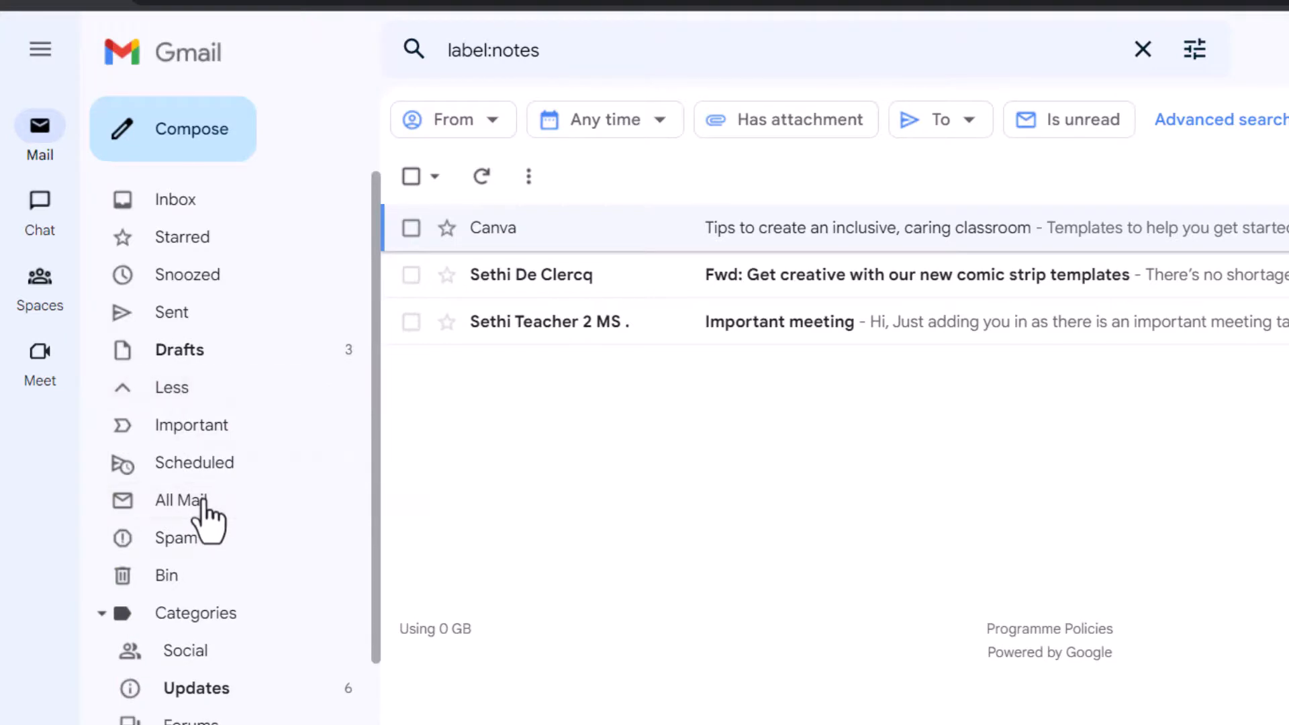
{"action": "left_click", "coordinate": [182, 500]}
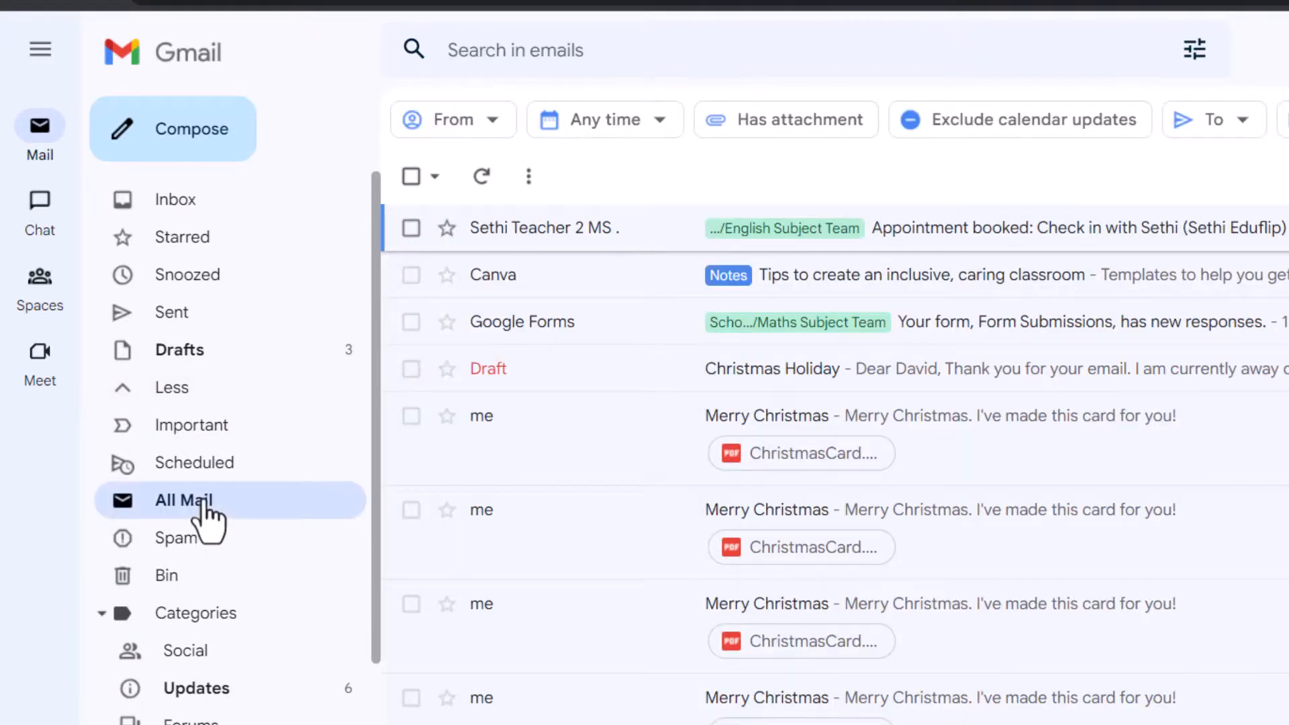